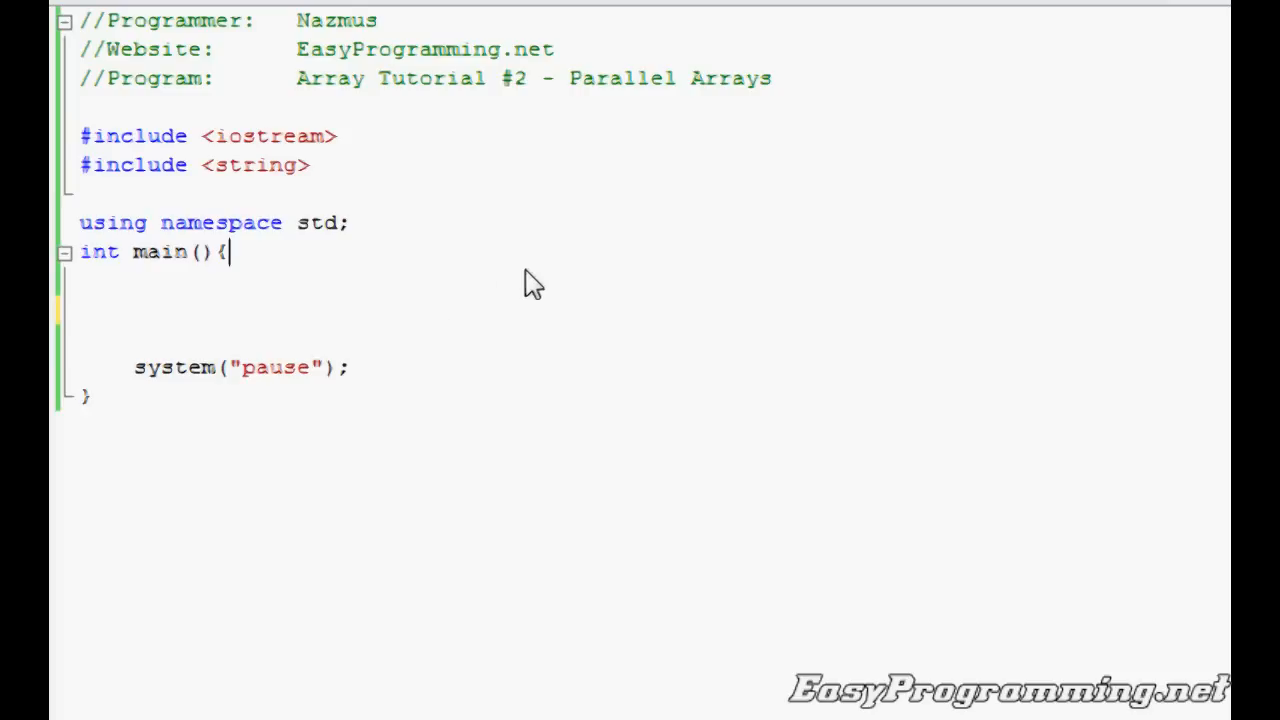
mouse_move(553, 283)
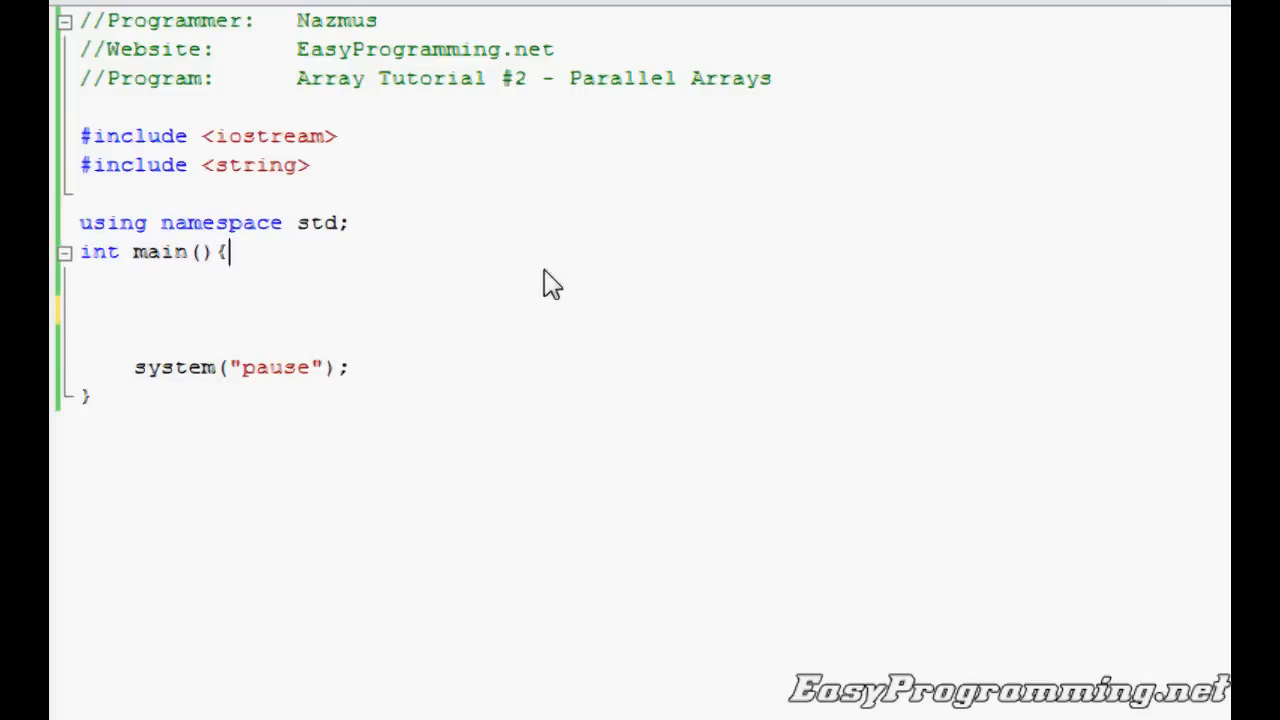
mouse_move(332, 272)
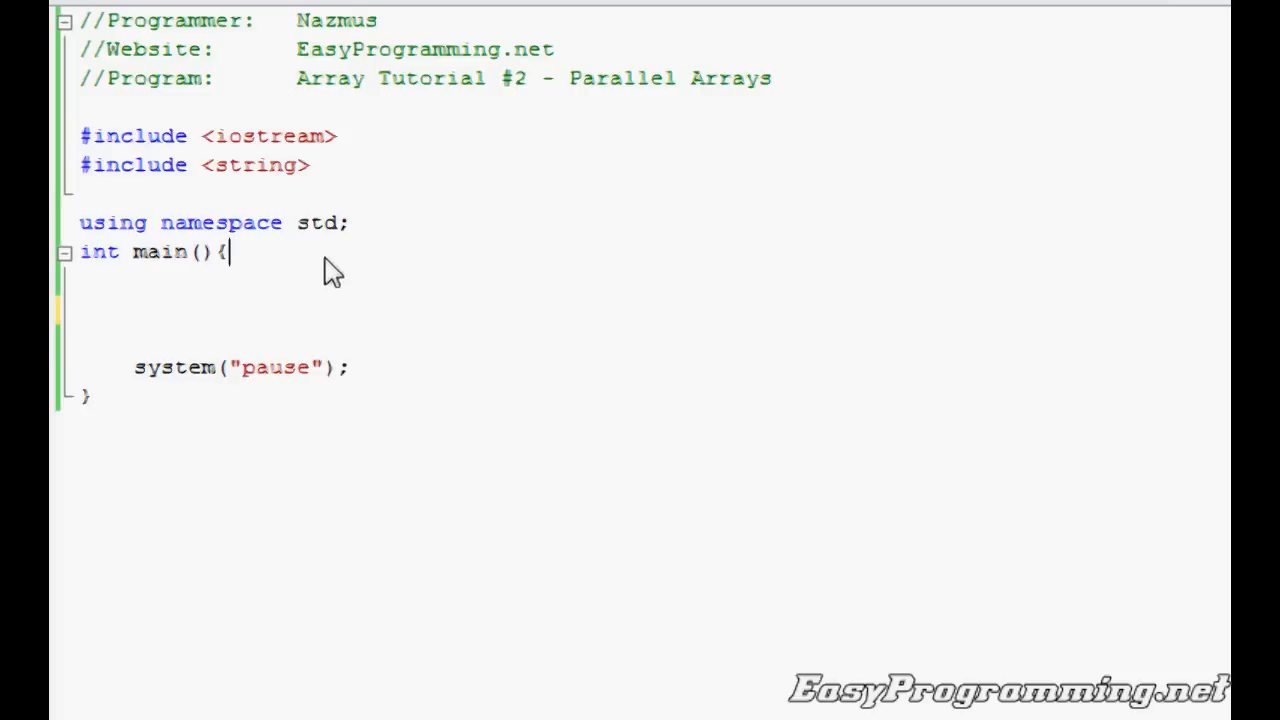
mouse_move(347, 282)
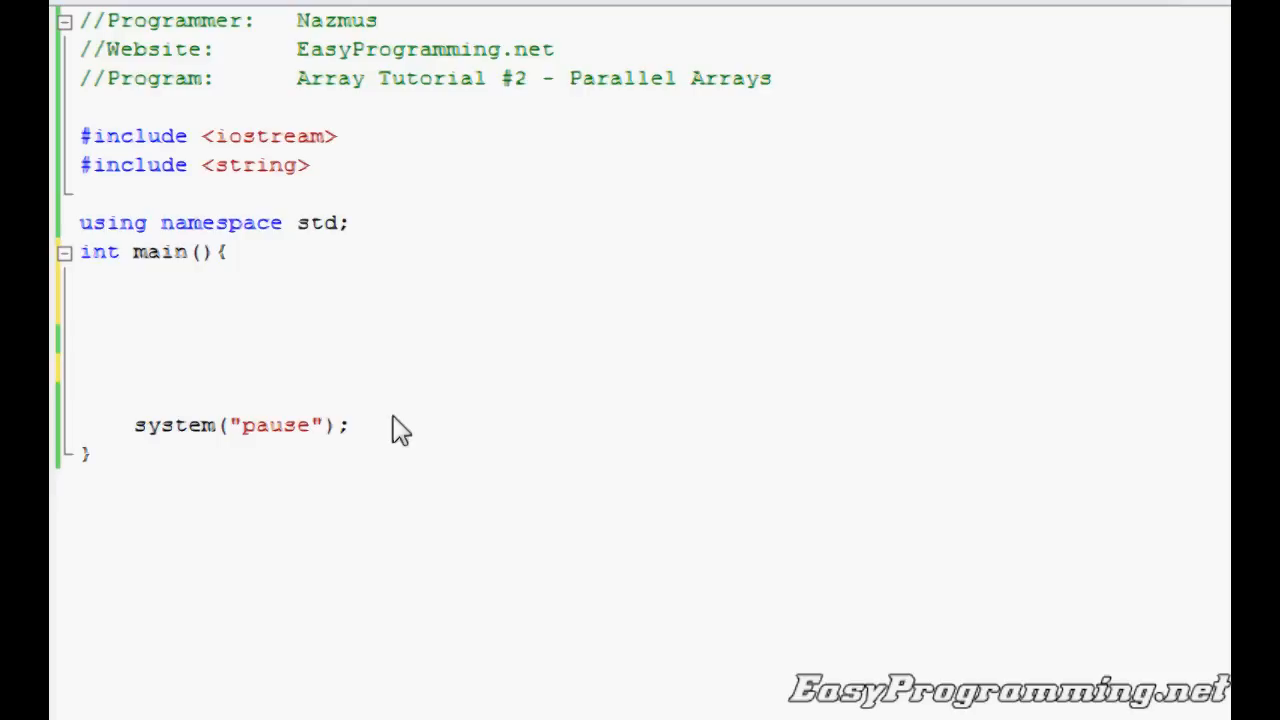
Type the declaration string name[3]; on the first line of main
text(s)
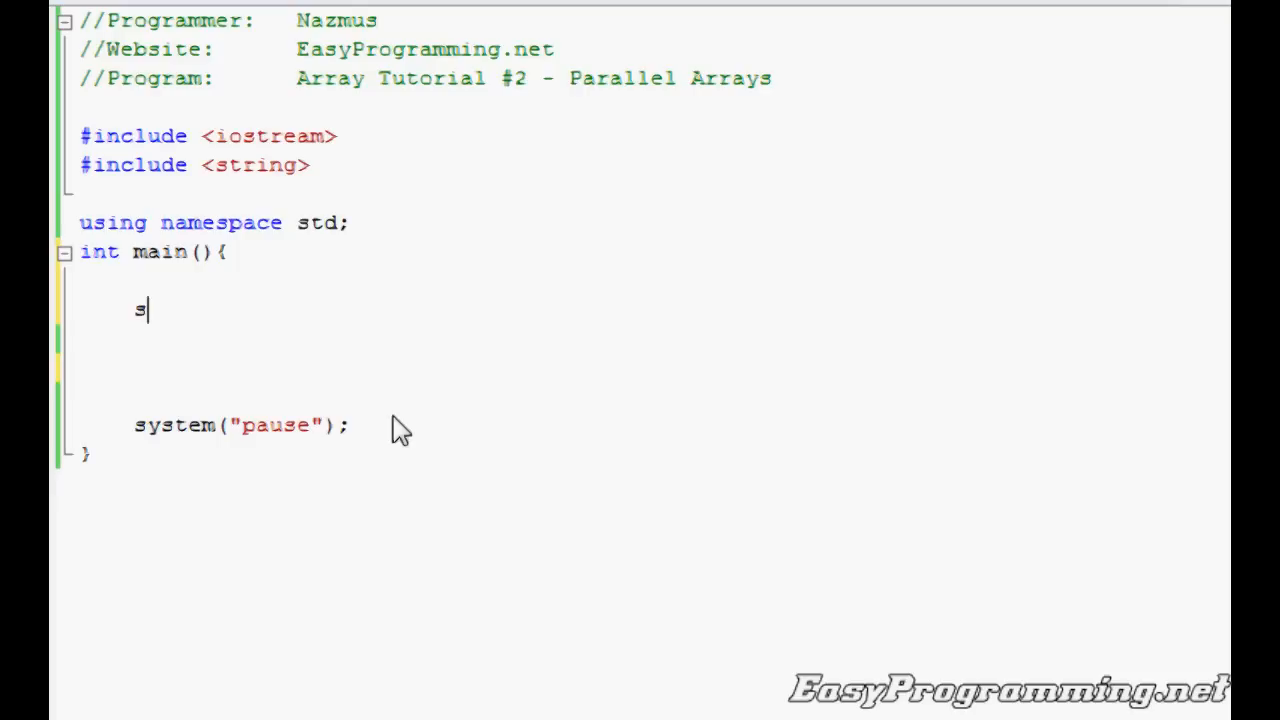
text(tring)
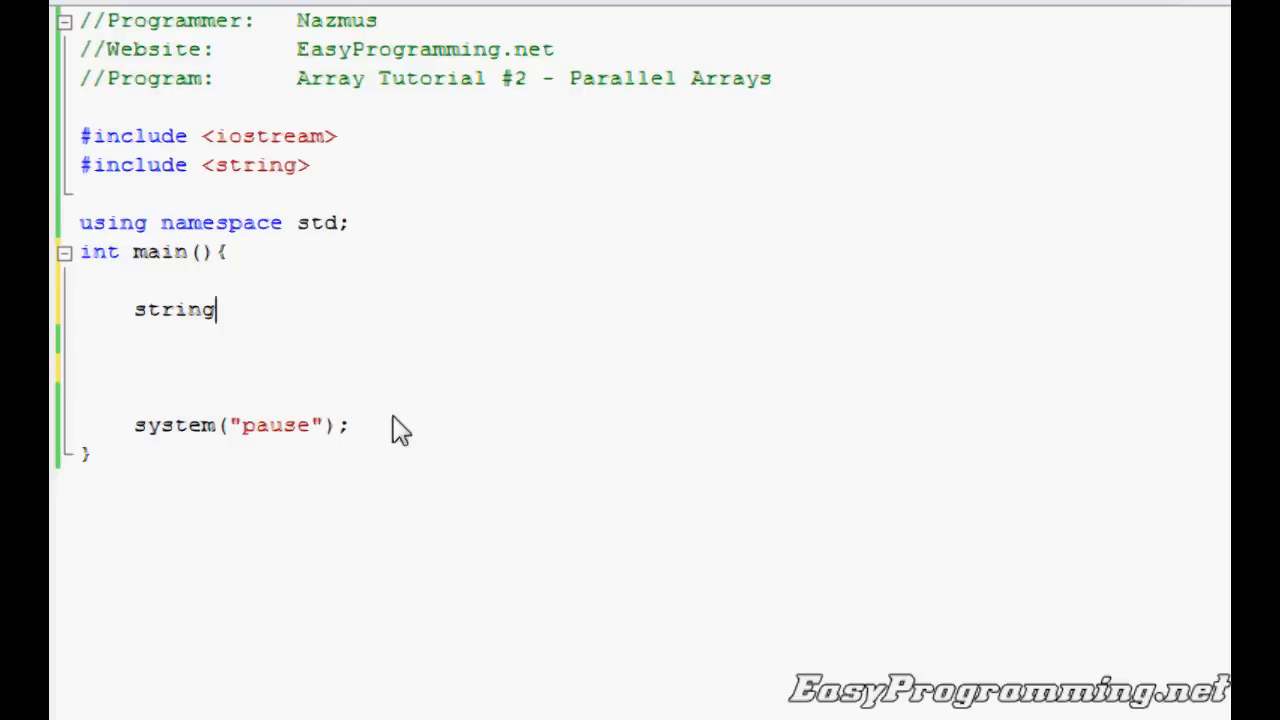
text(nam)
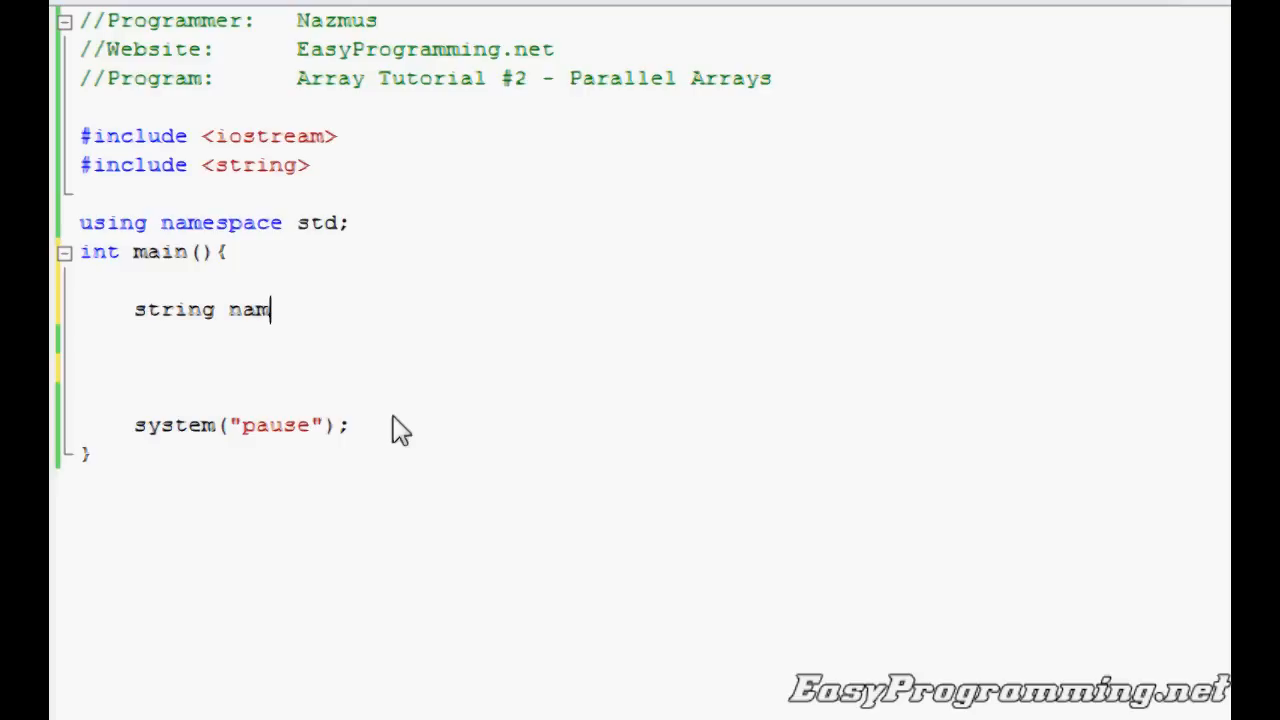
text(e[3])
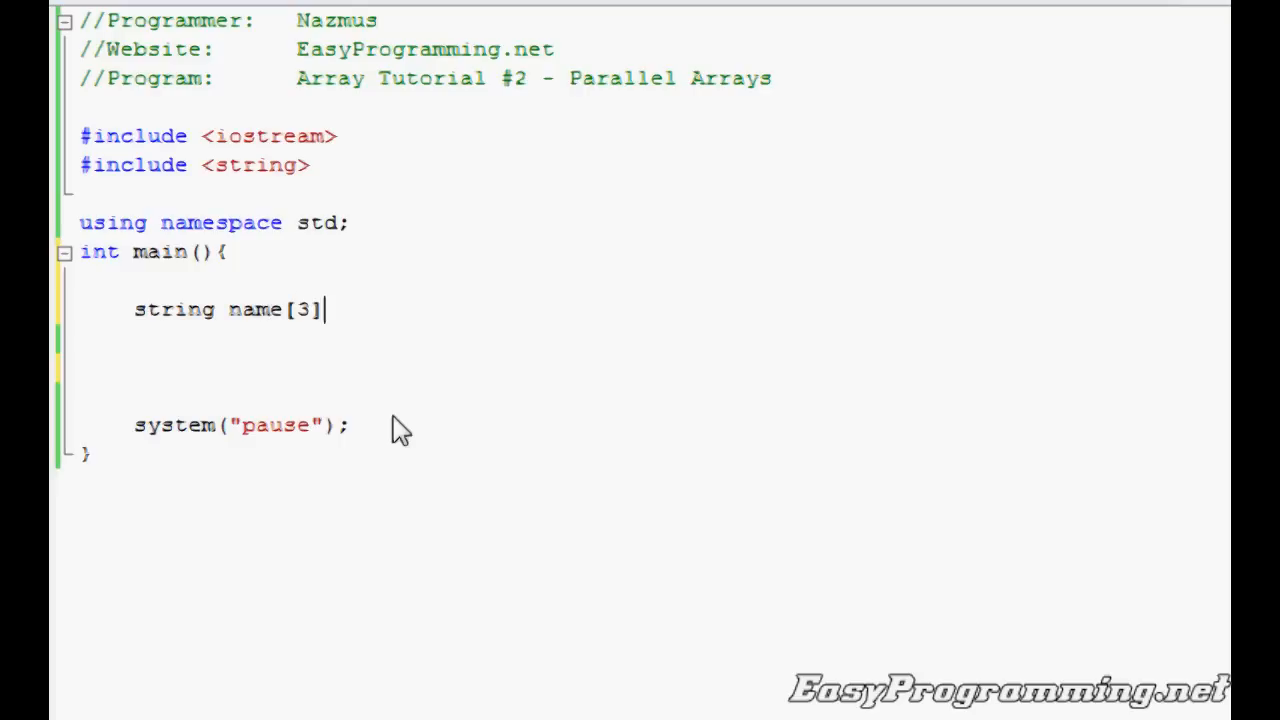
text(;)
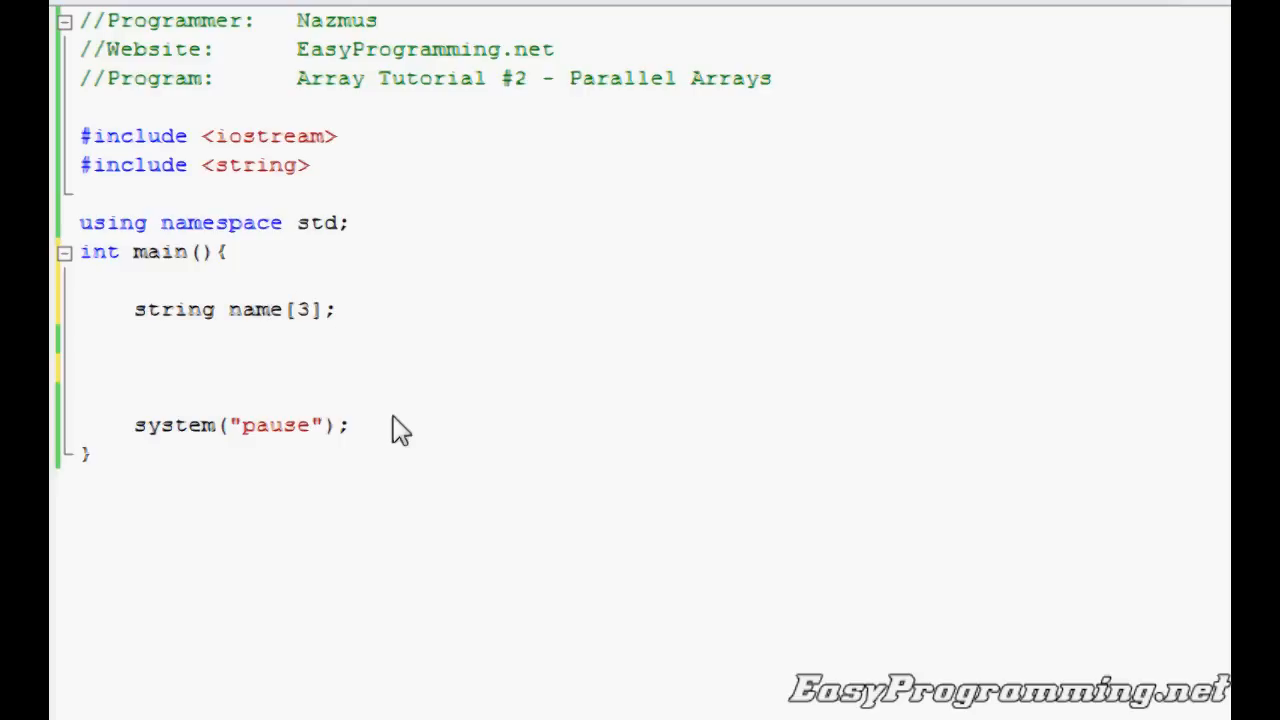
click(338, 309)
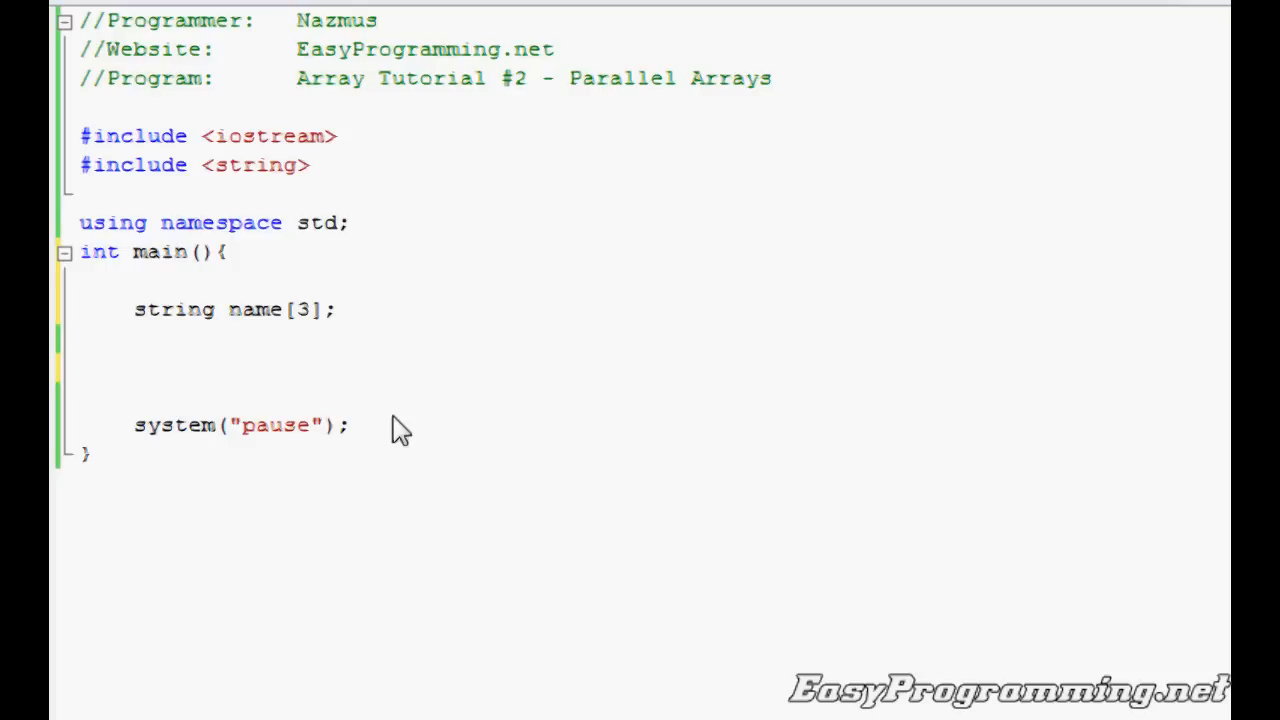
click(337, 309)
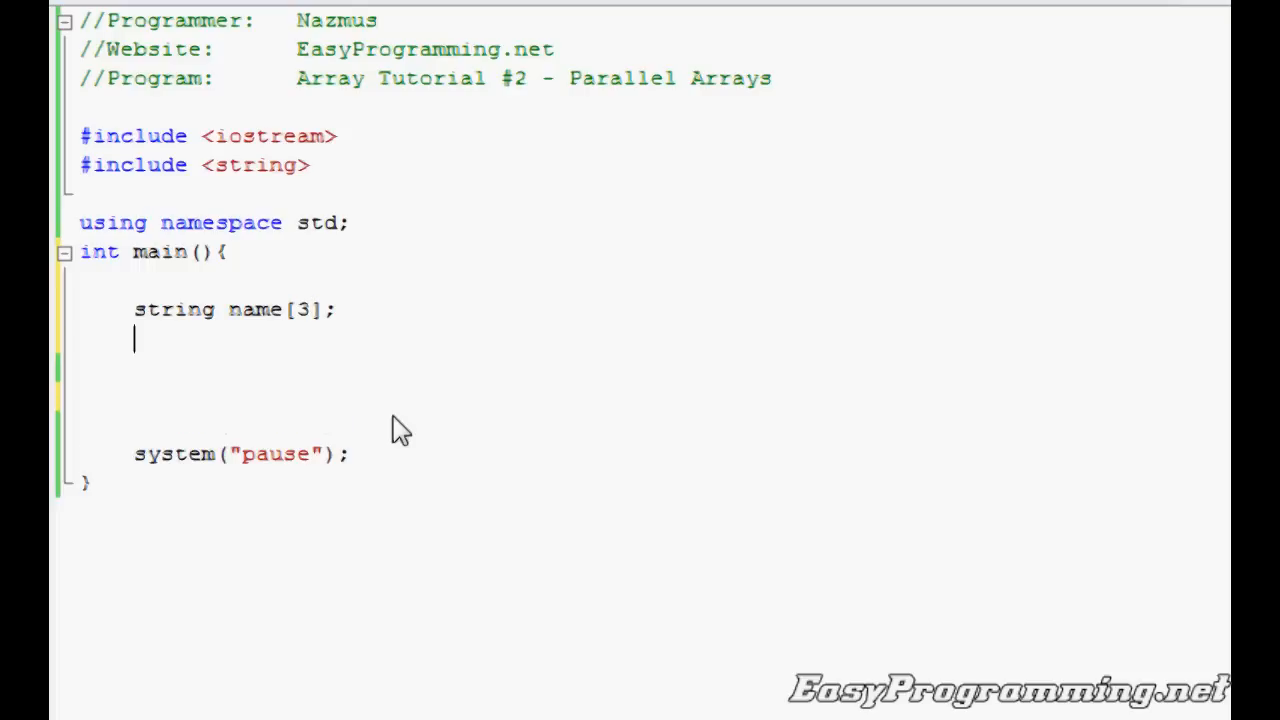
Declare int test1[3]; and int test2[3]; beneath the name array
text(int)
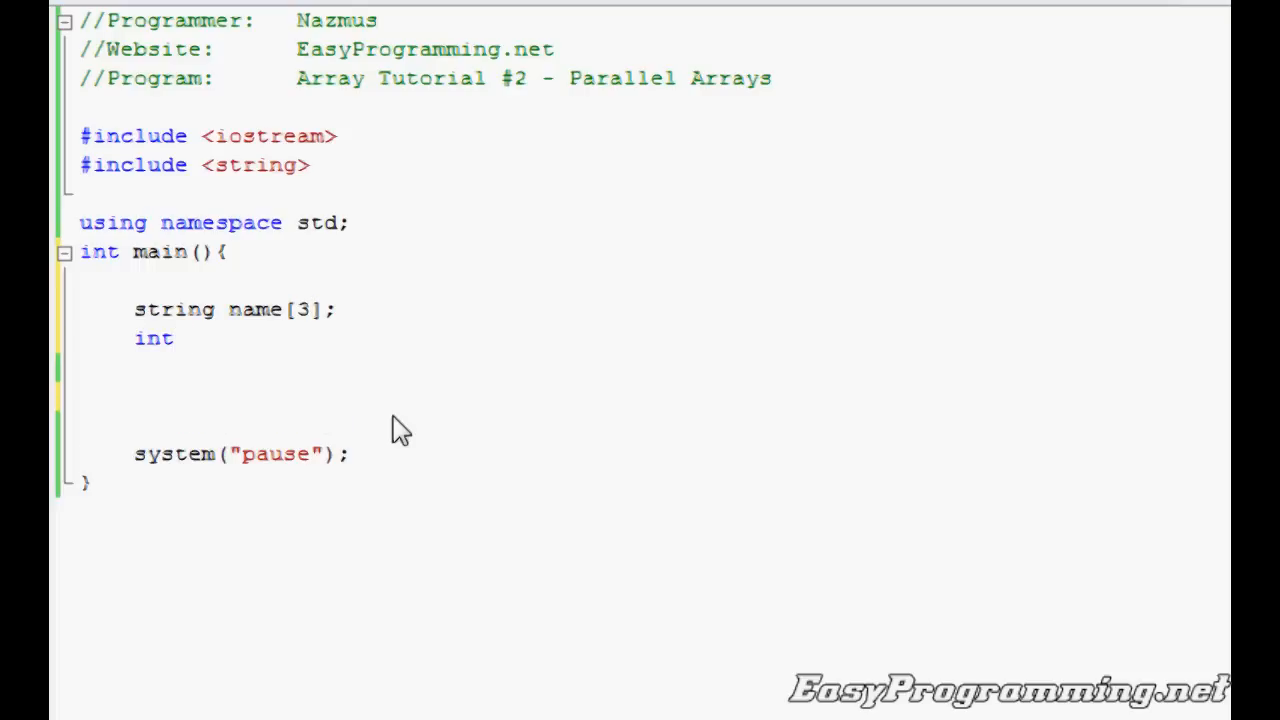
text(test1)
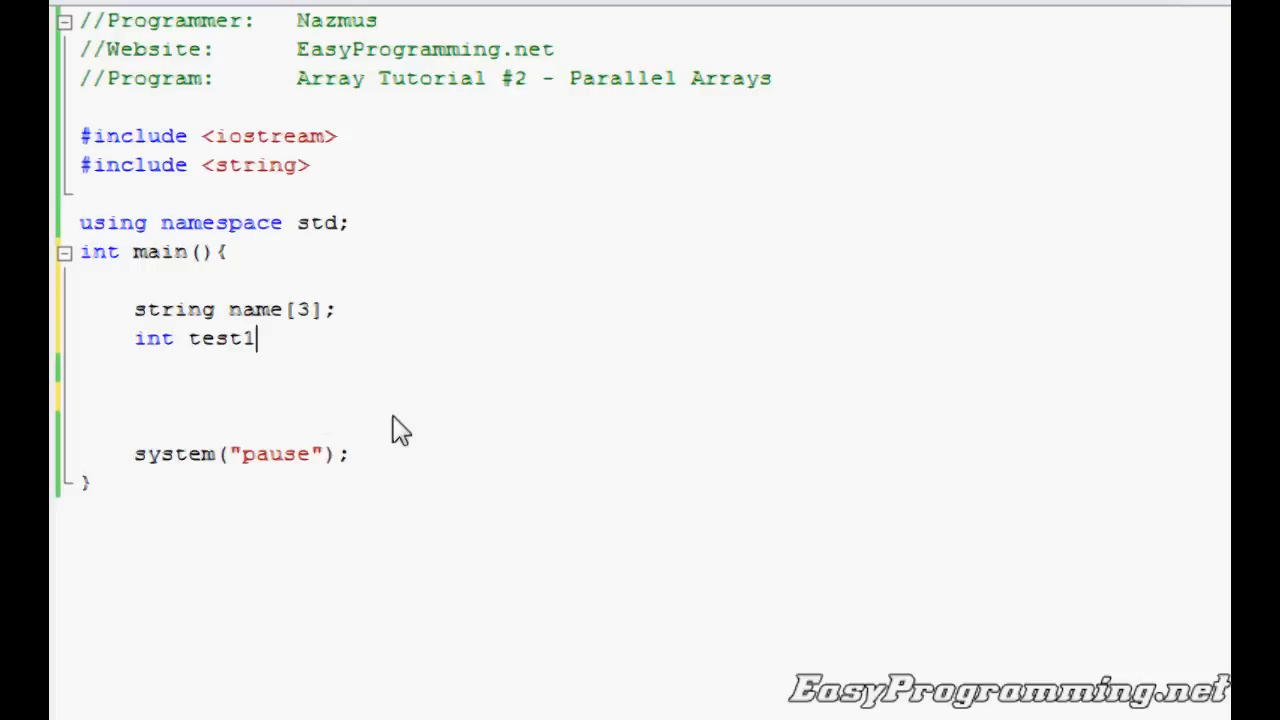
text([3];)
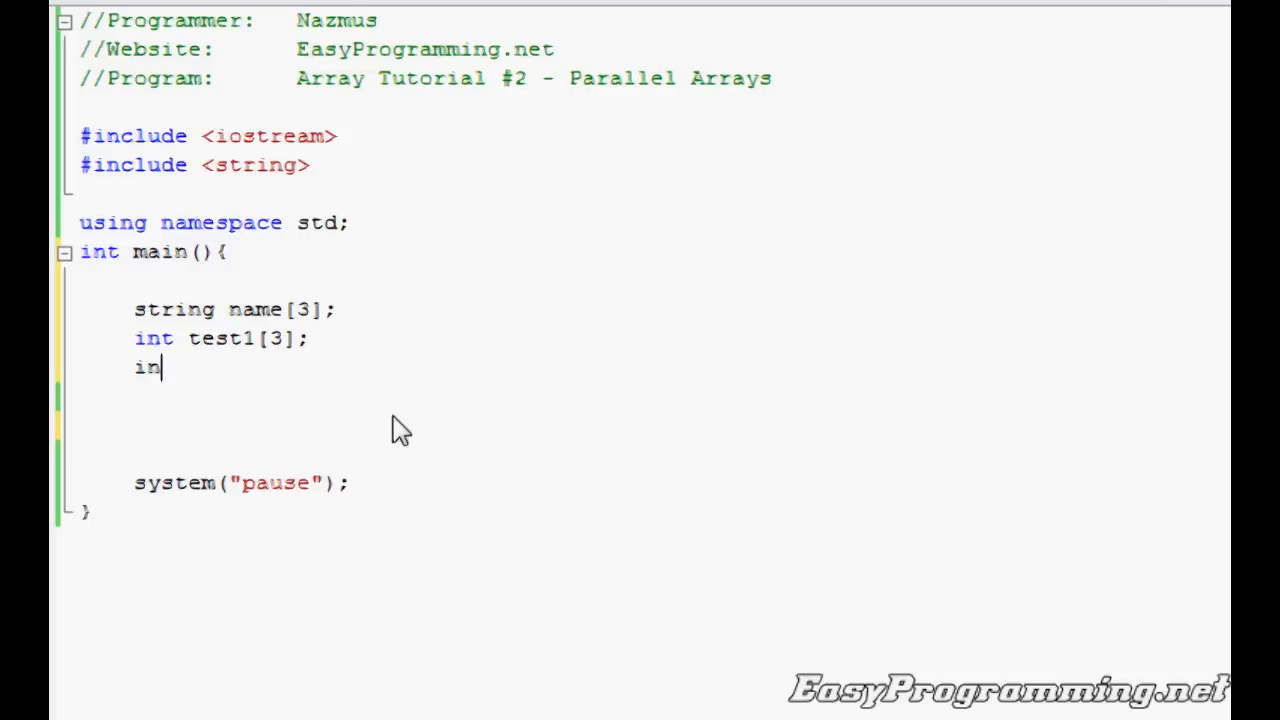
text(t test2)
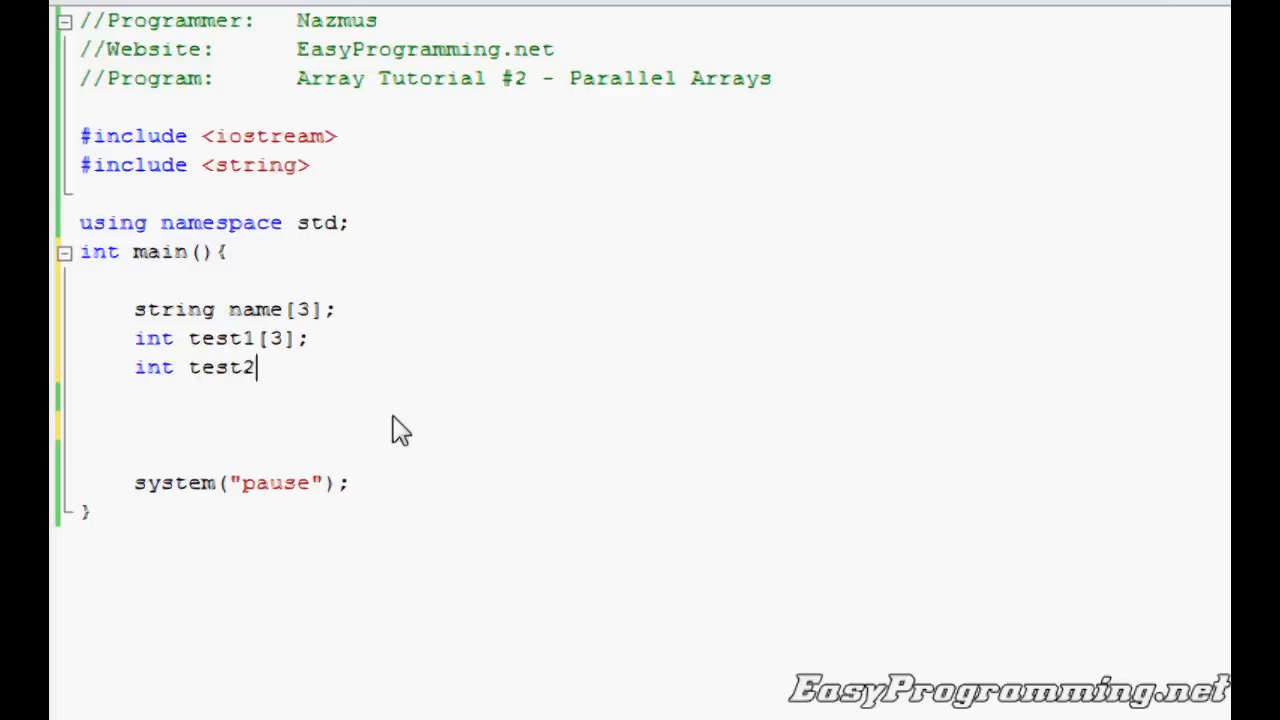
text([3];)
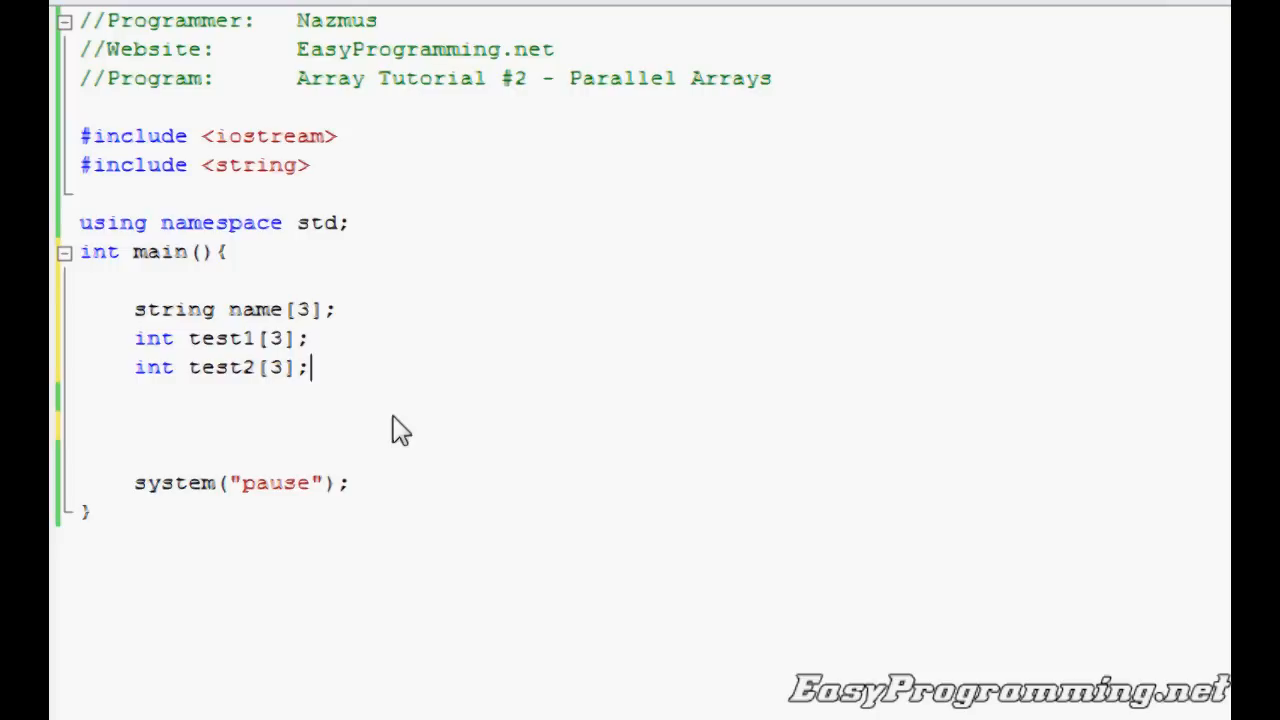
mouse_move(108, 385)
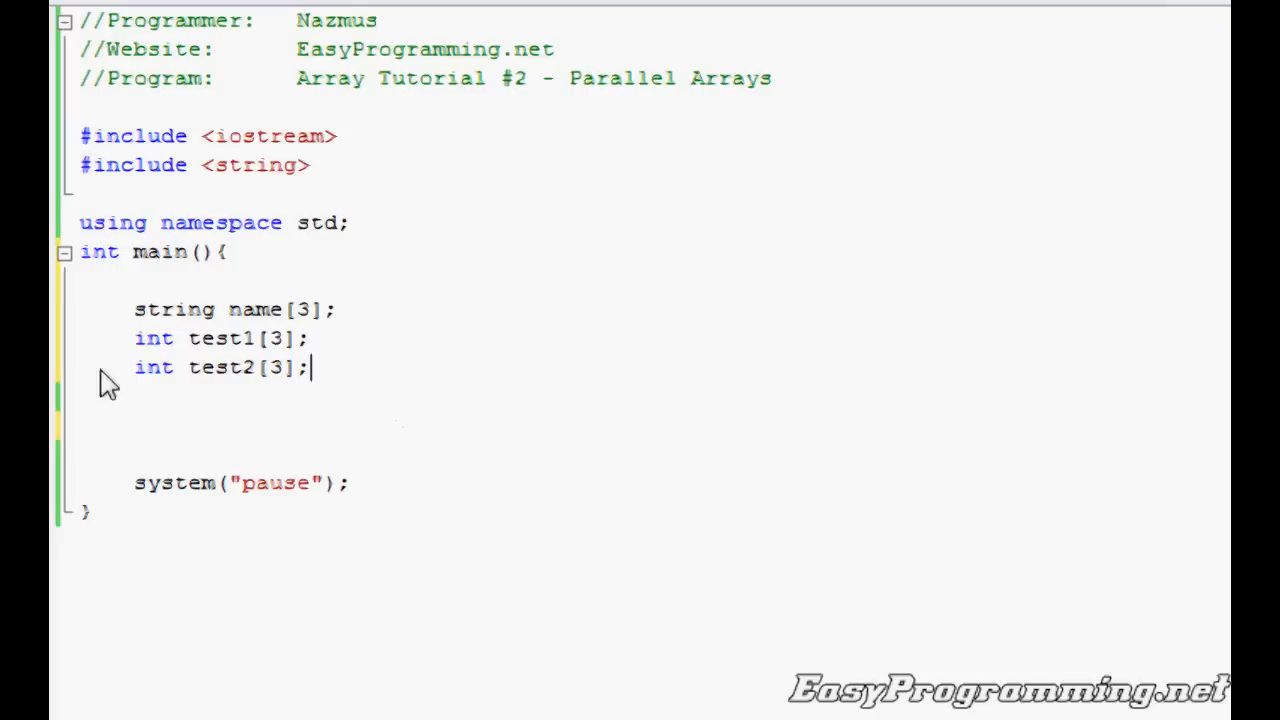
mouse_move(255, 390)
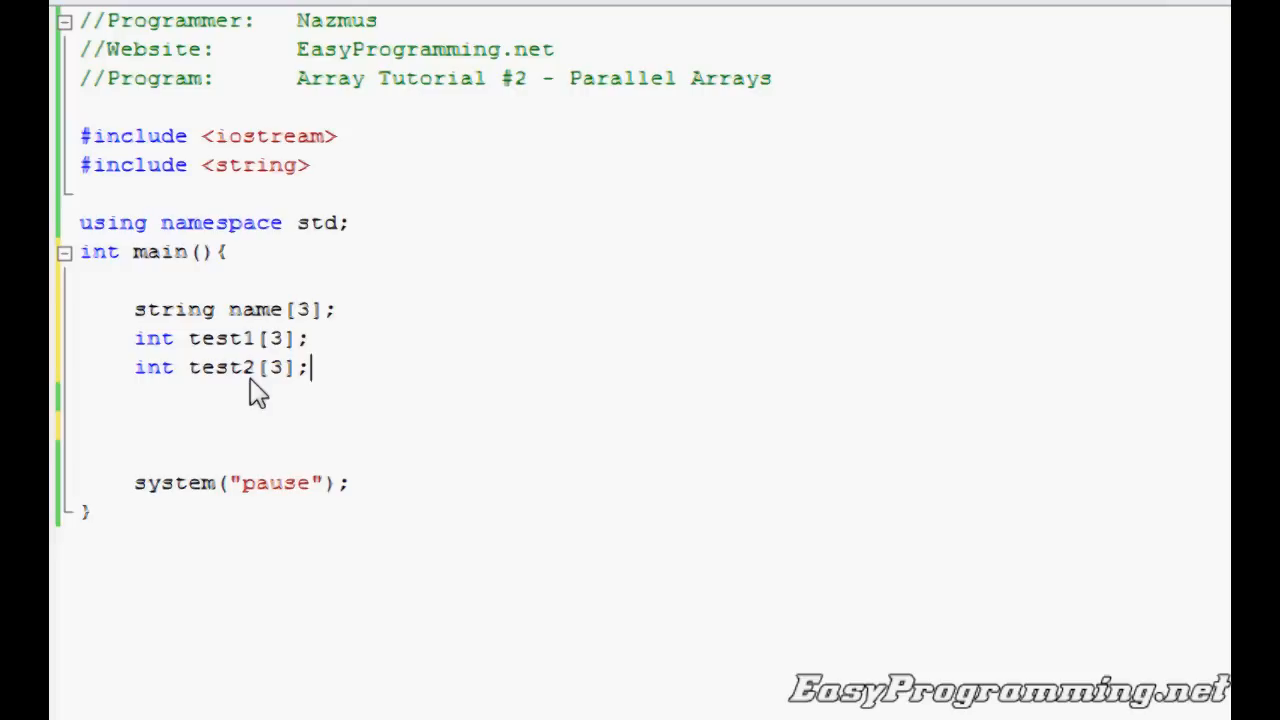
mouse_move(318, 355)
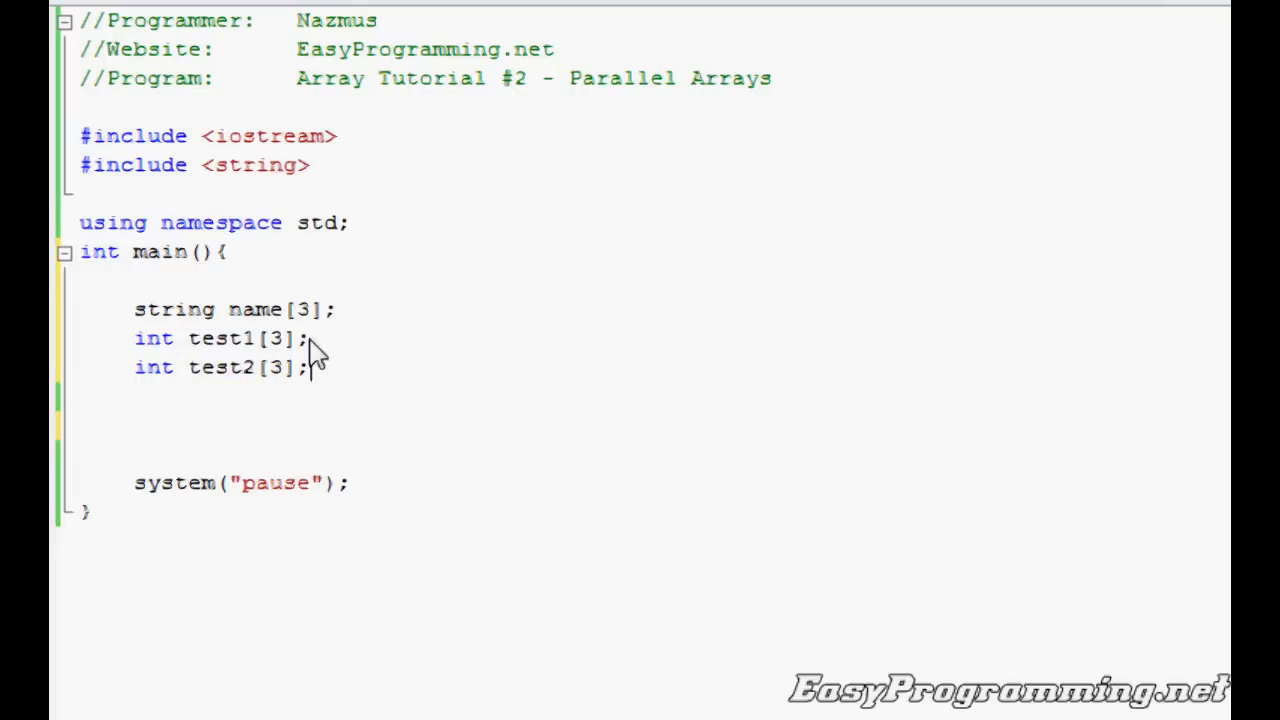
mouse_move(318, 356)
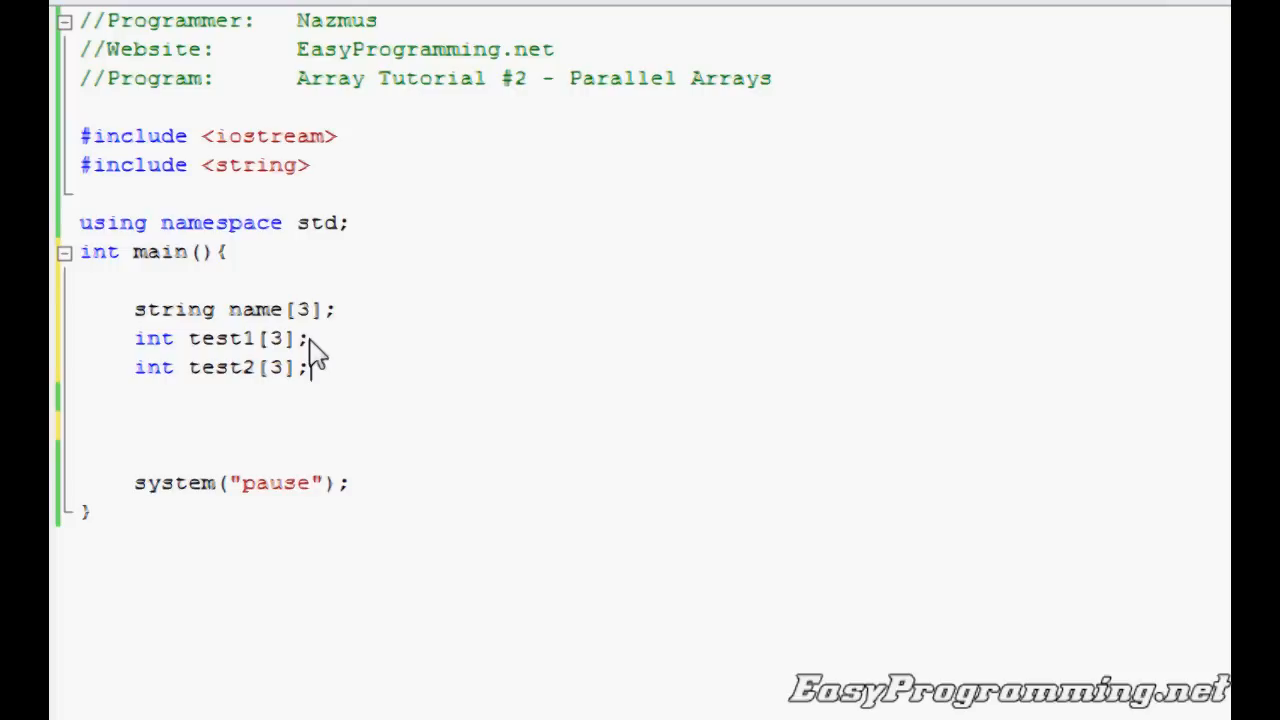
mouse_move(375, 400)
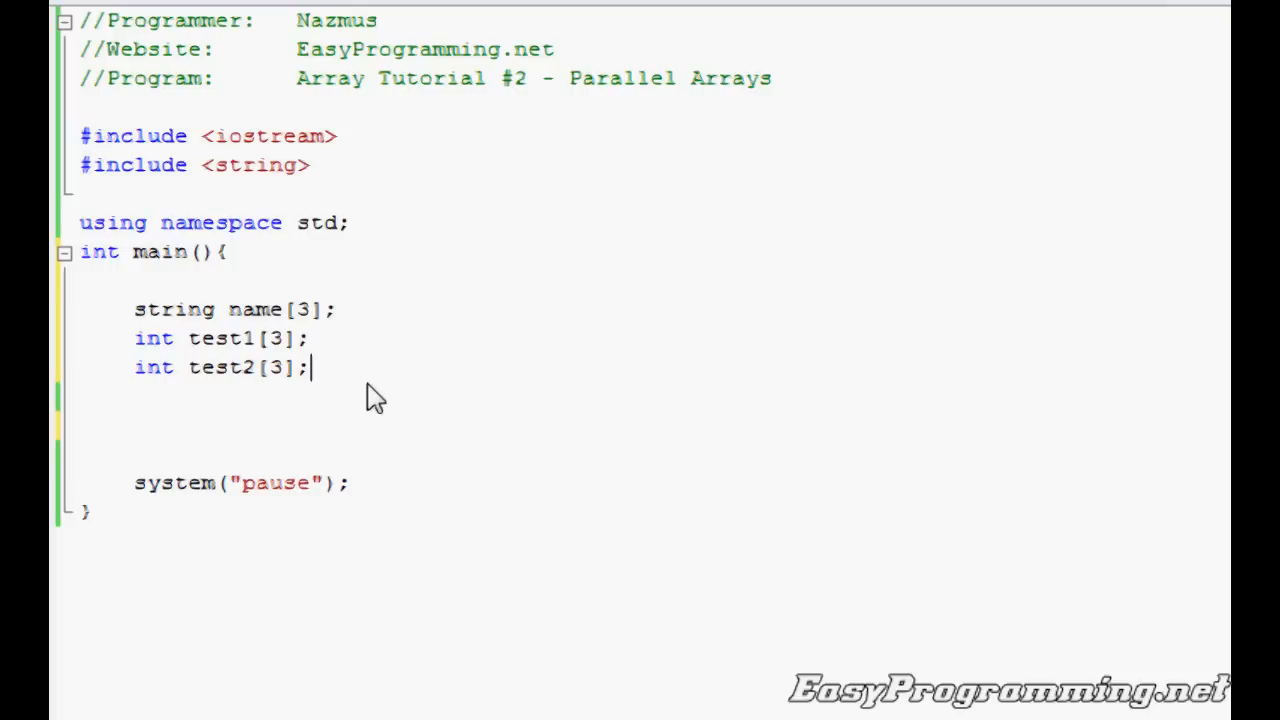
Declare float avg[3]; and the loop counter int i; after the test arrays
text(float)
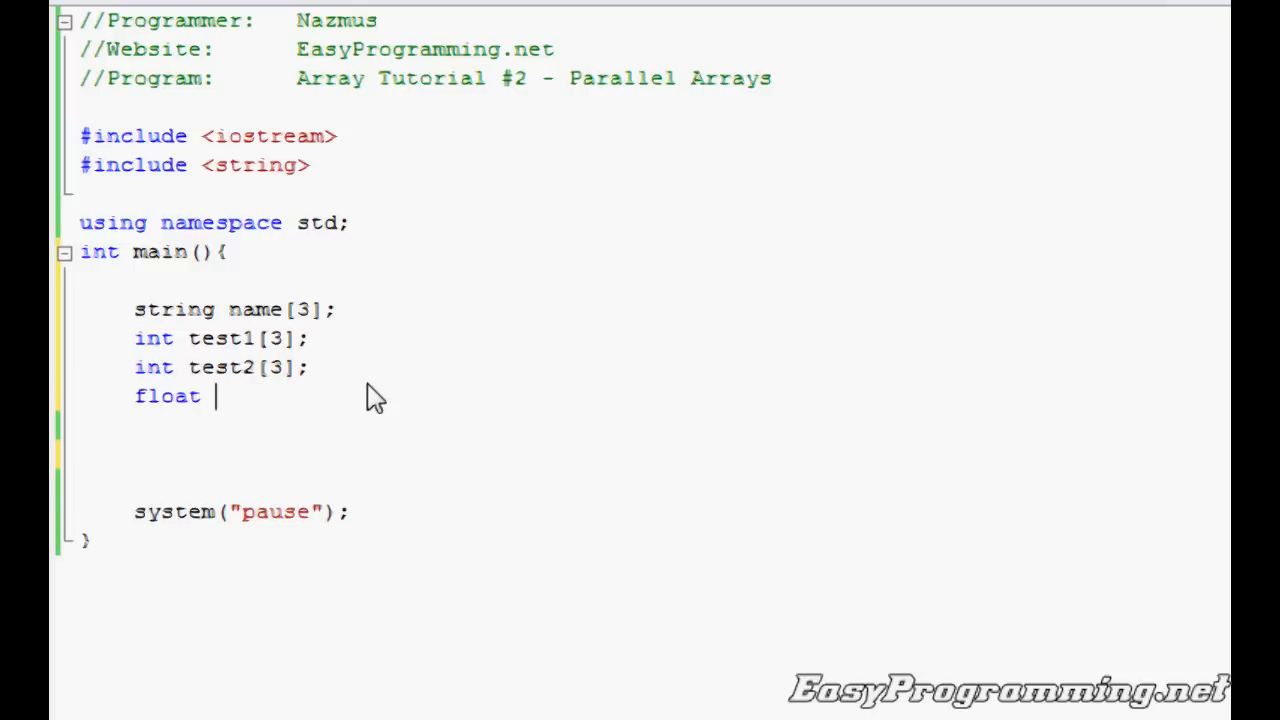
text(avg[3]')
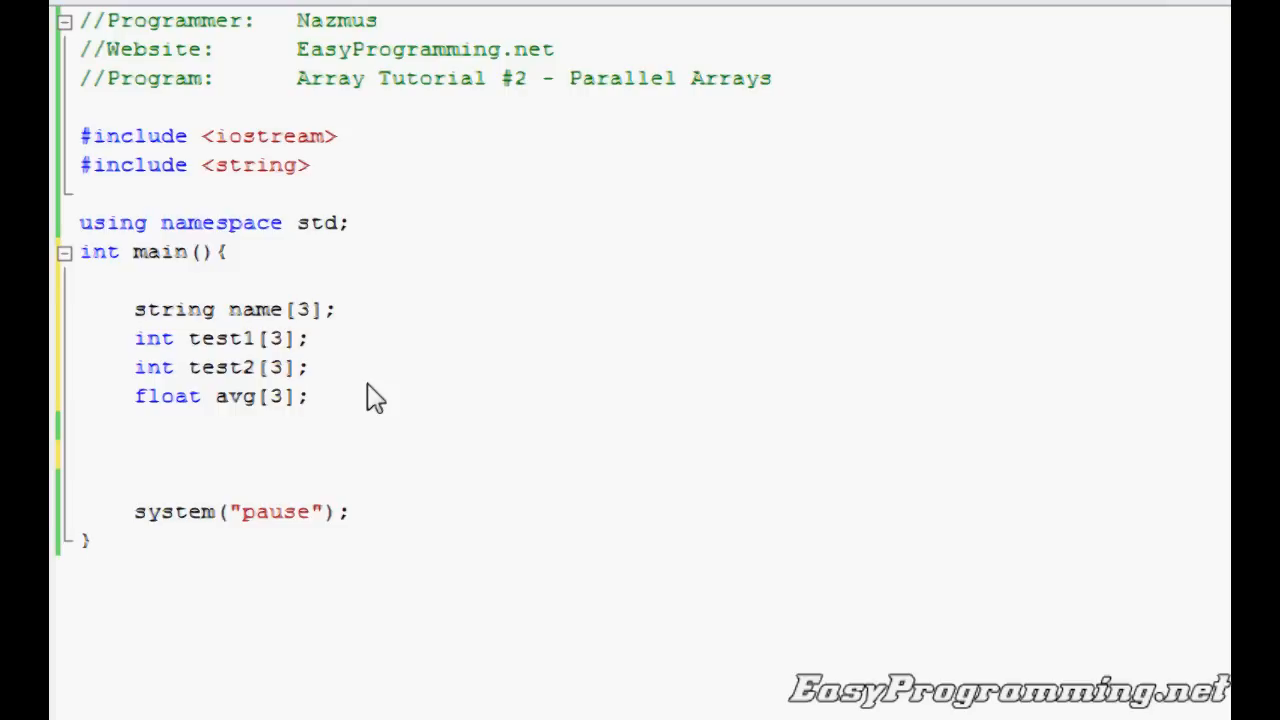
text(int)
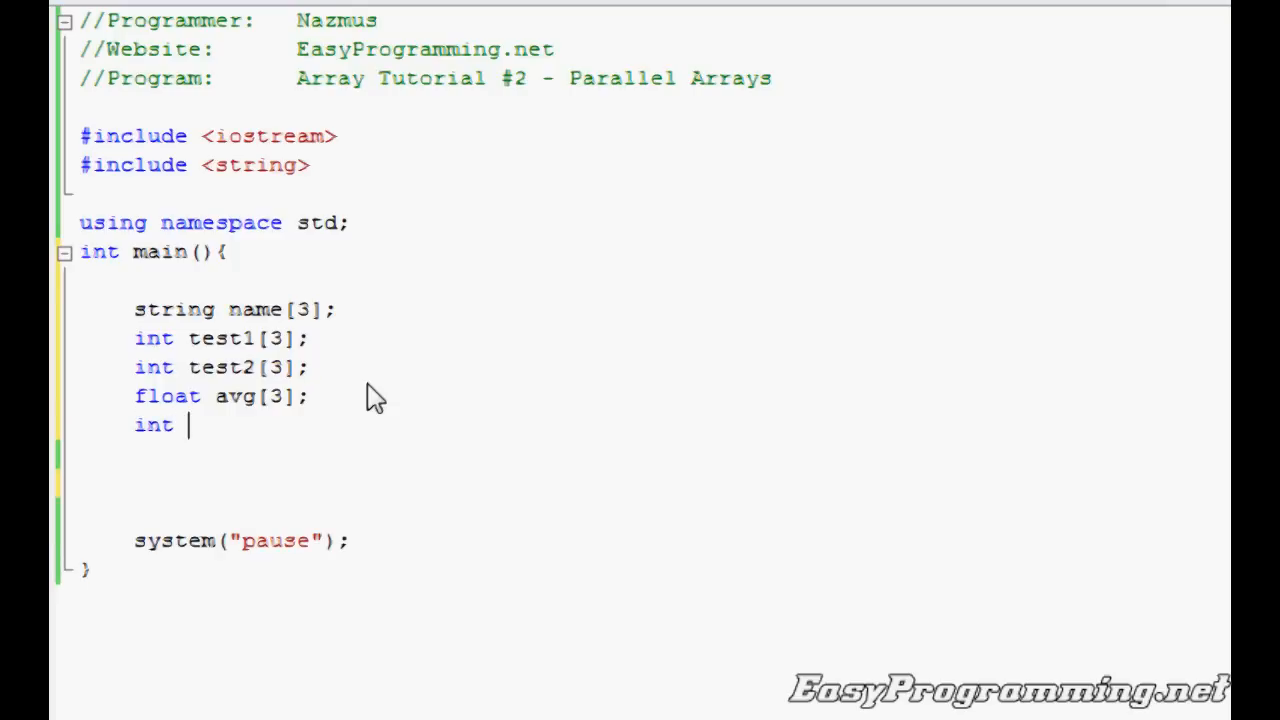
text(i;)
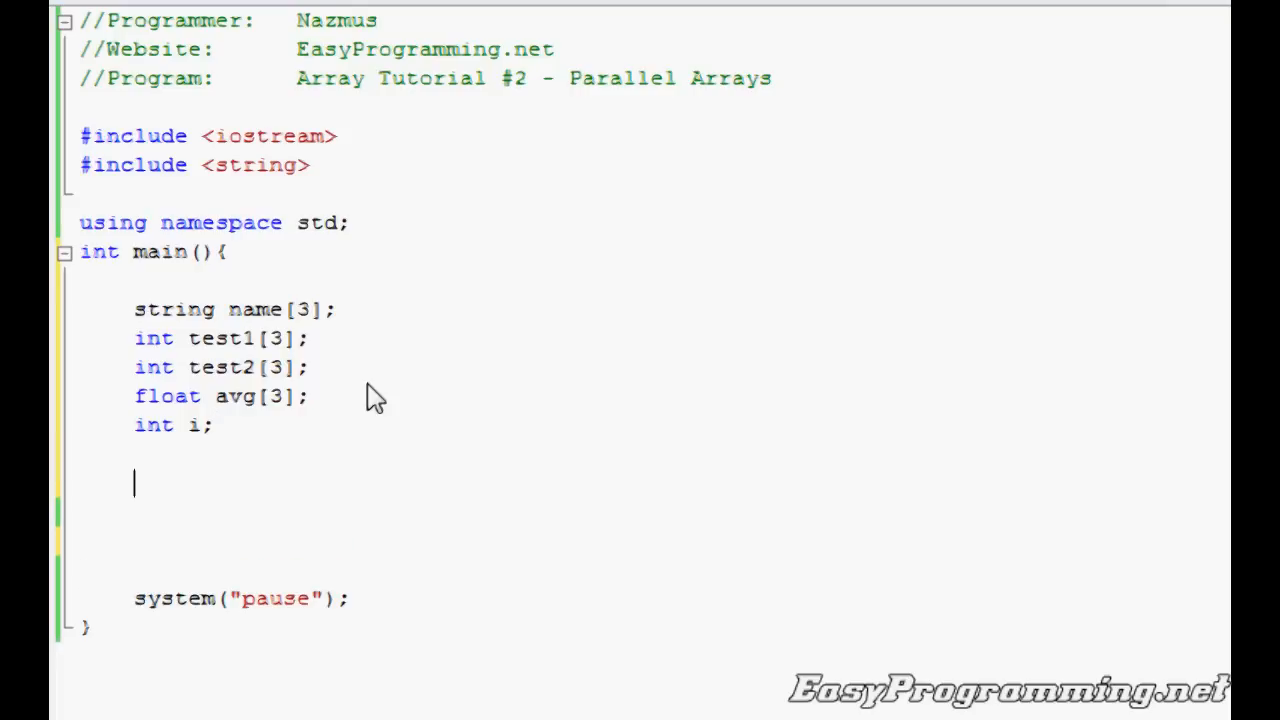
text(for)
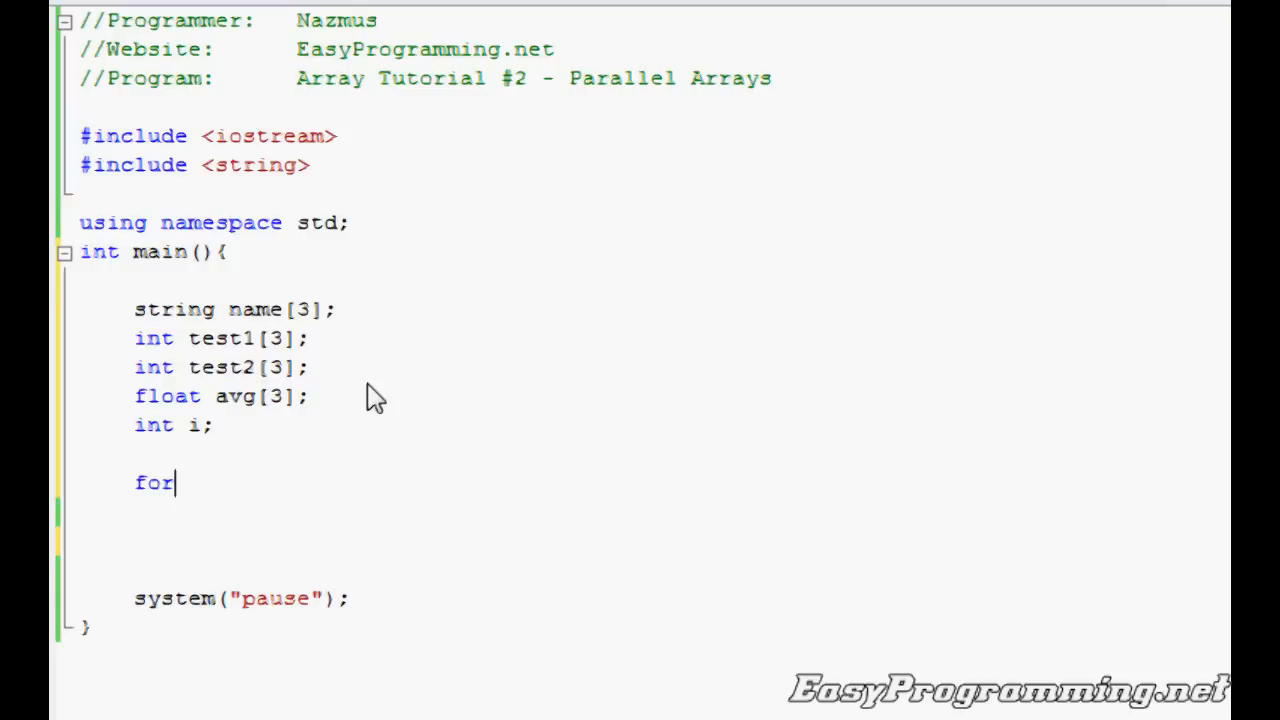
Write the loop header for(i=0;i<=2;i++) with an opening brace
text((i)
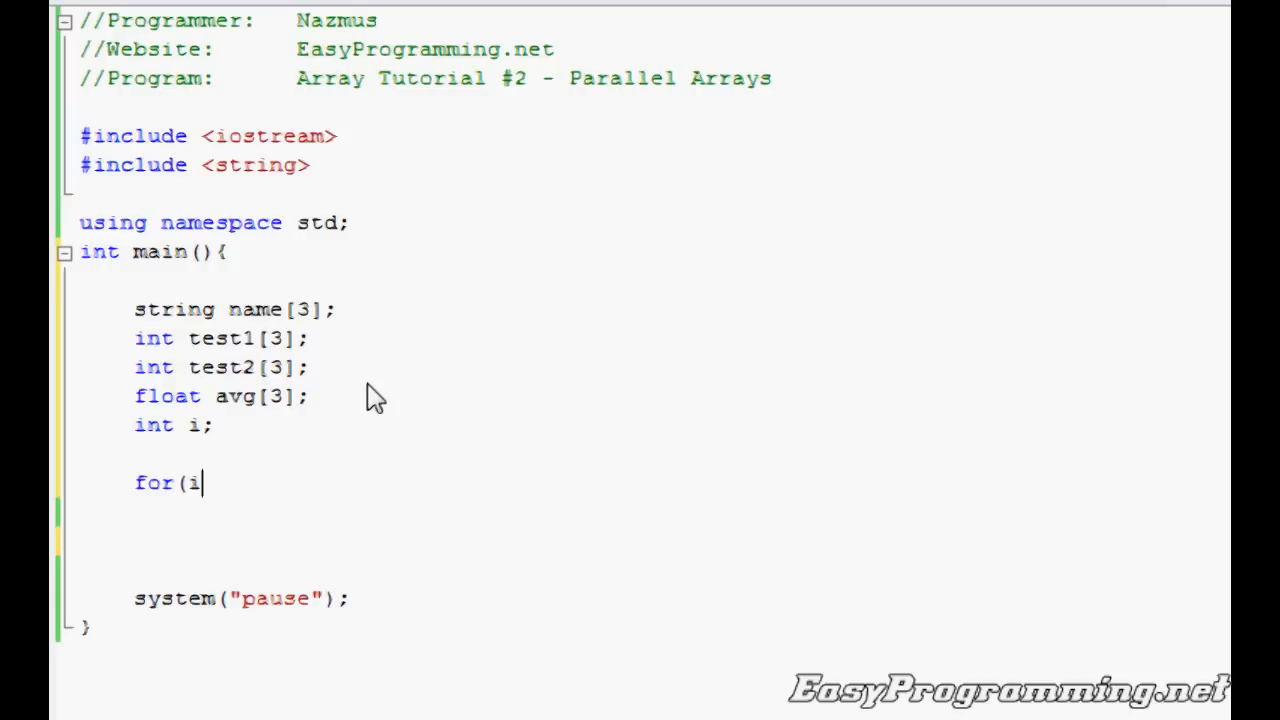
text(=0;)
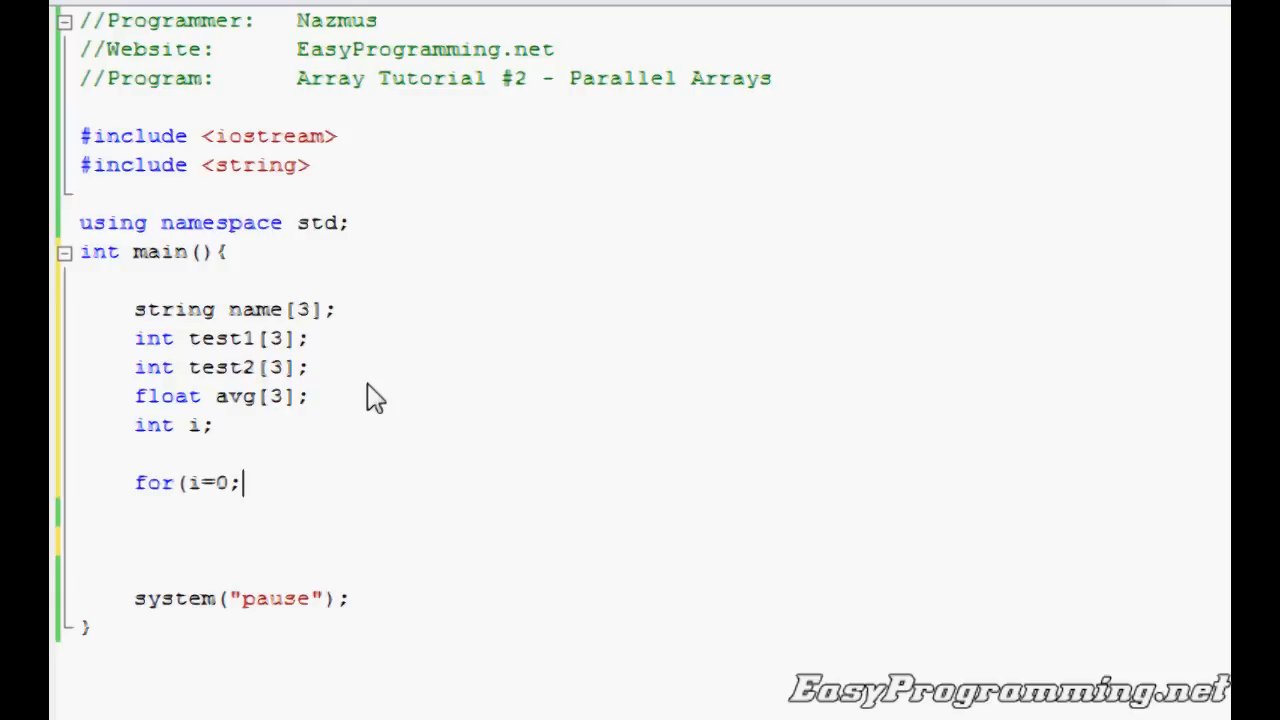
text(i<=)
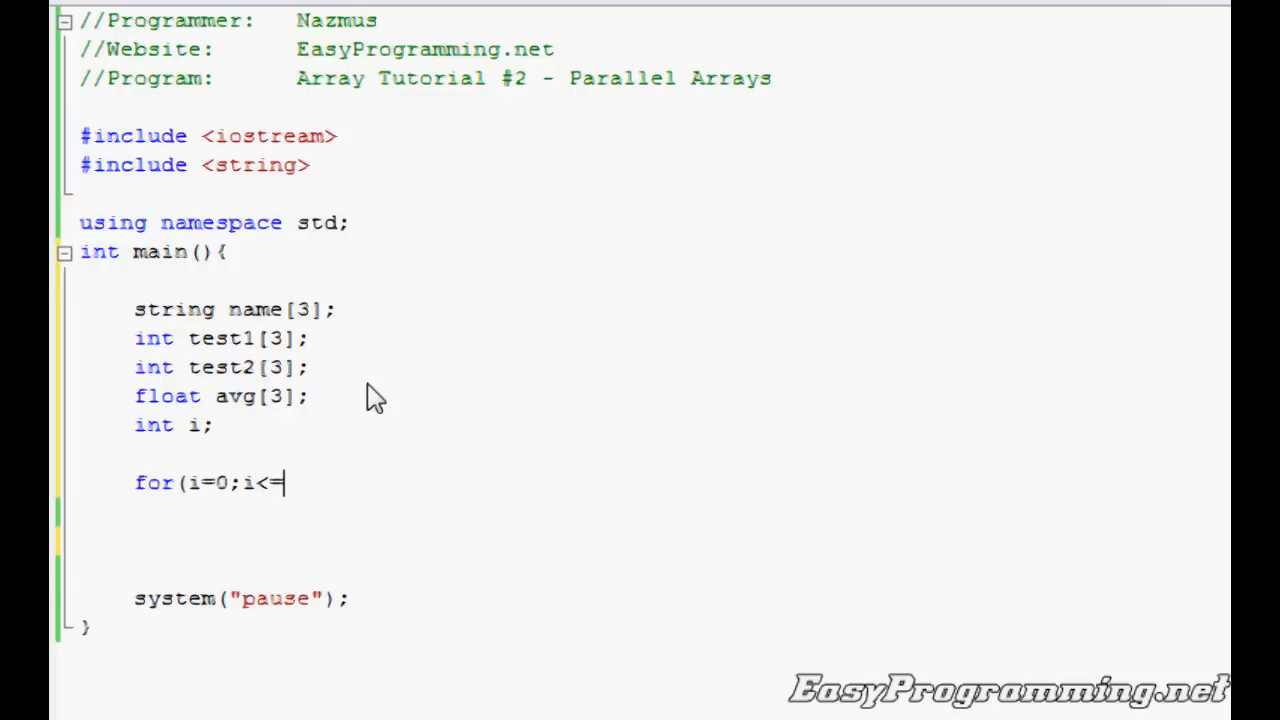
text(2;i++)
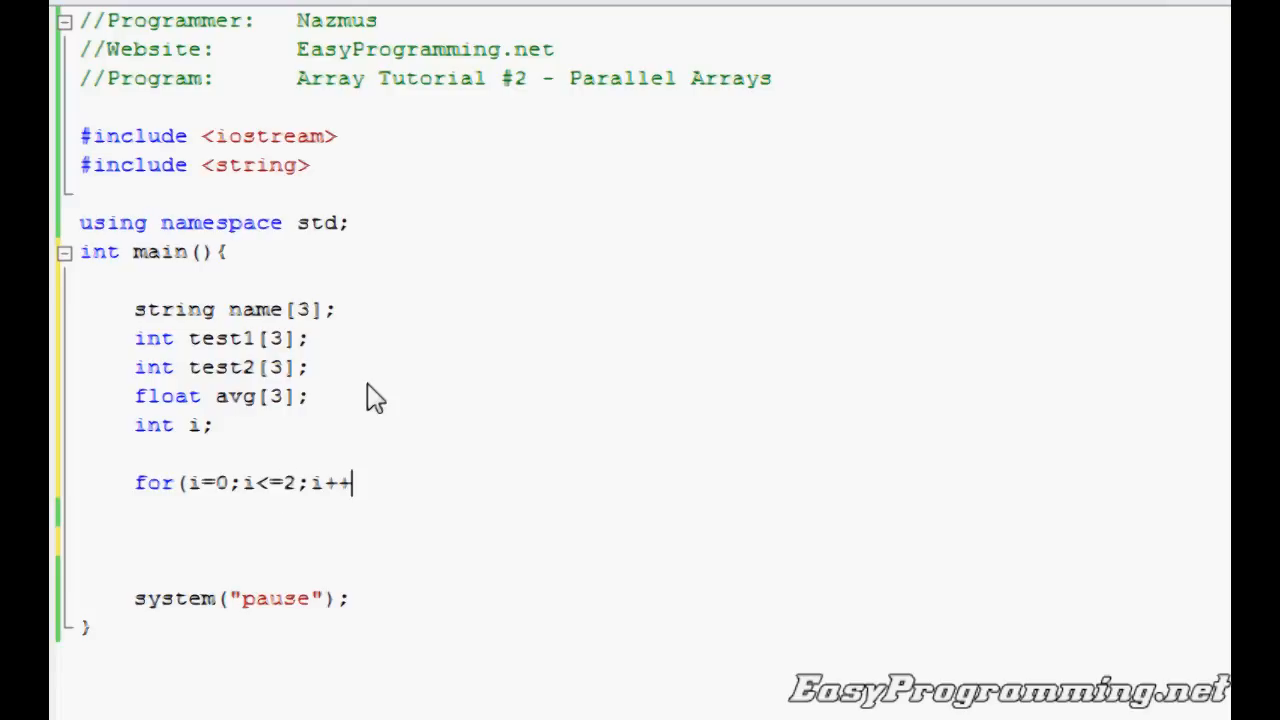
text())
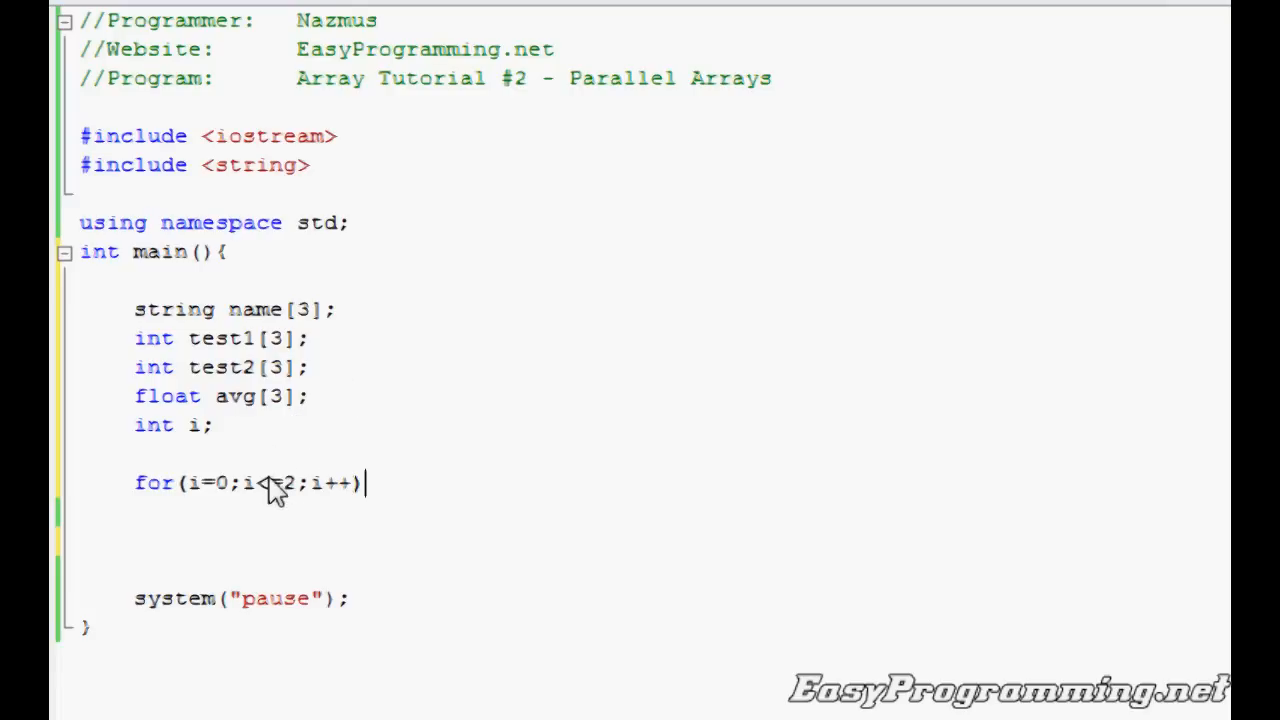
text(<=)
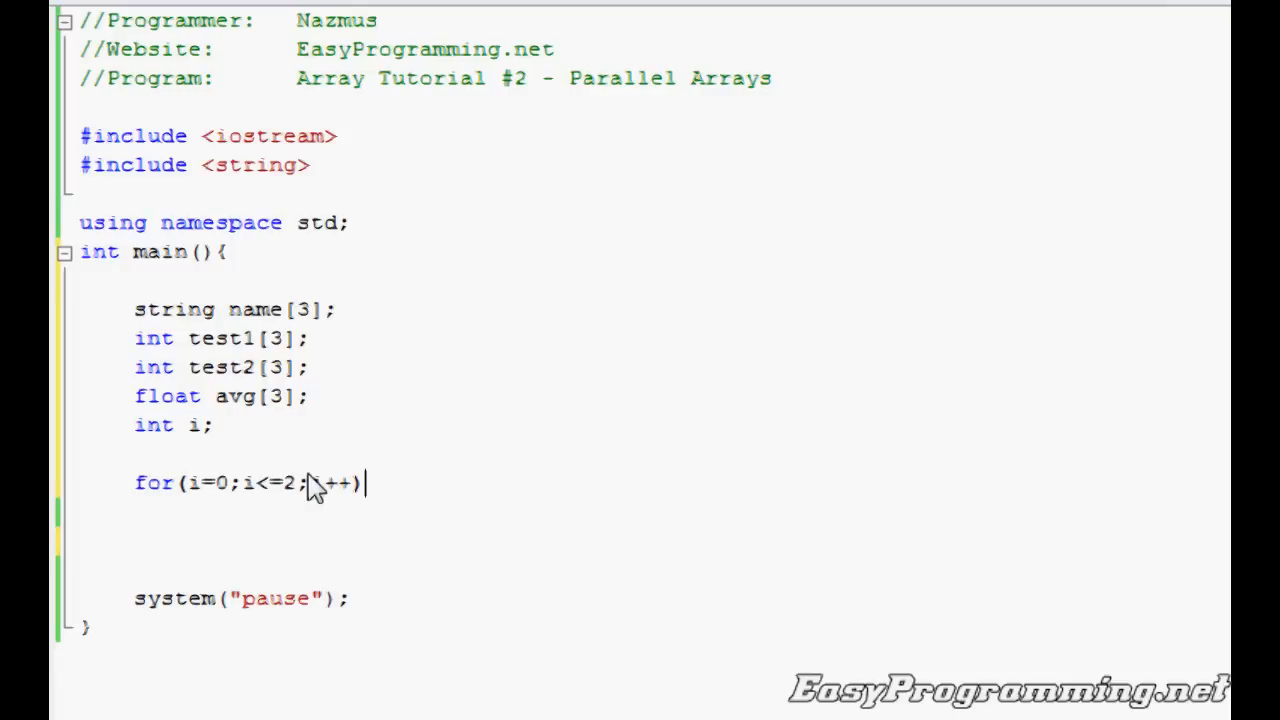
text({)
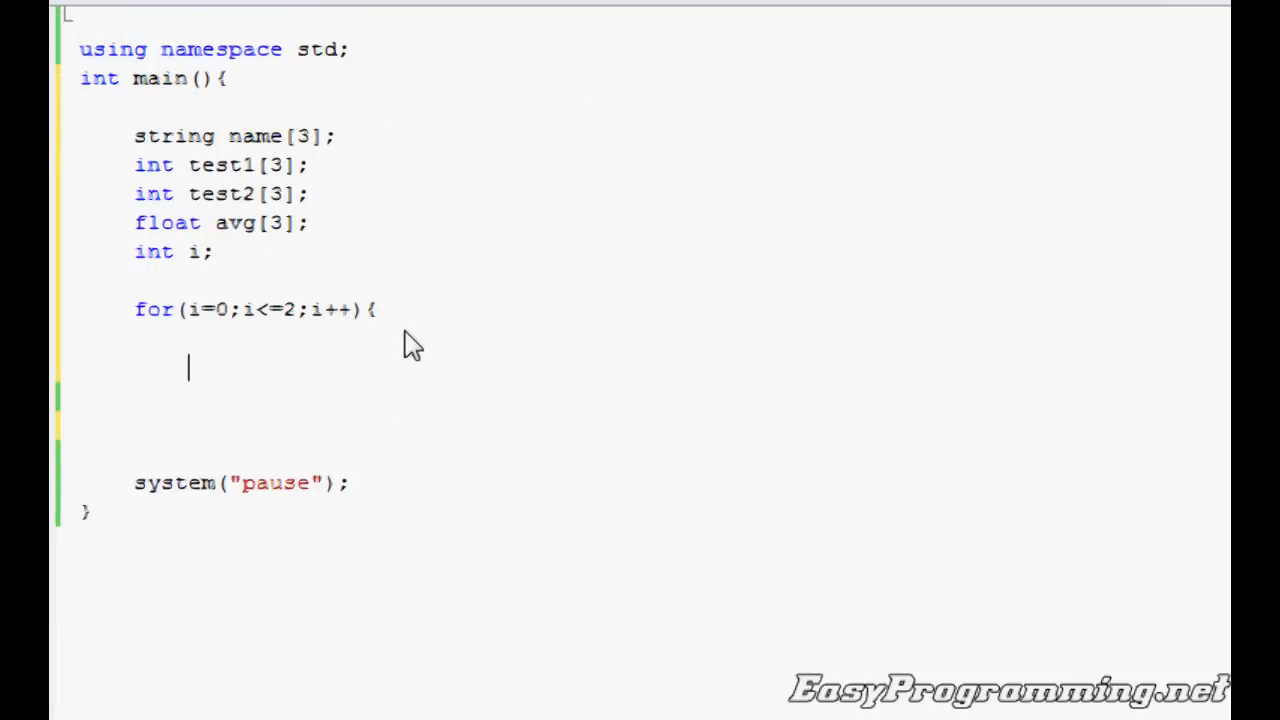
Add cout << "Please enter student's name: "; and cin >> name[i]; to the loop
text(cout << "Please en)
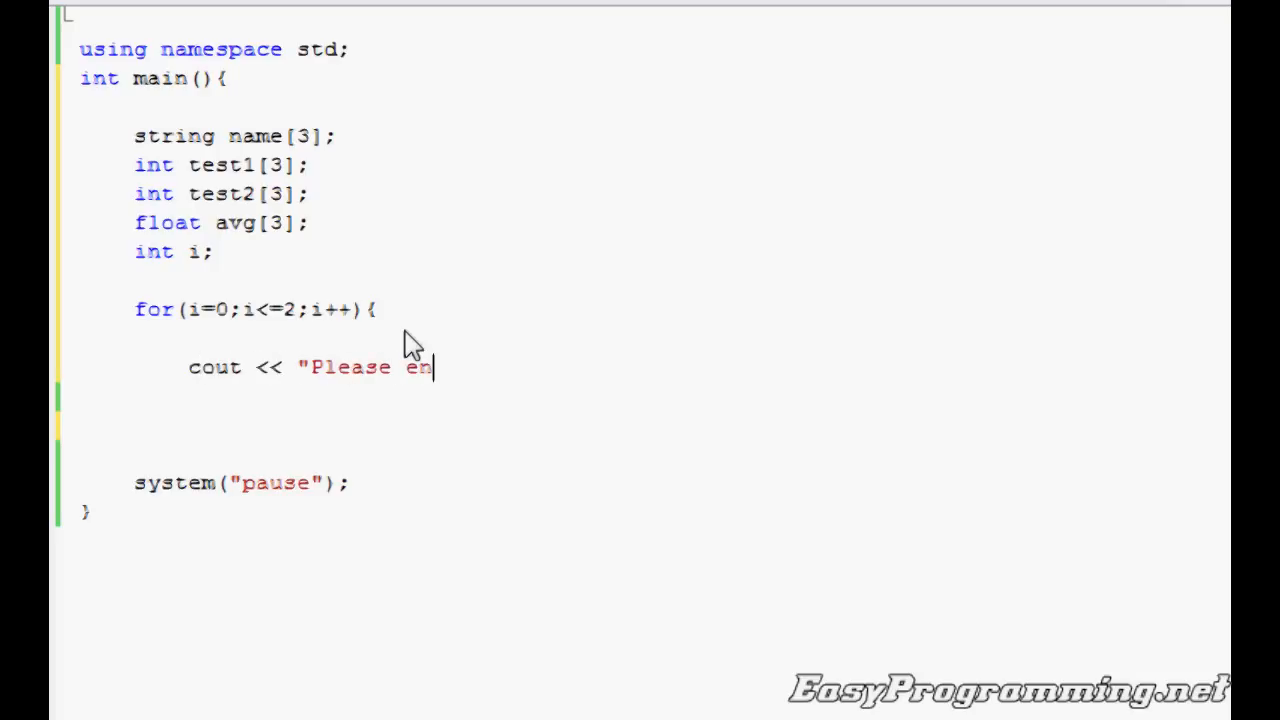
text(ter student's)
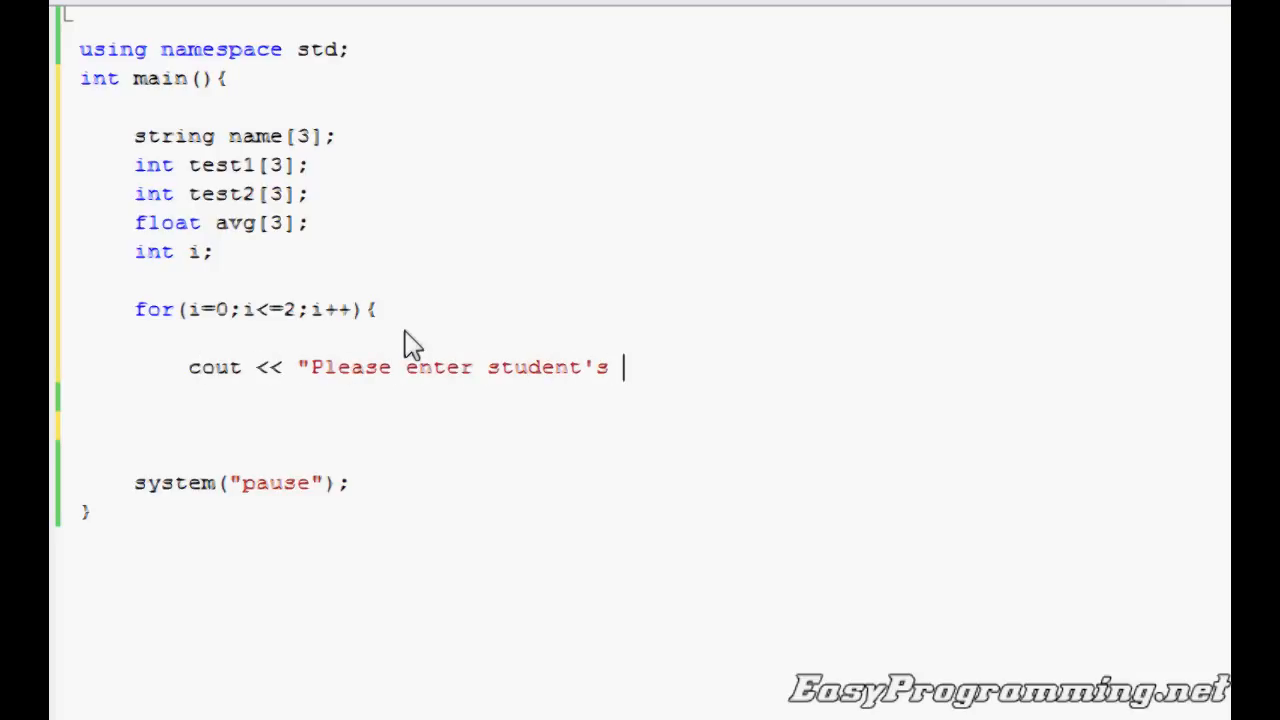
text(name: ";)
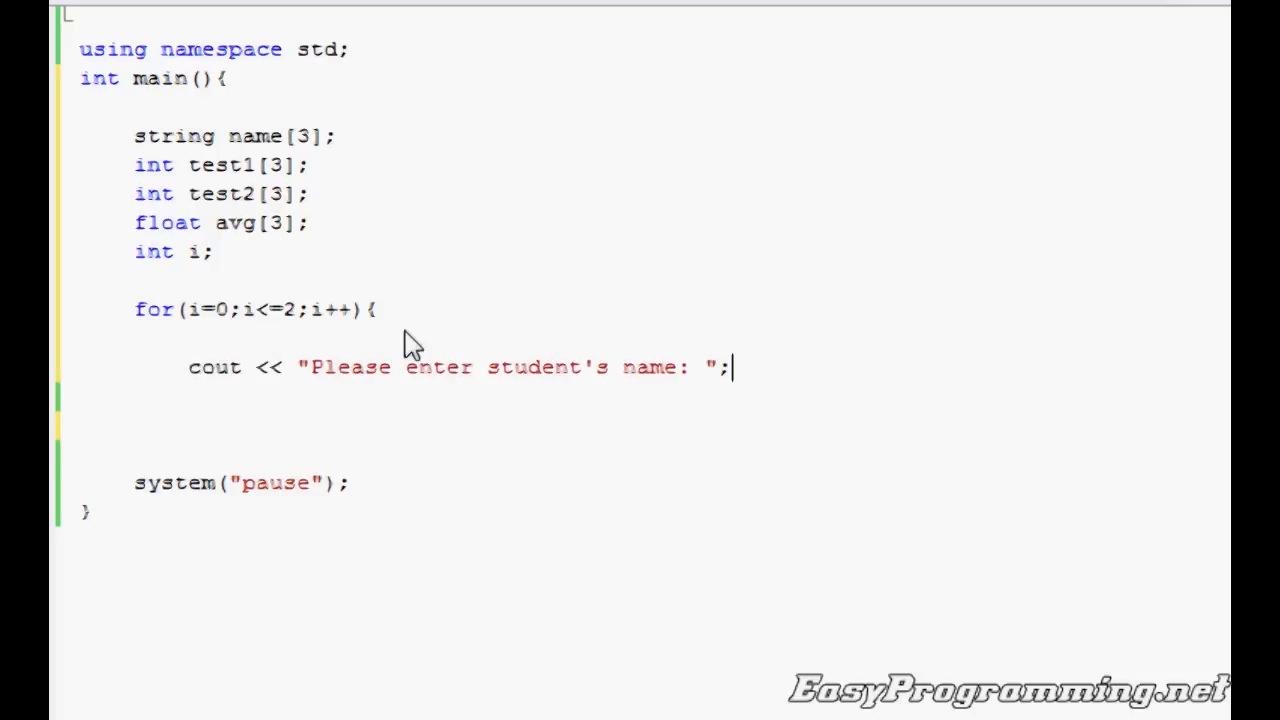
text(cin >> name)
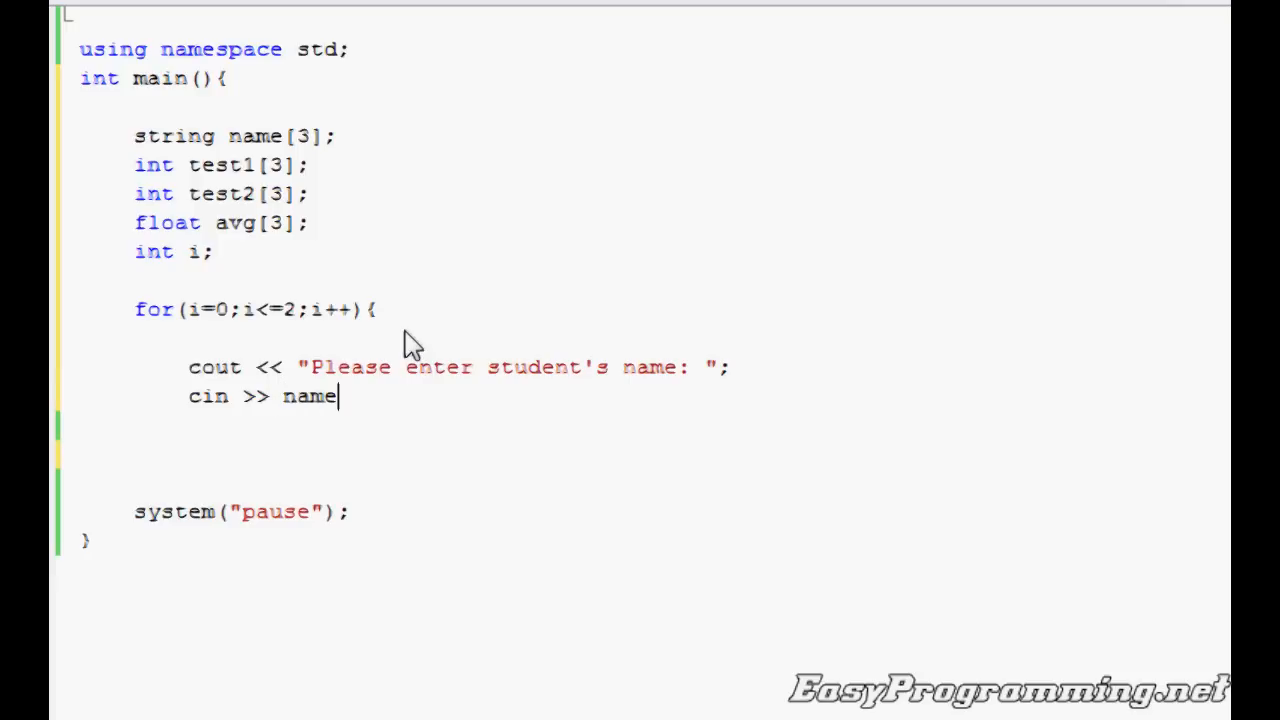
text([i];)
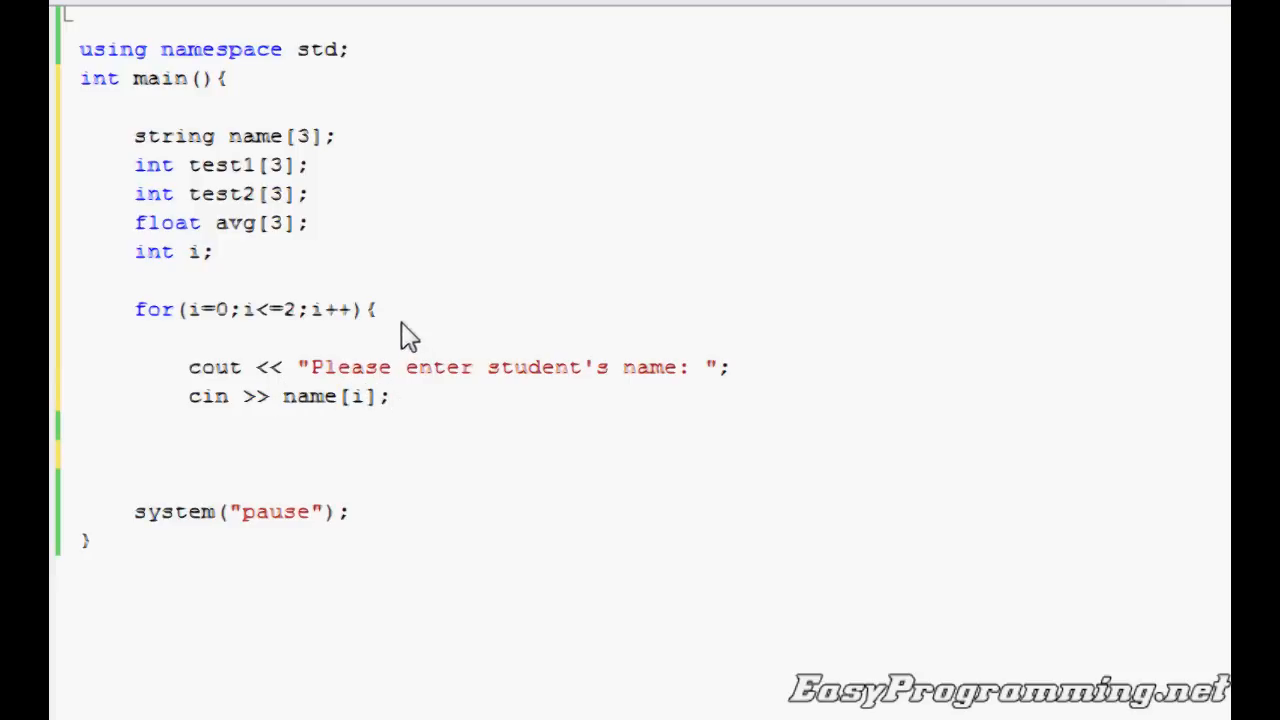
double_click(358, 396)
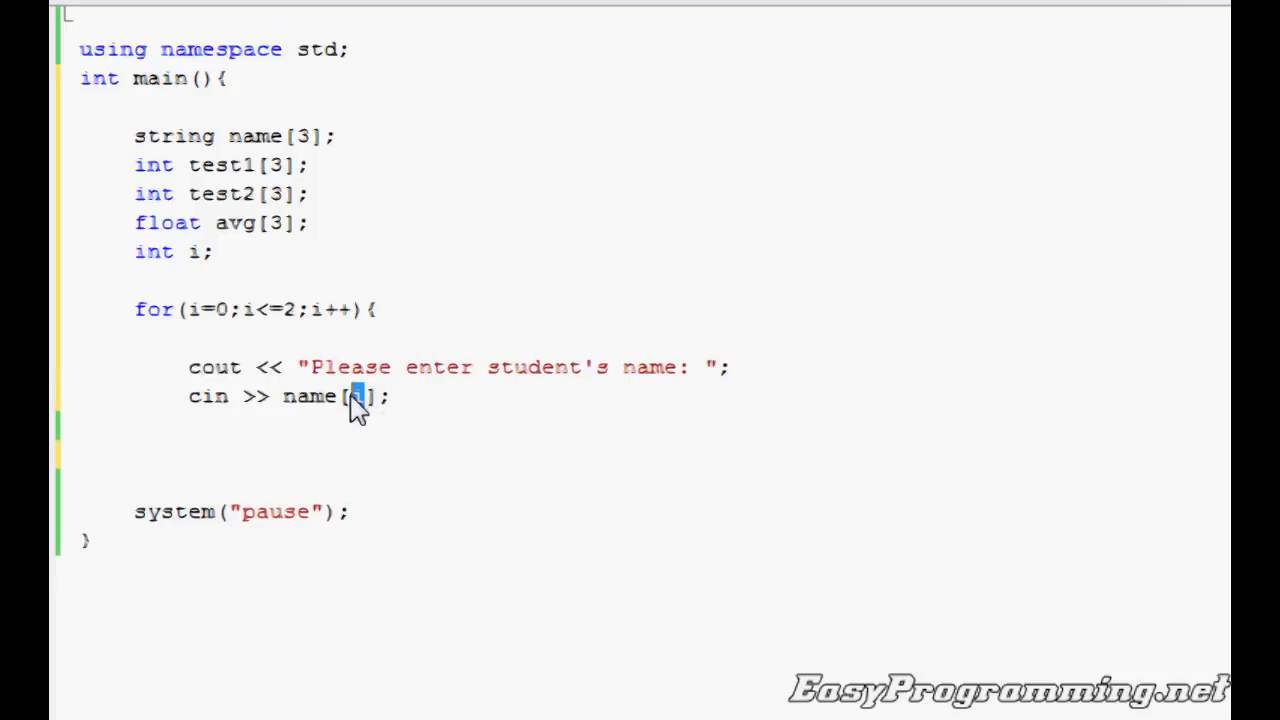
text(i)
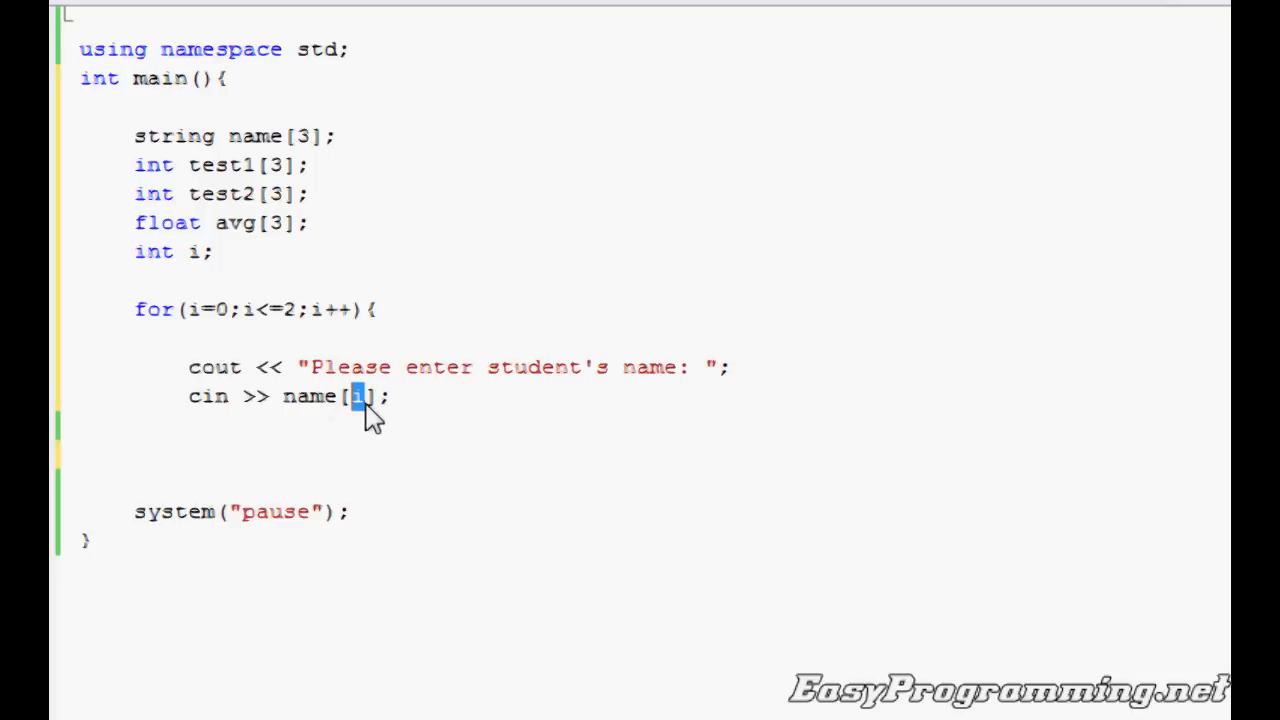
mouse_move(293, 345)
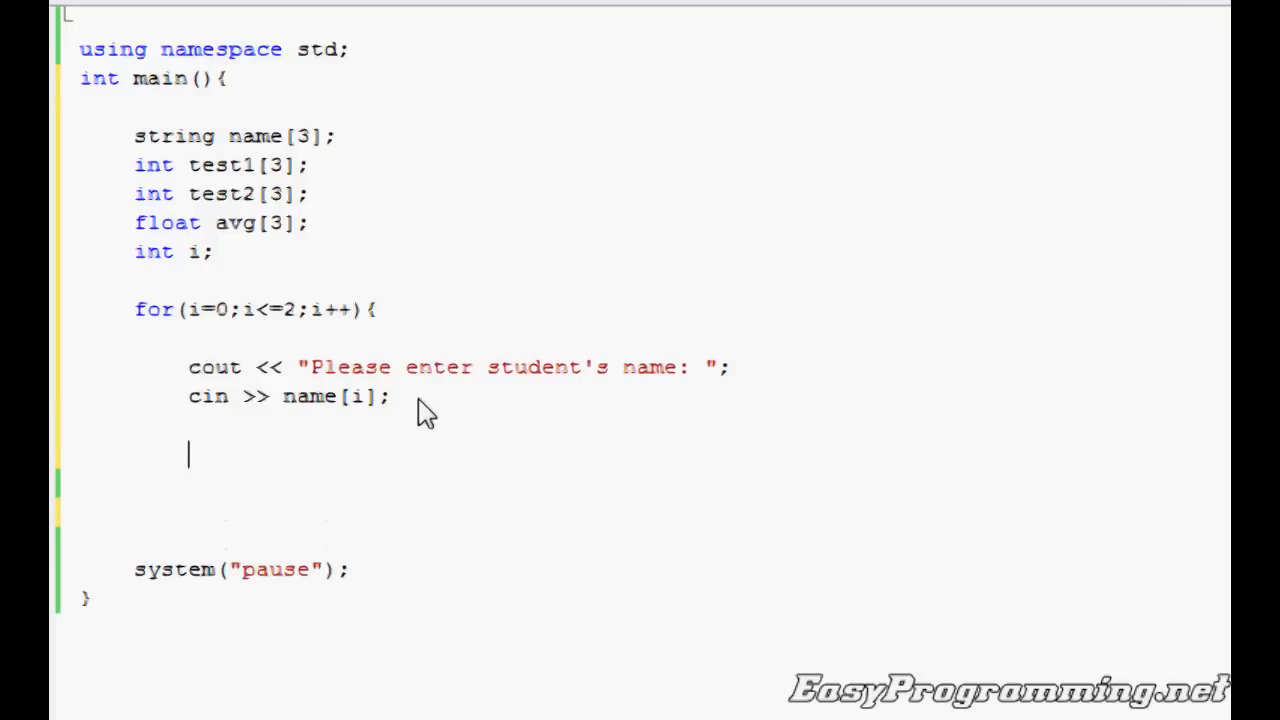
Prompt "Please enter first test score: " and read it with cin >> test1[i];
text(cout <<)
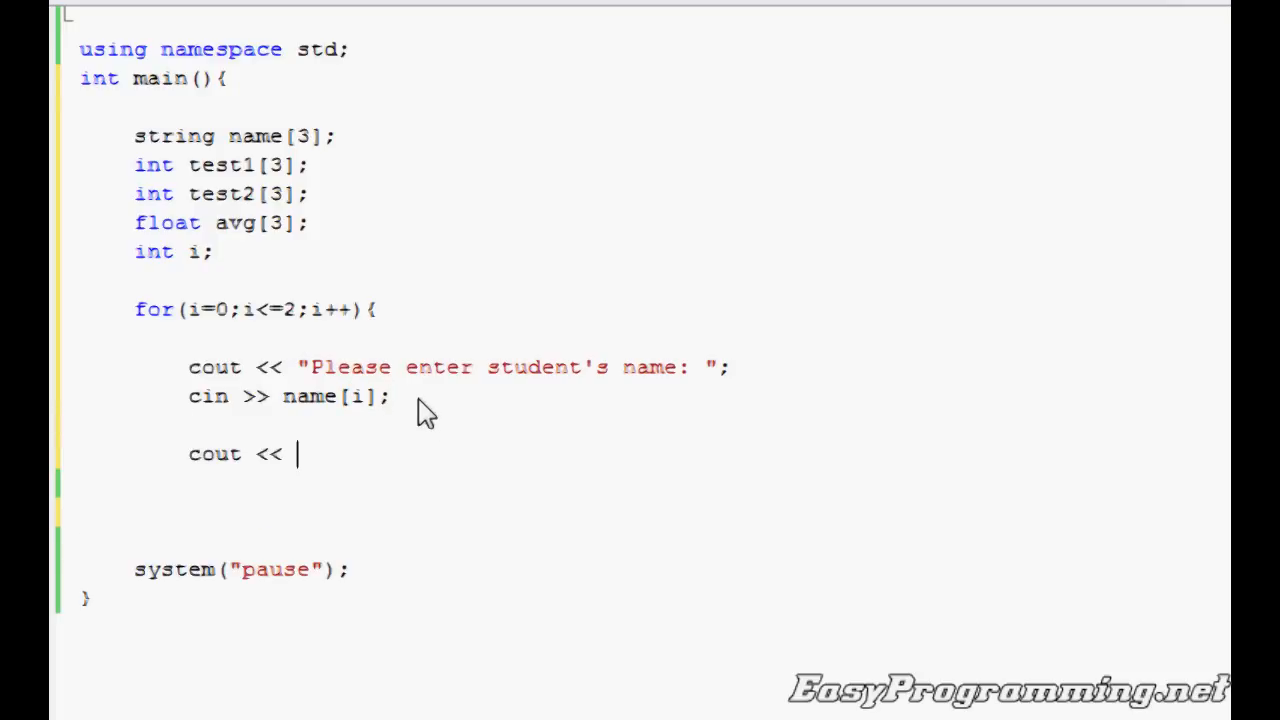
text("Please enter fi)
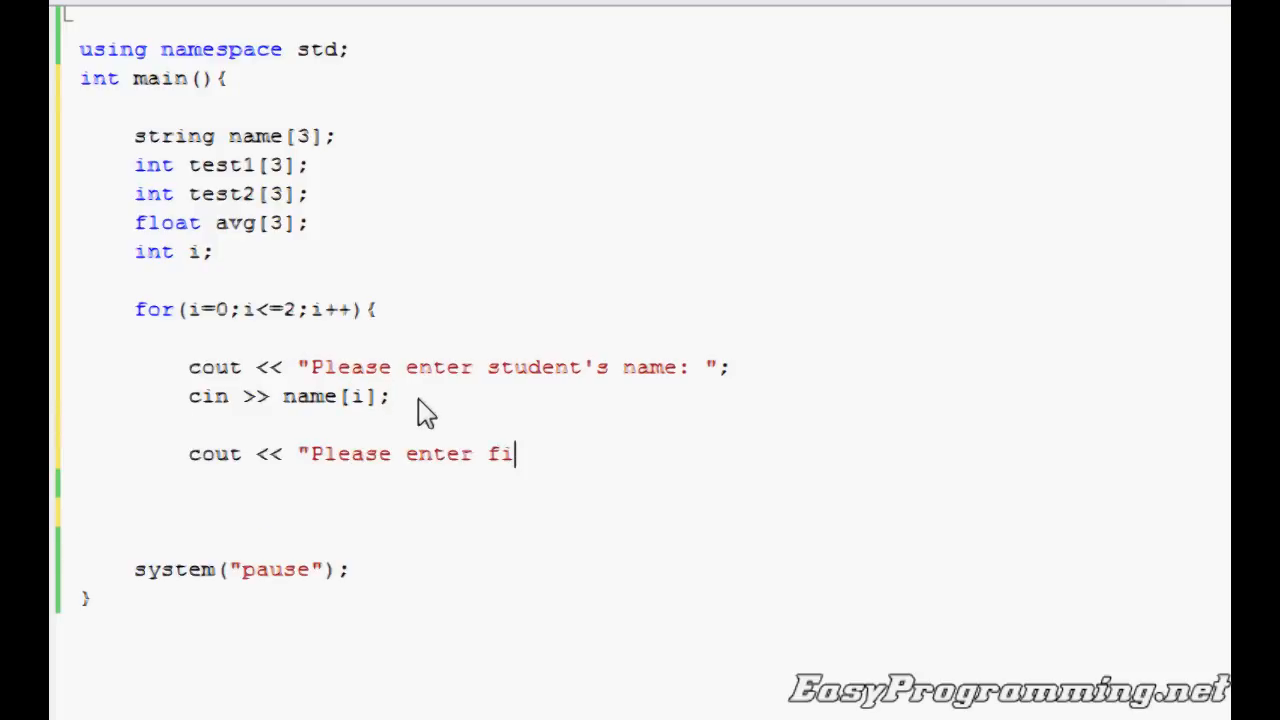
text(rst test)
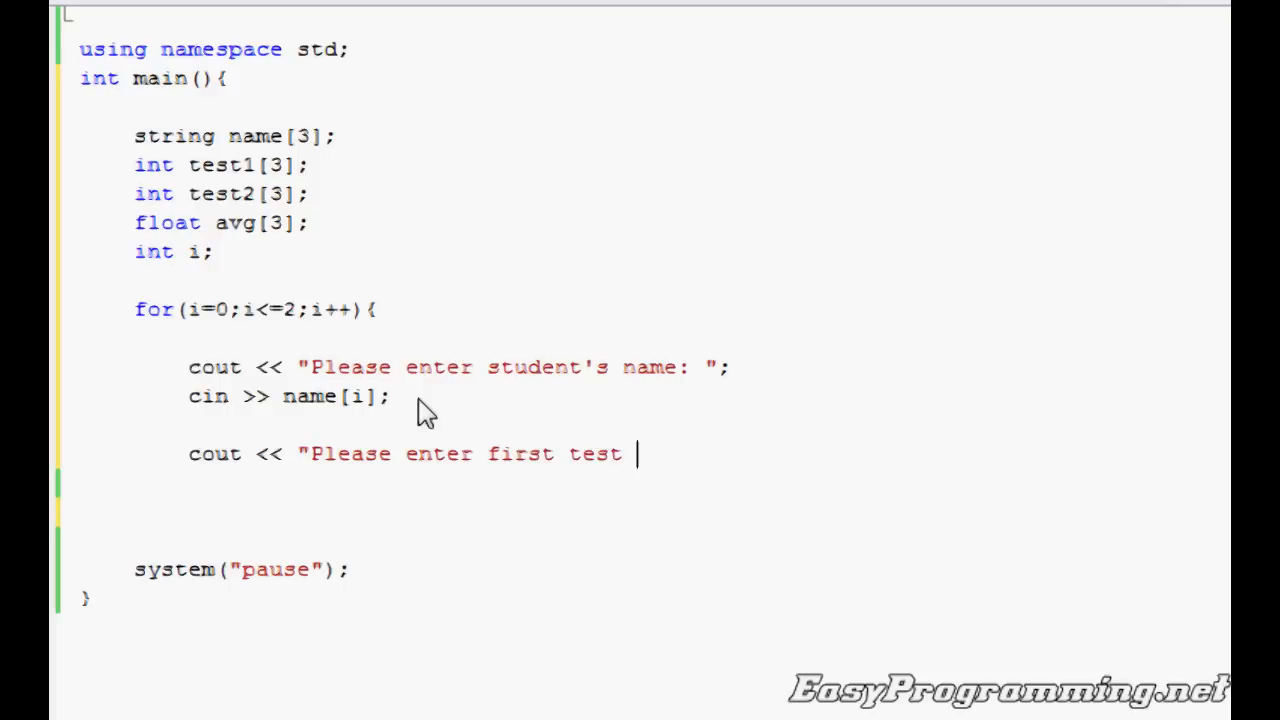
text(score: ";)
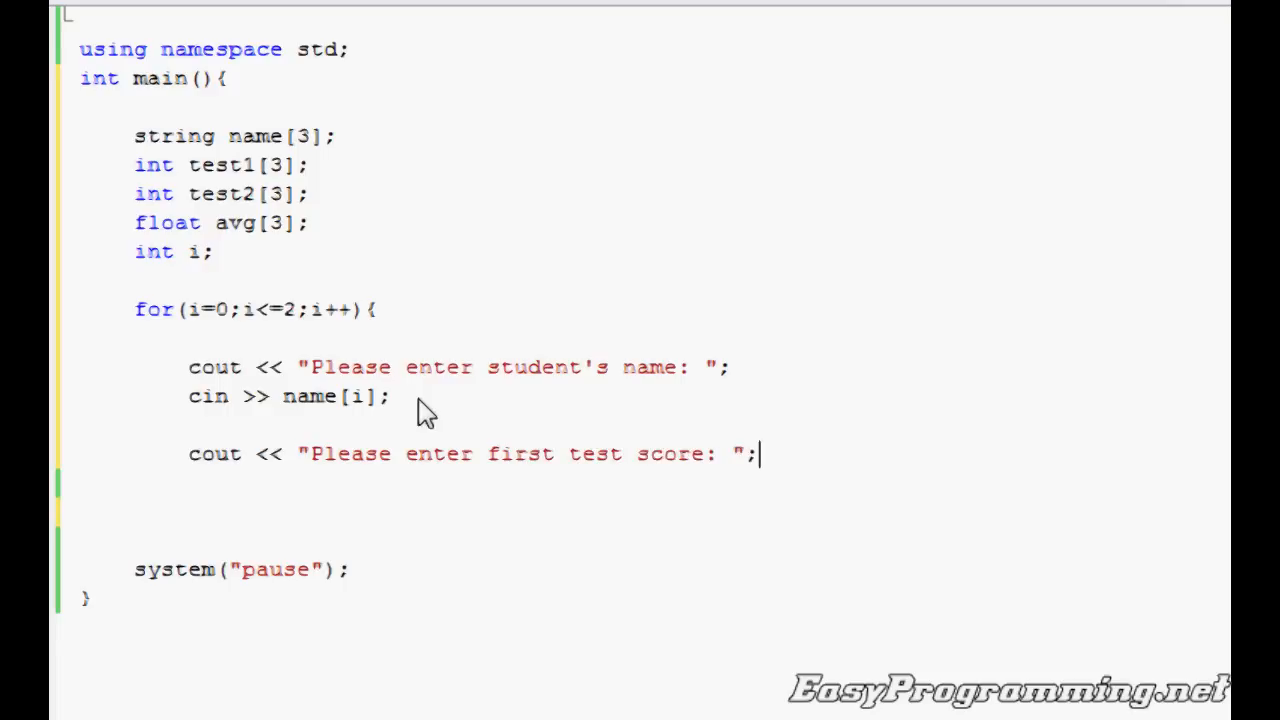
text(cin >> te)
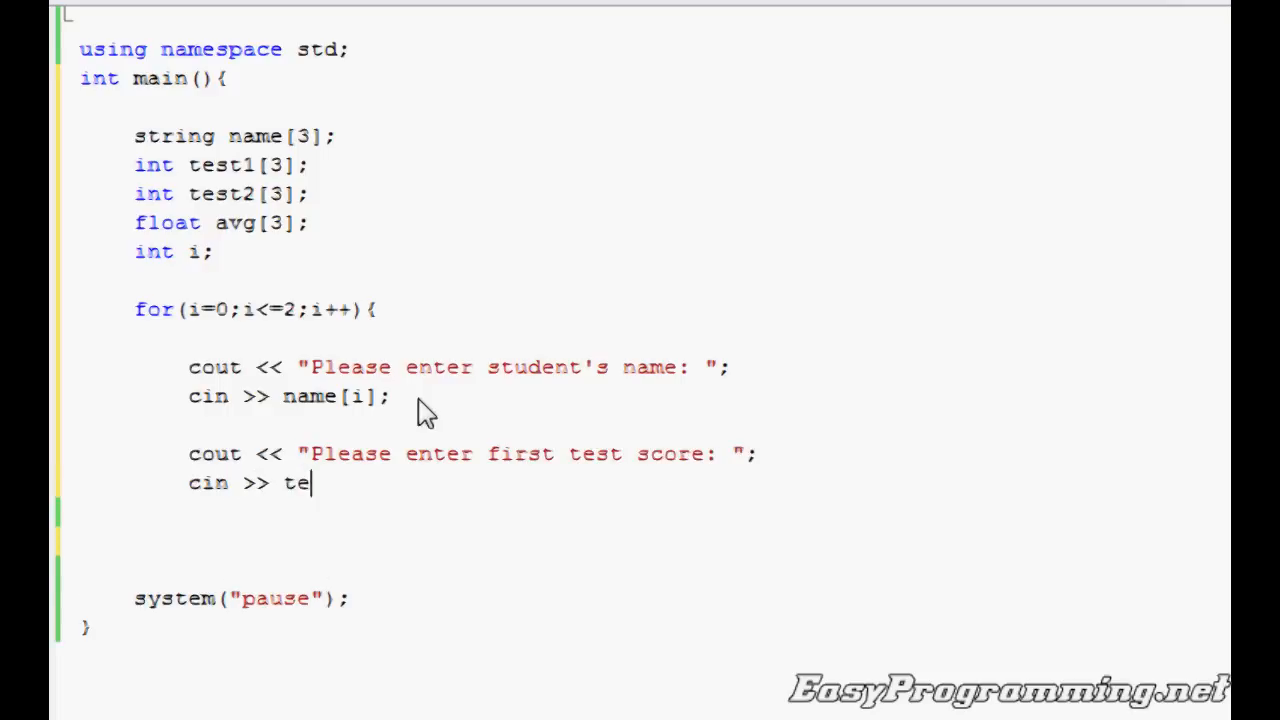
text(st1[i])
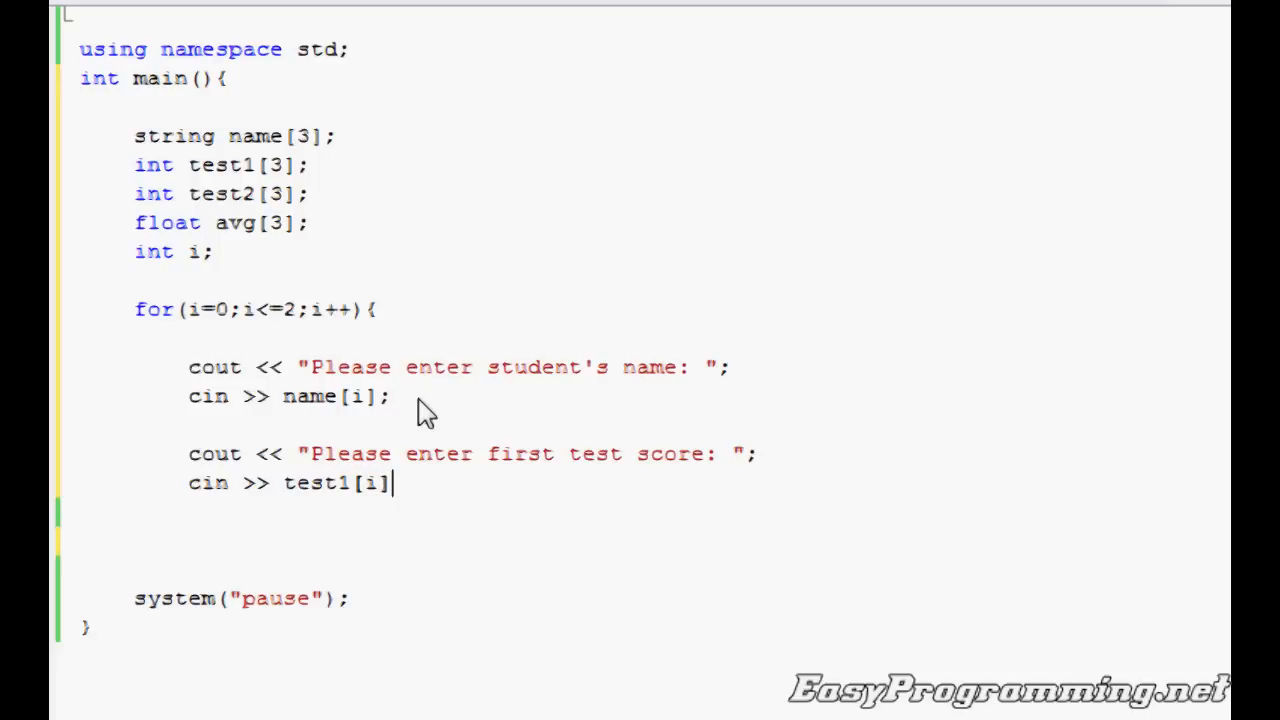
text(;)
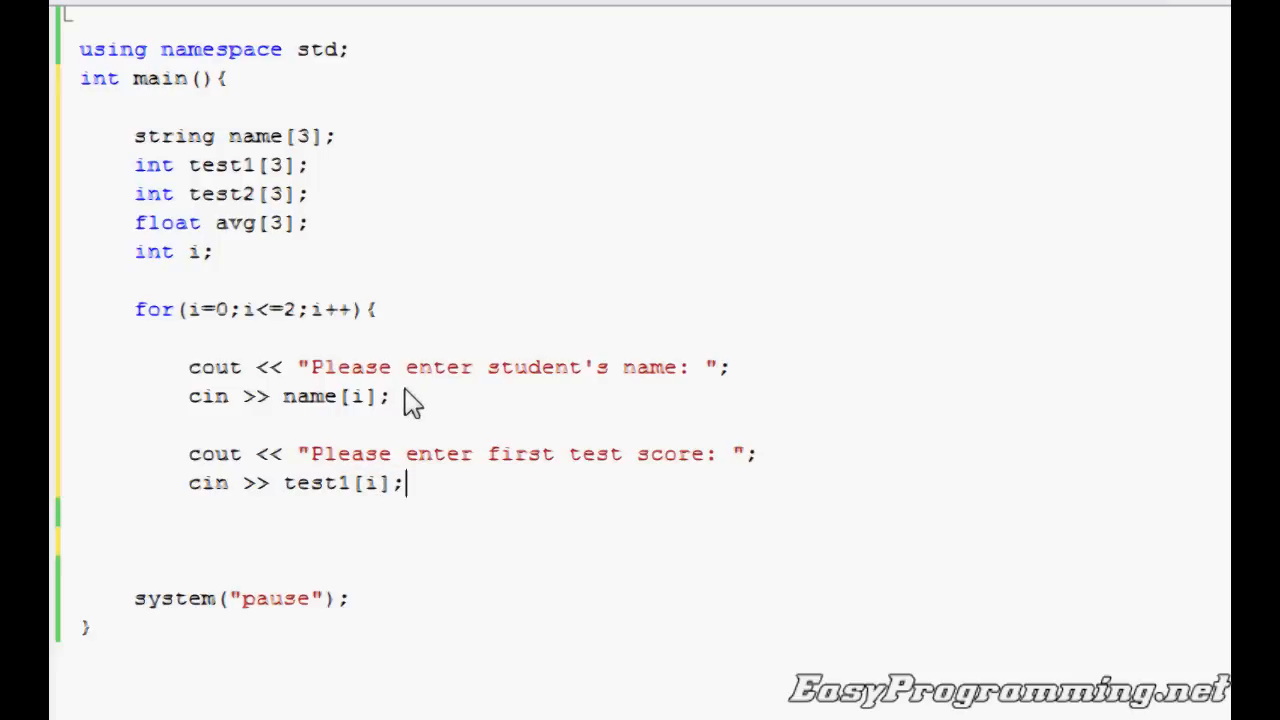
mouse_move(288, 345)
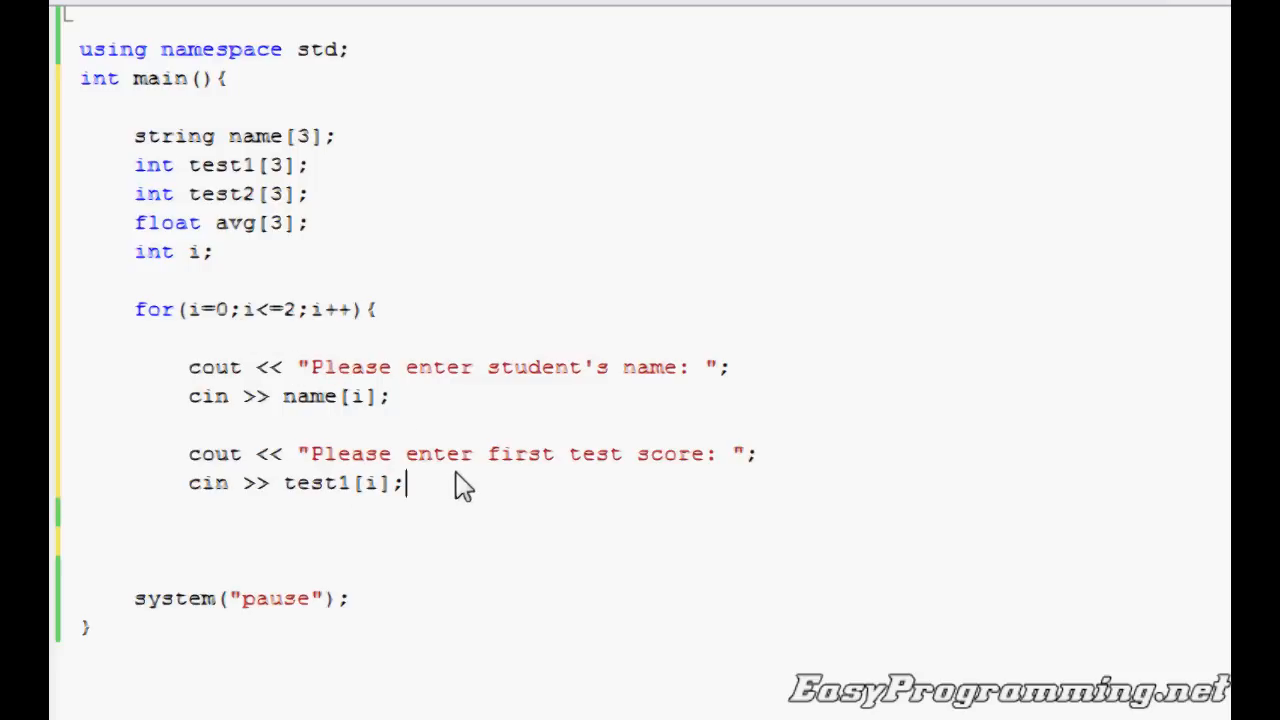
Prompt "Please enter second test score: ", read cin >> test2[i];, and close the loop
text(cout <<)
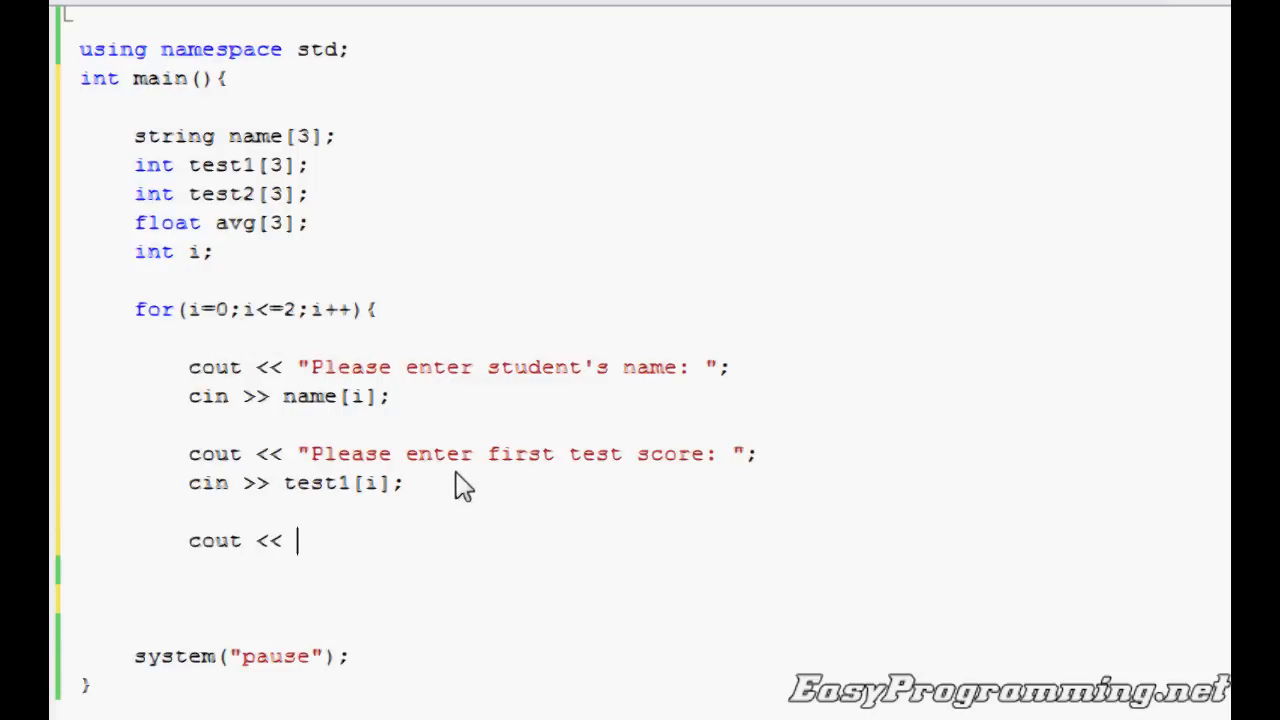
text("Please enter)
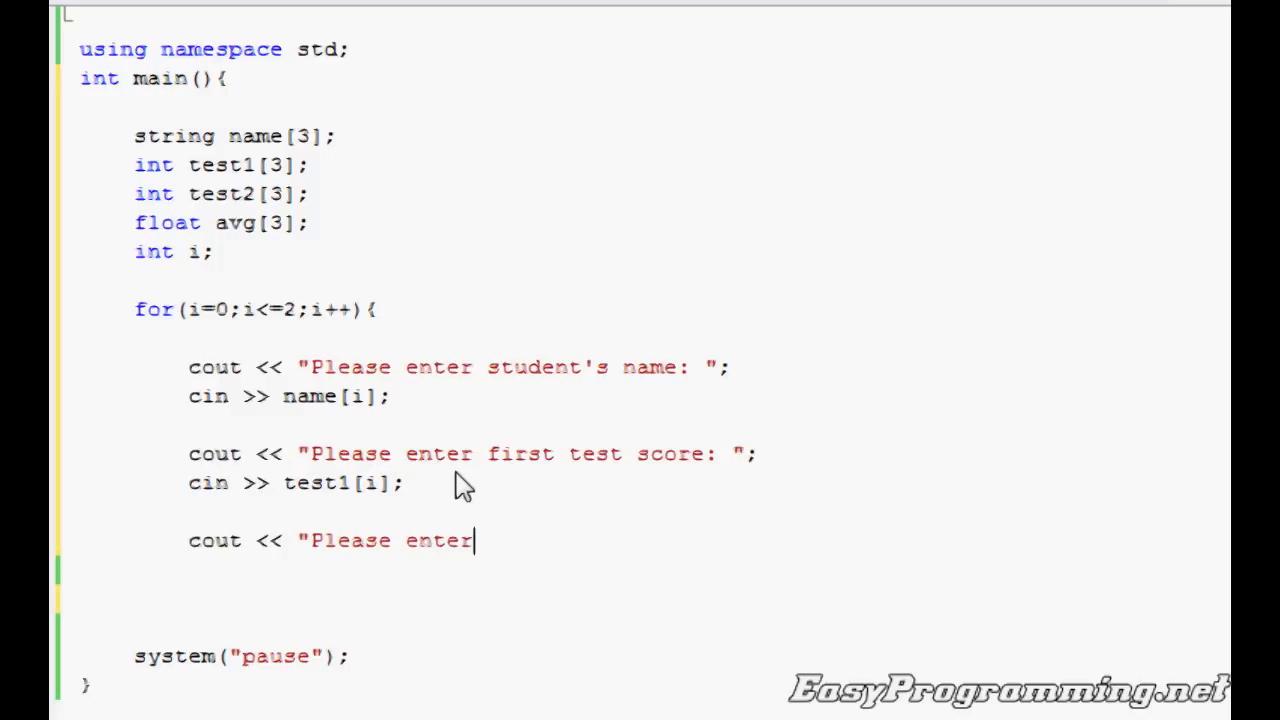
text(second test score)
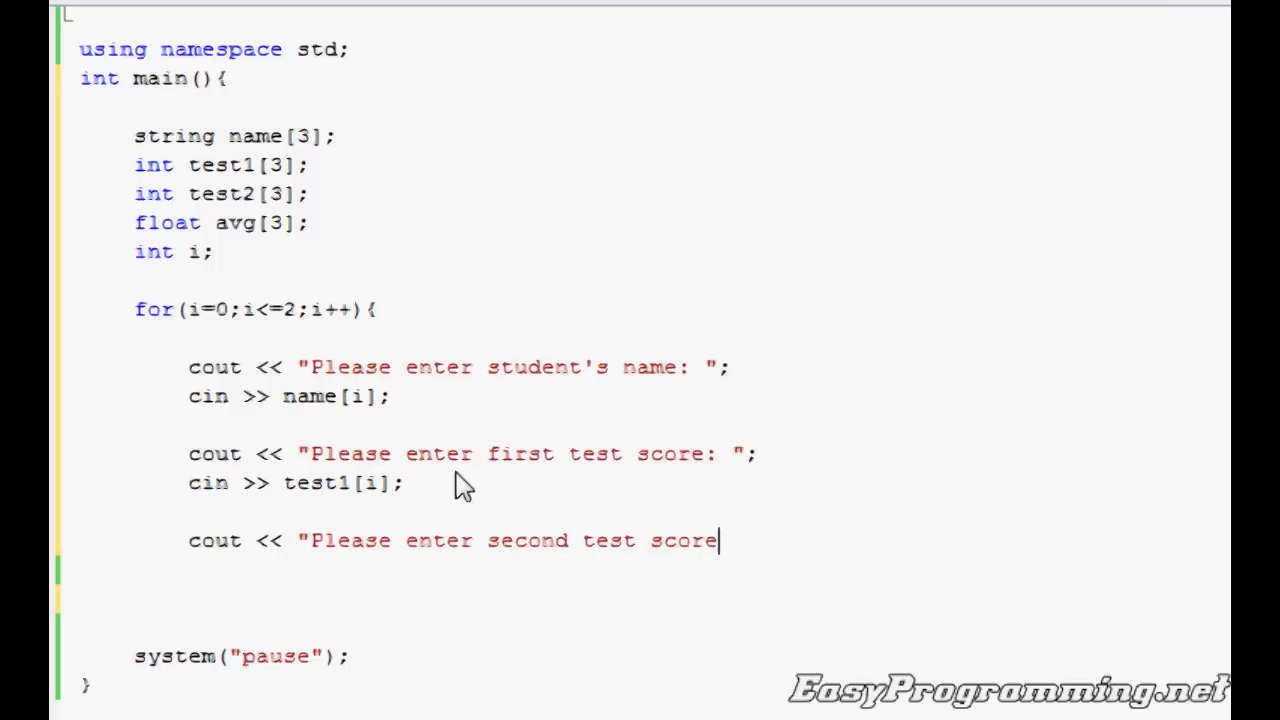
text(: ";)
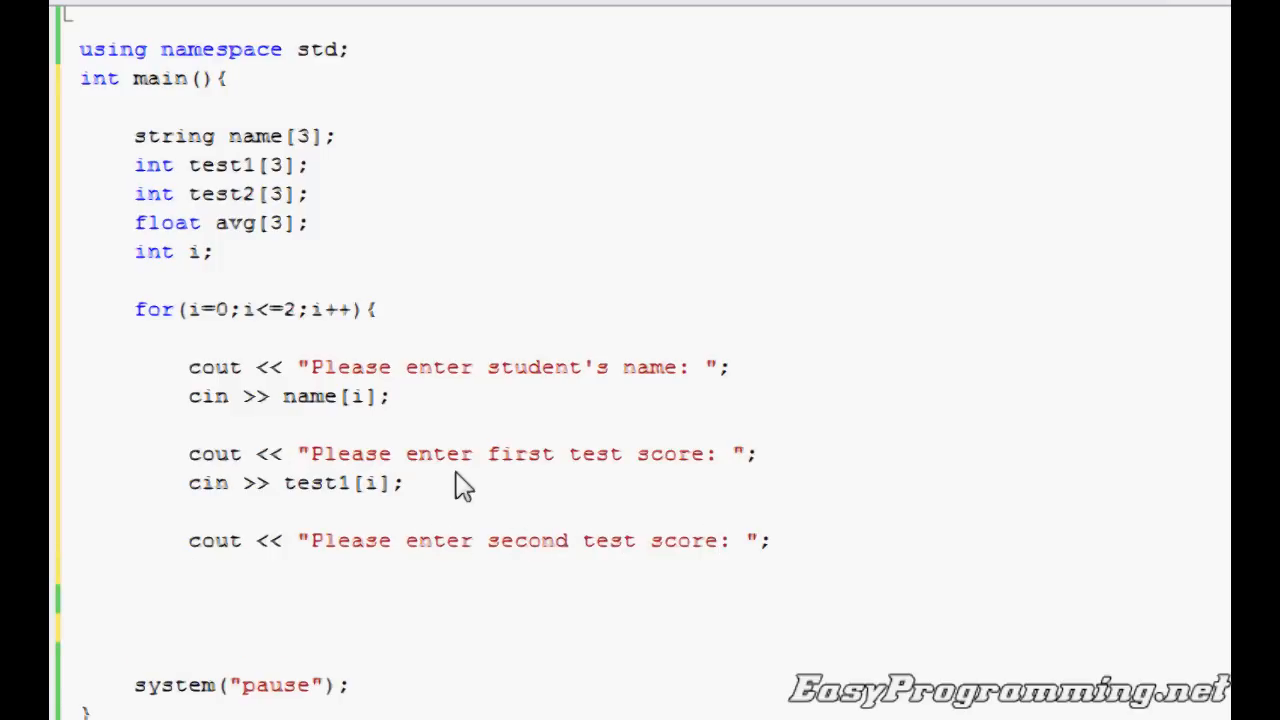
text(cin >> test 2)
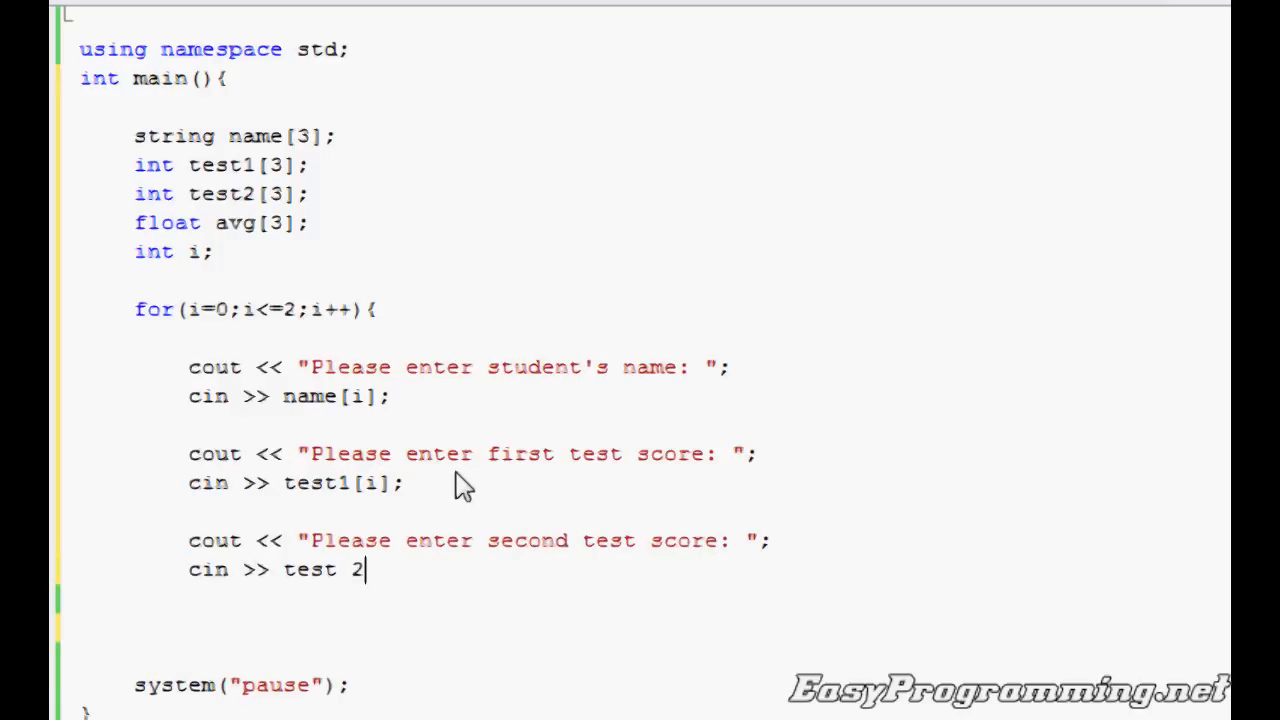
key(Backspace)
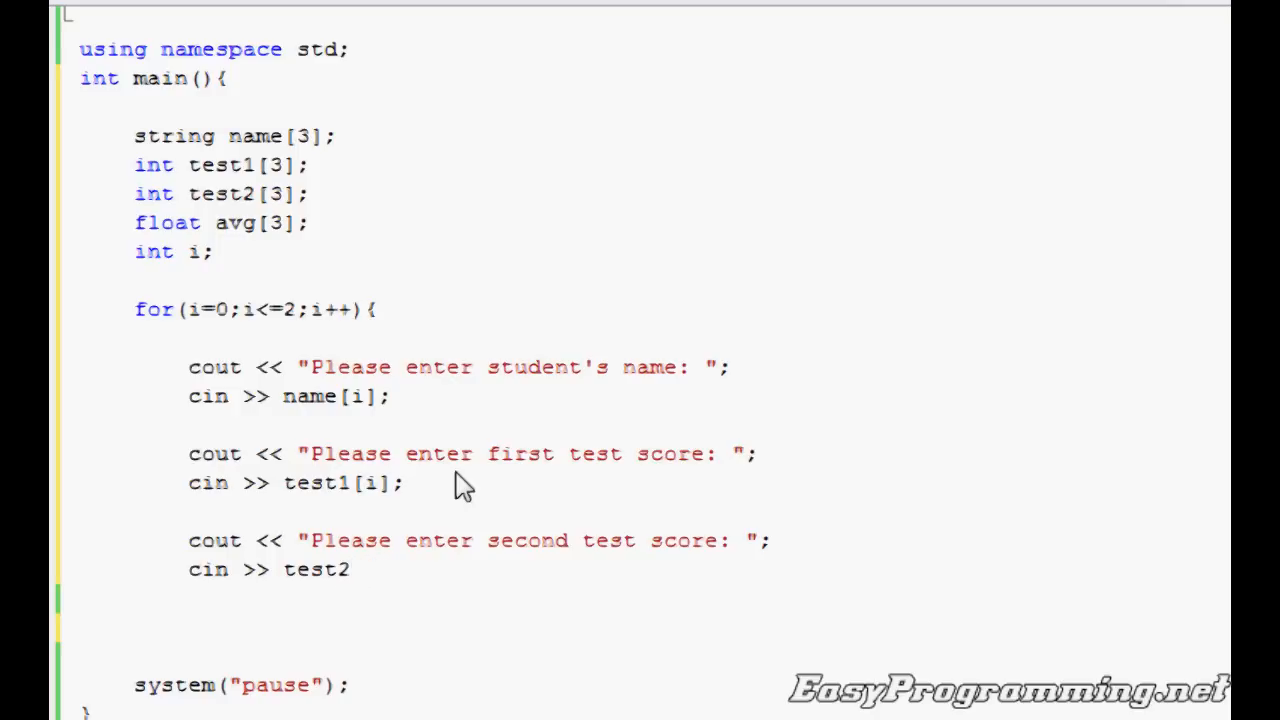
text([i])
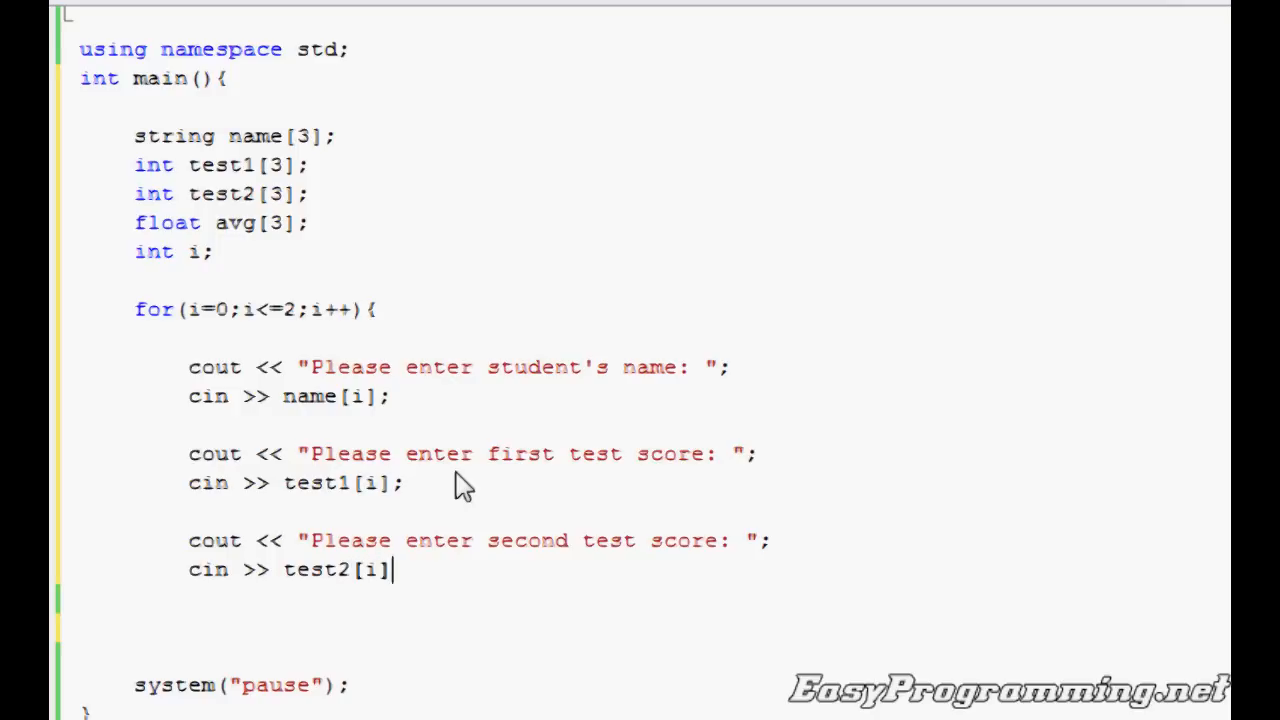
text(;)
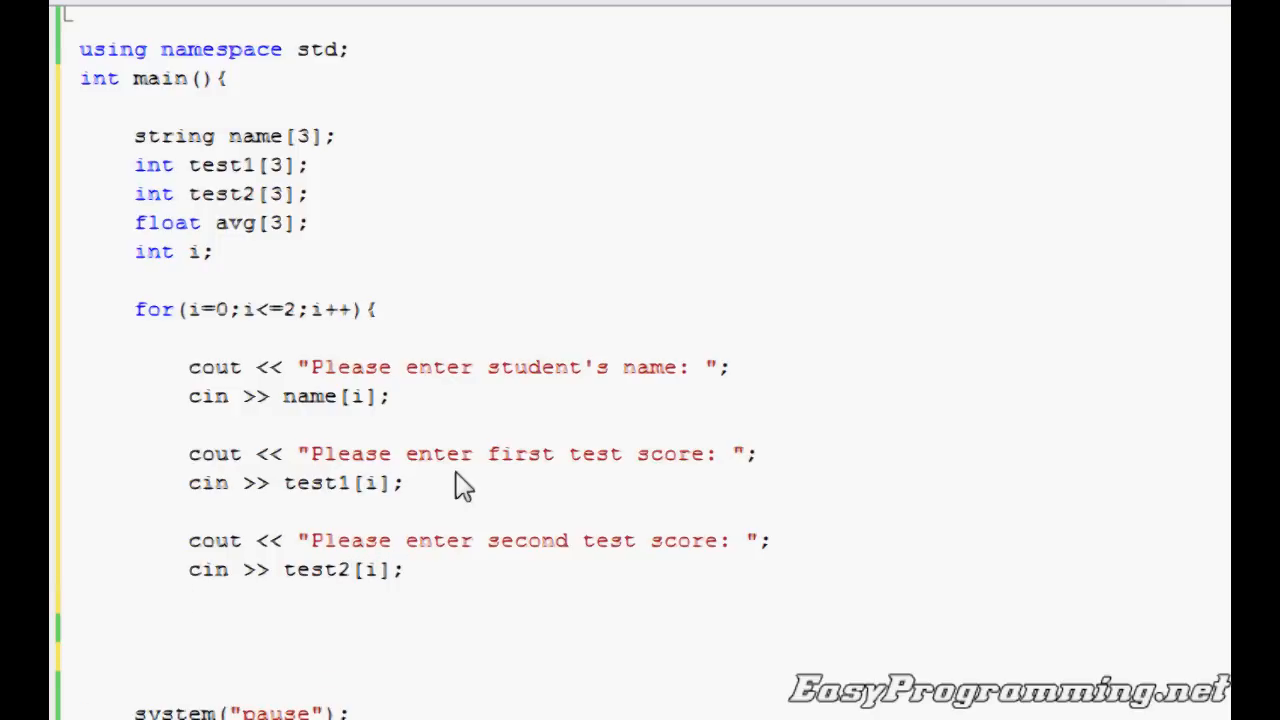
text(})
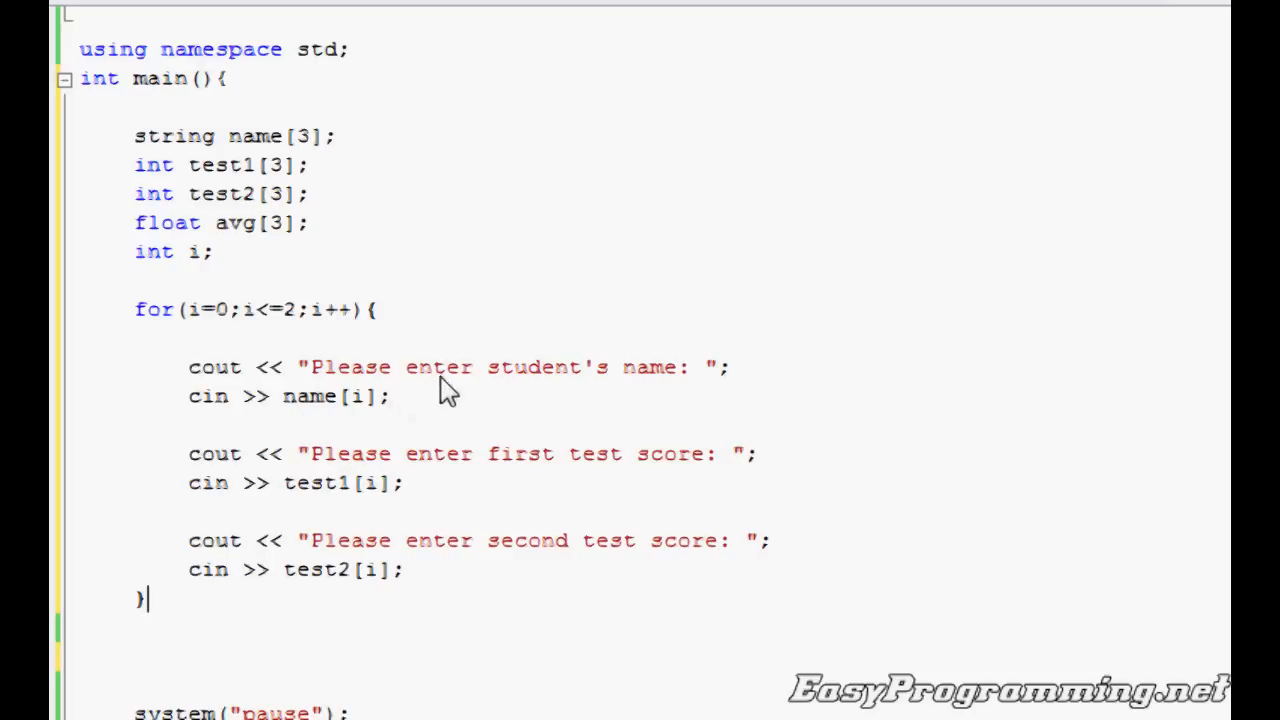
mouse_move(288, 432)
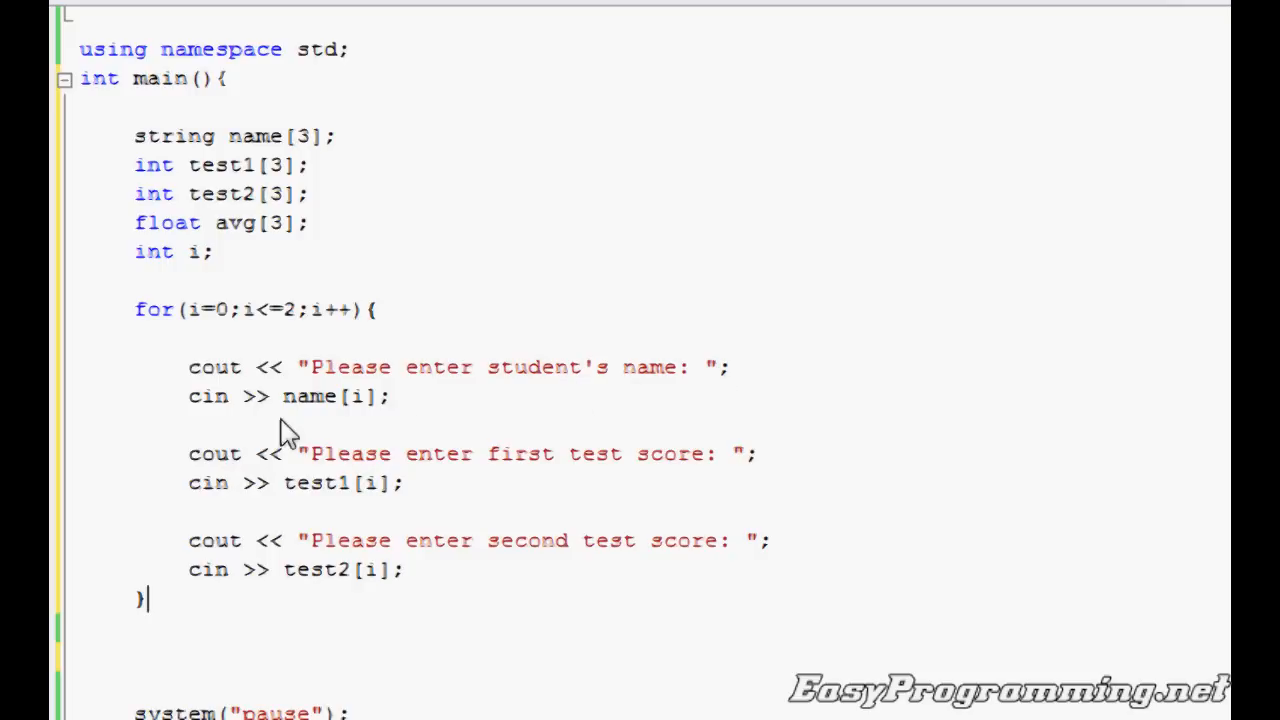
mouse_move(390, 445)
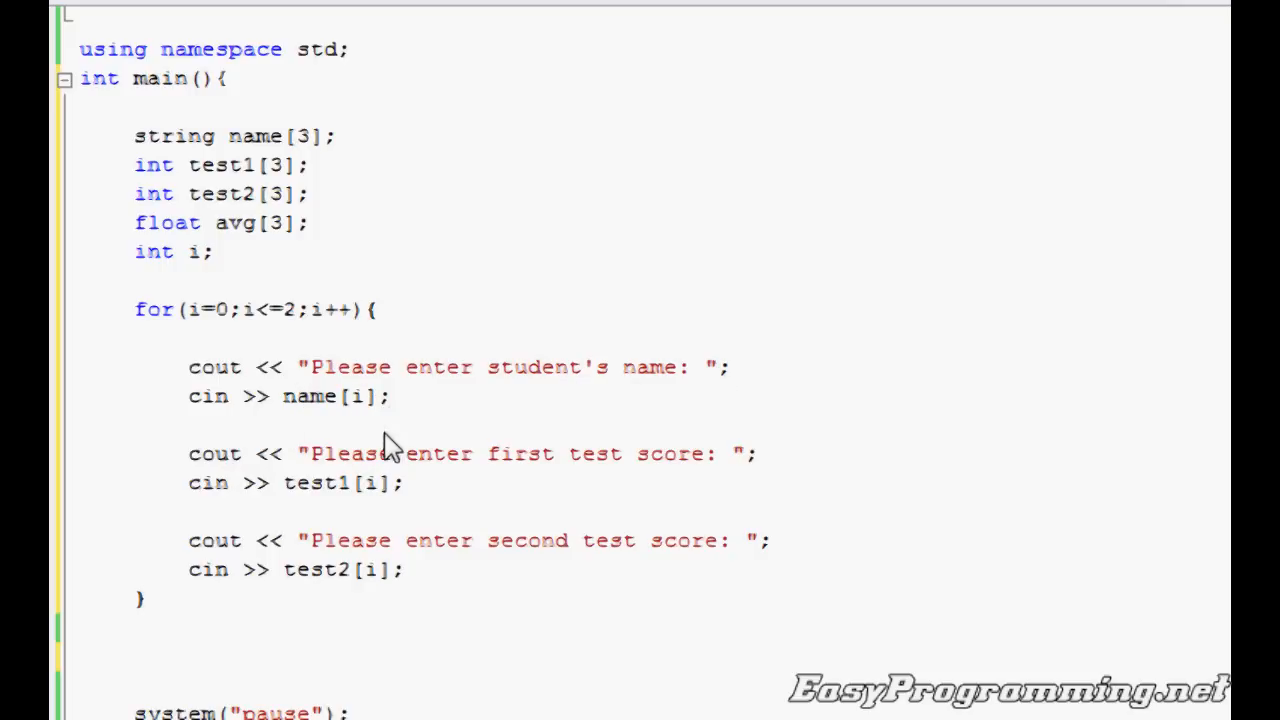
mouse_move(753, 483)
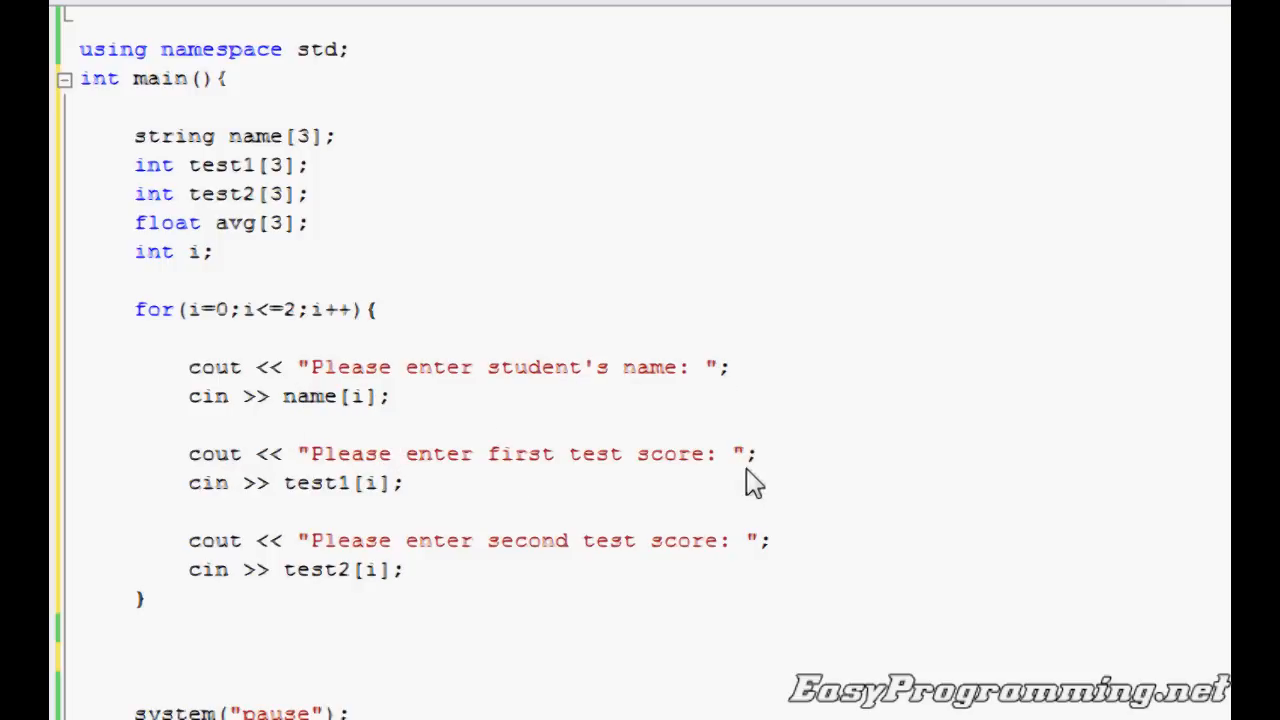
mouse_move(427, 567)
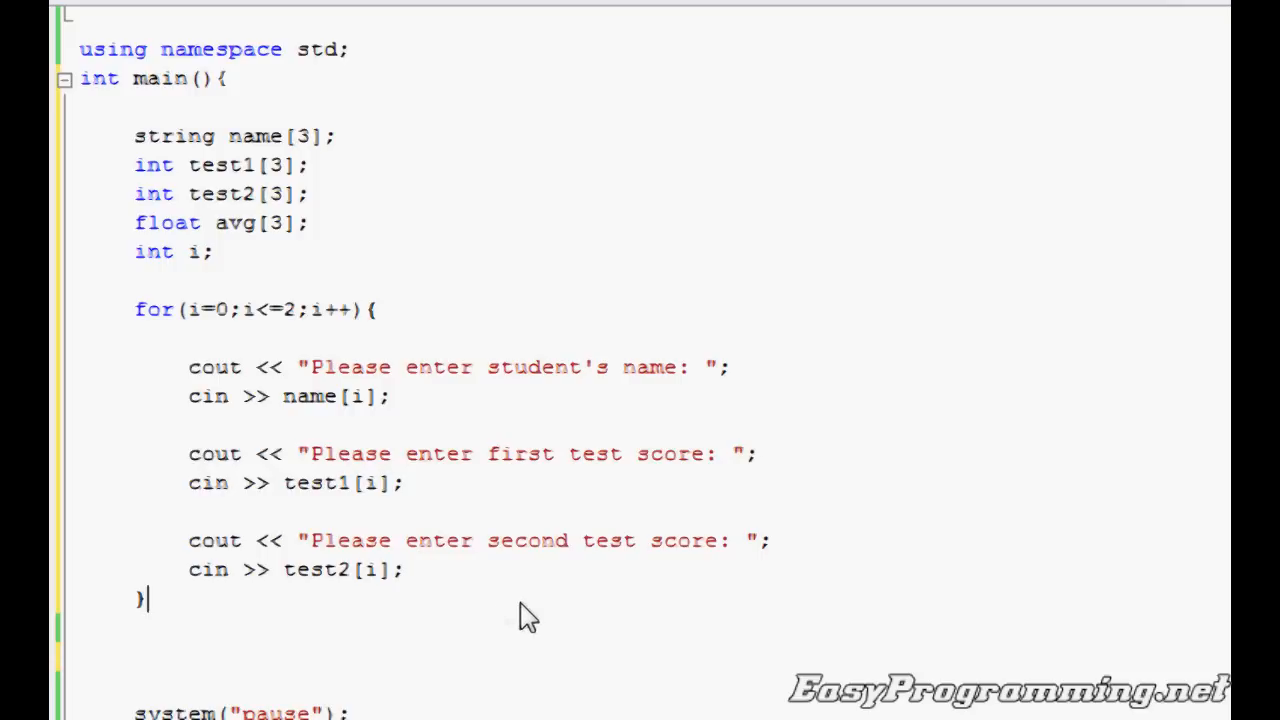
mouse_move(595, 608)
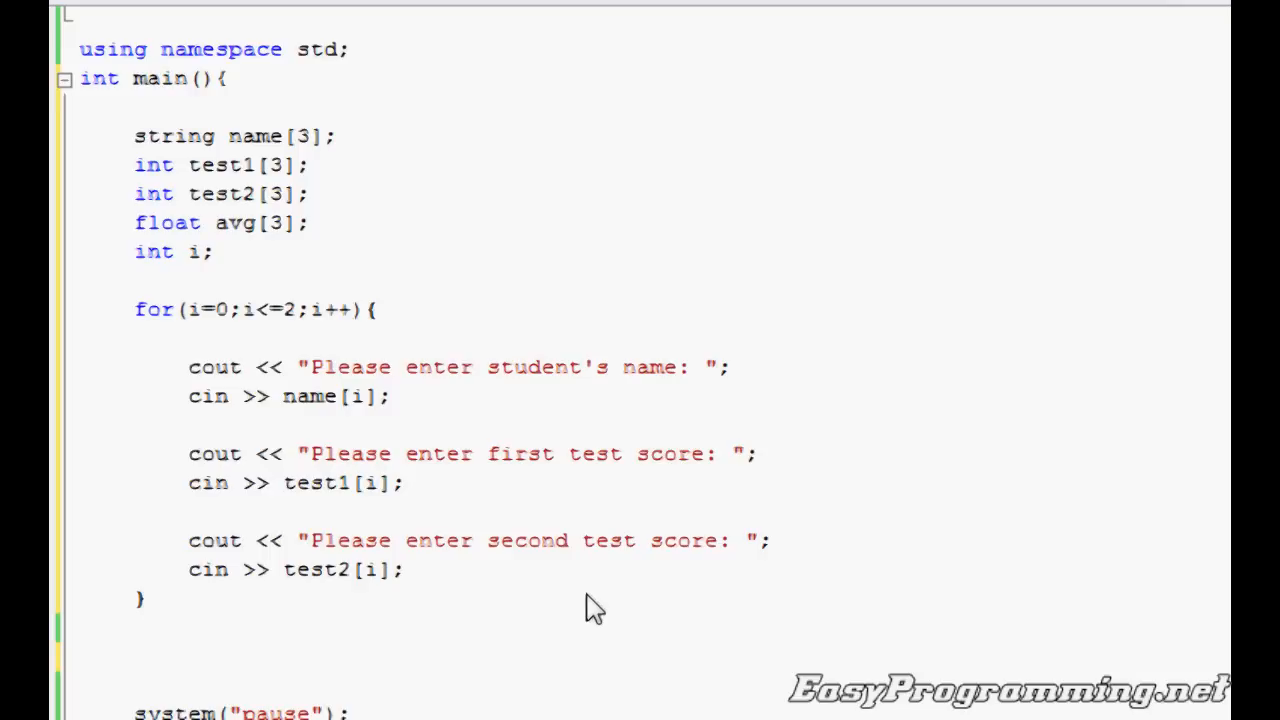
click(148, 597)
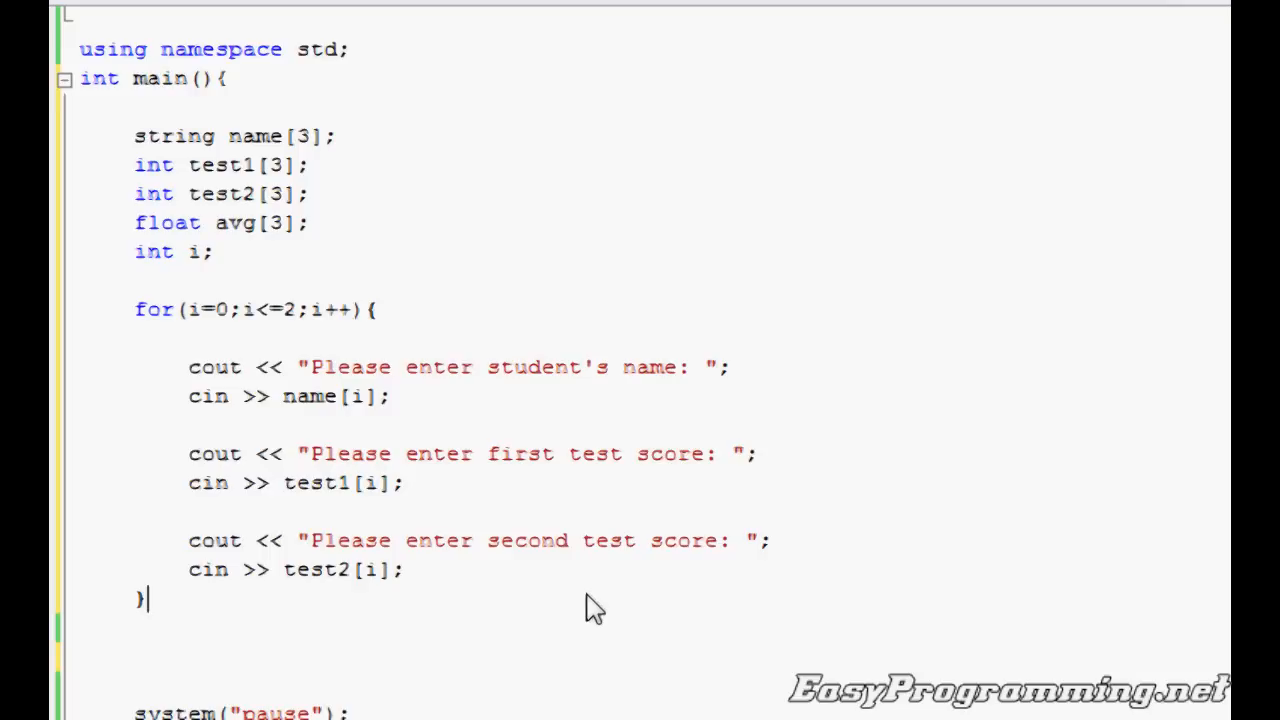
scroll(down, 3)
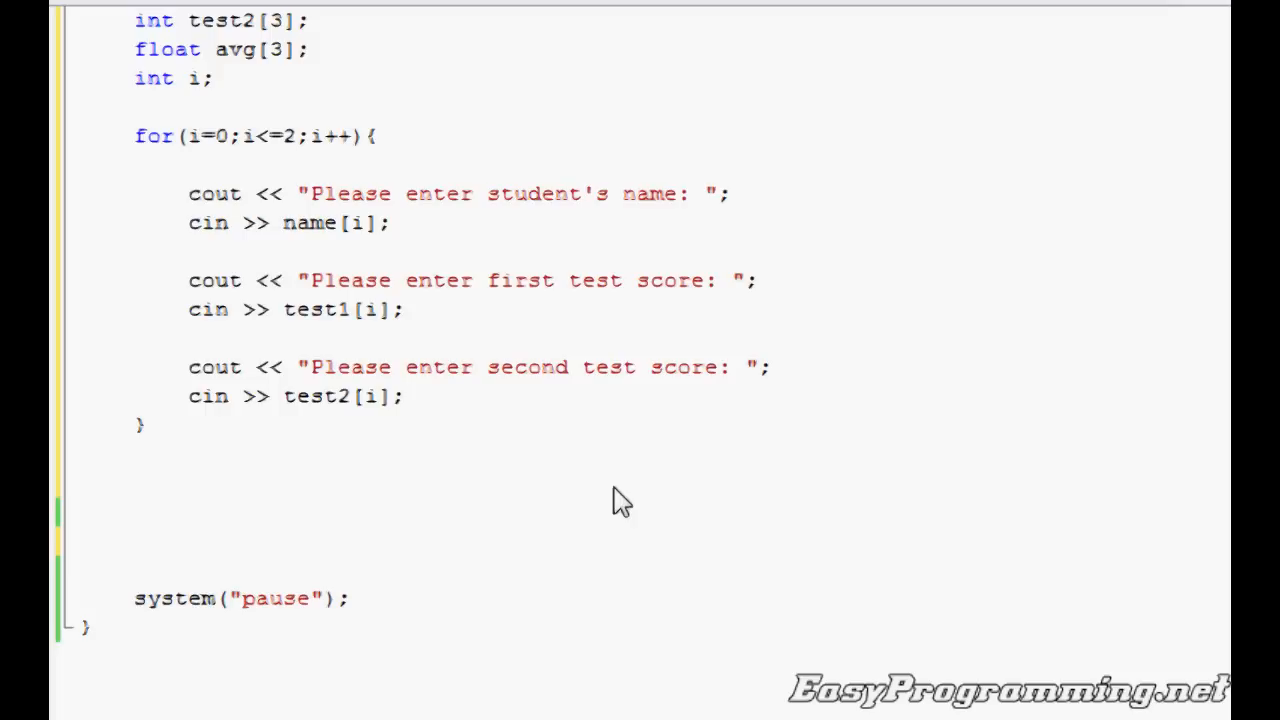
Write for(i=0;i<=2;i++){ avg[i] = (test1[i] + test2[i]) as the averaging loop
text(for)
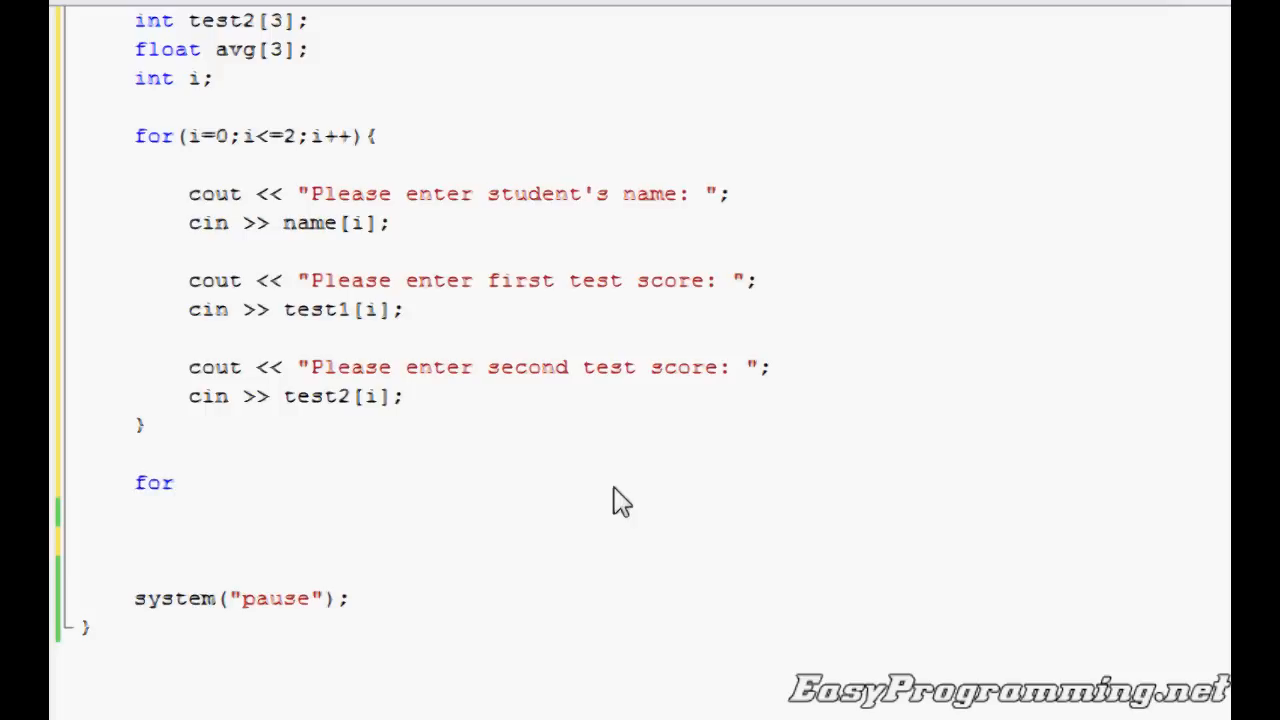
text((i=0;)
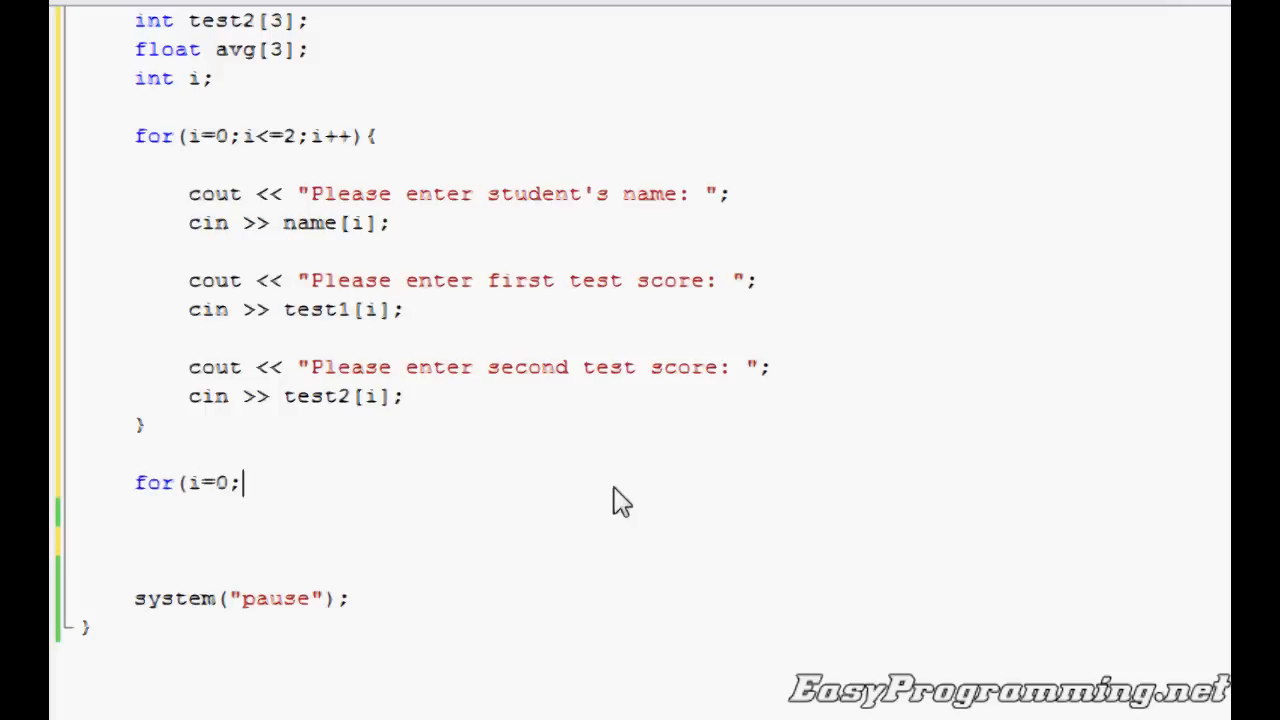
text(i<=2)
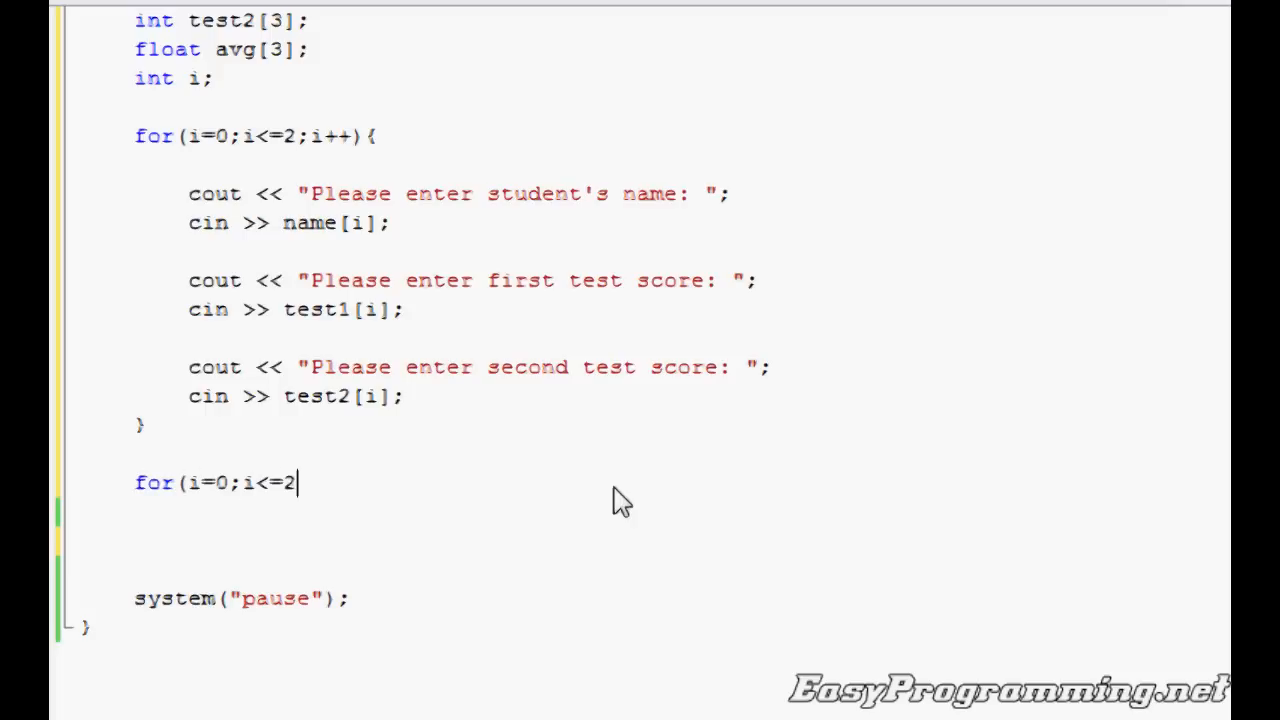
text(;io)
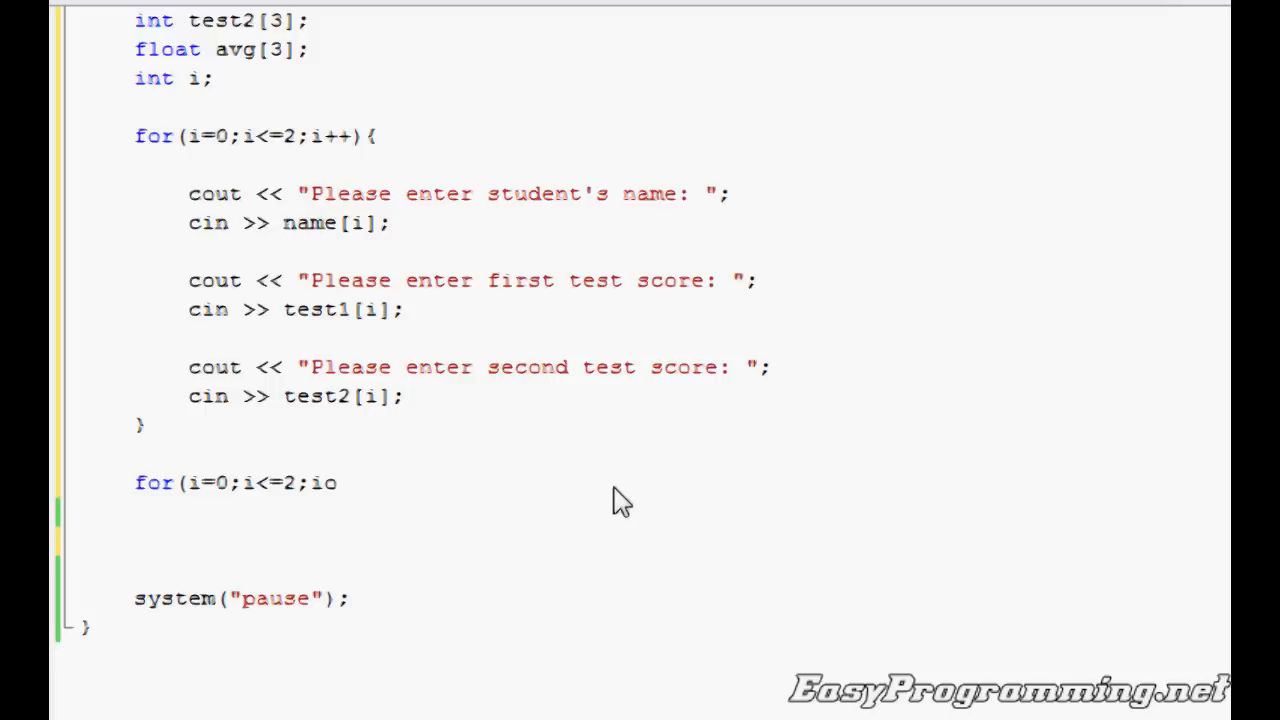
text(++))
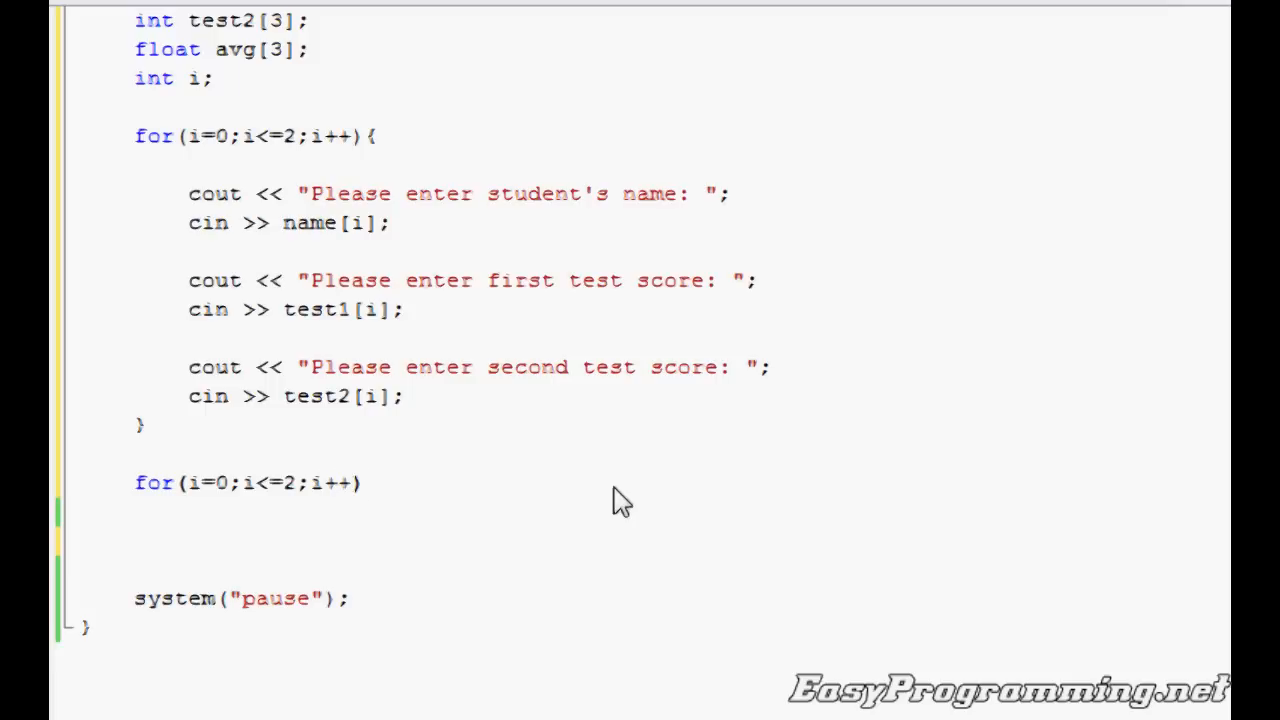
text({)
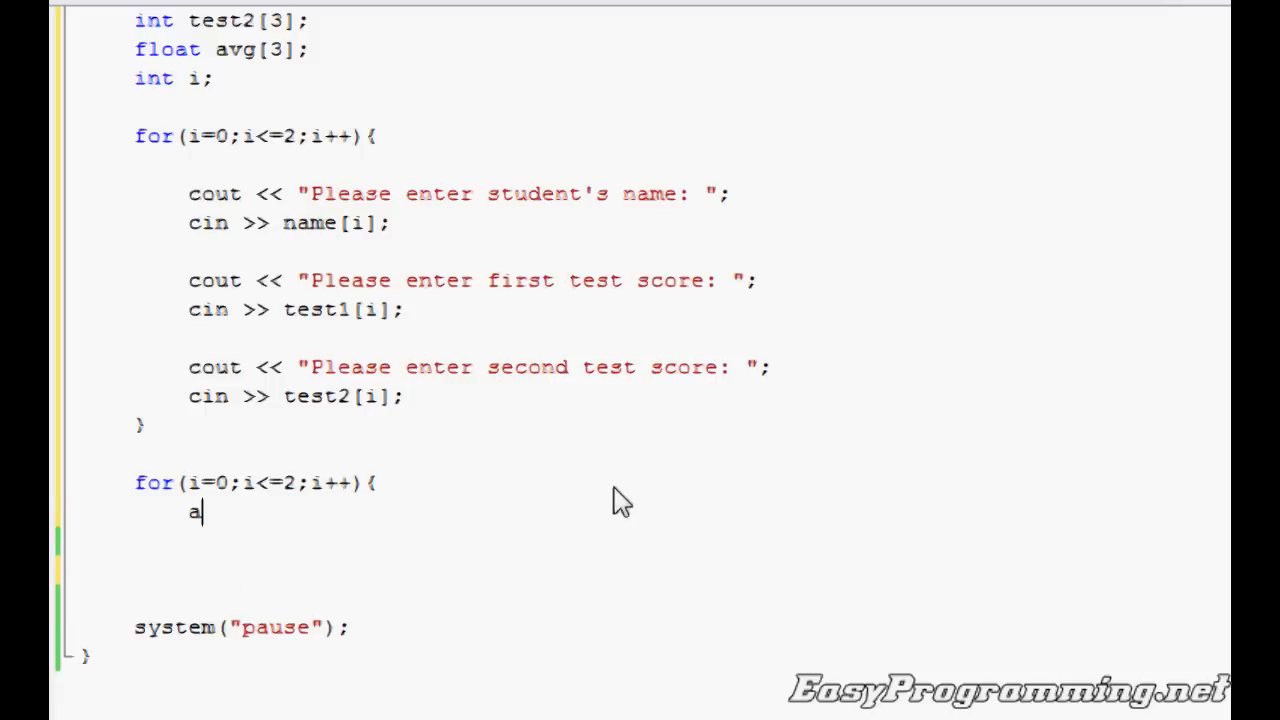
text(vg[i])
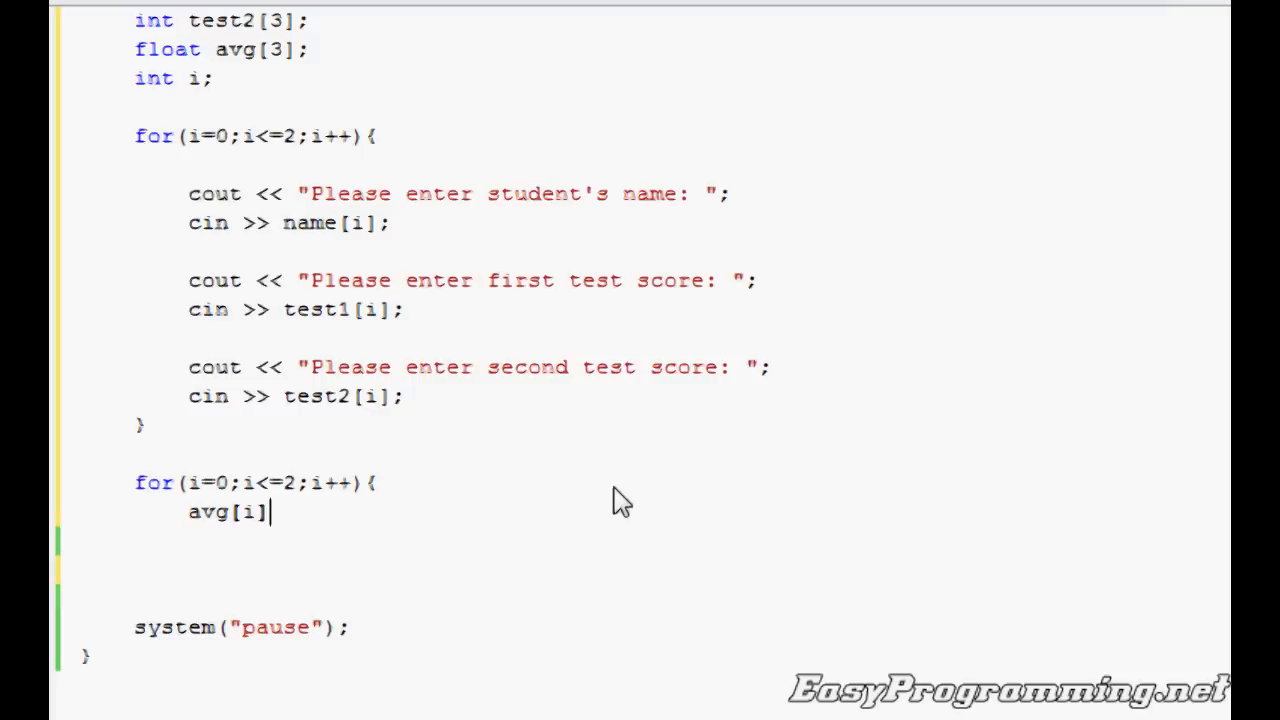
text(= (te)
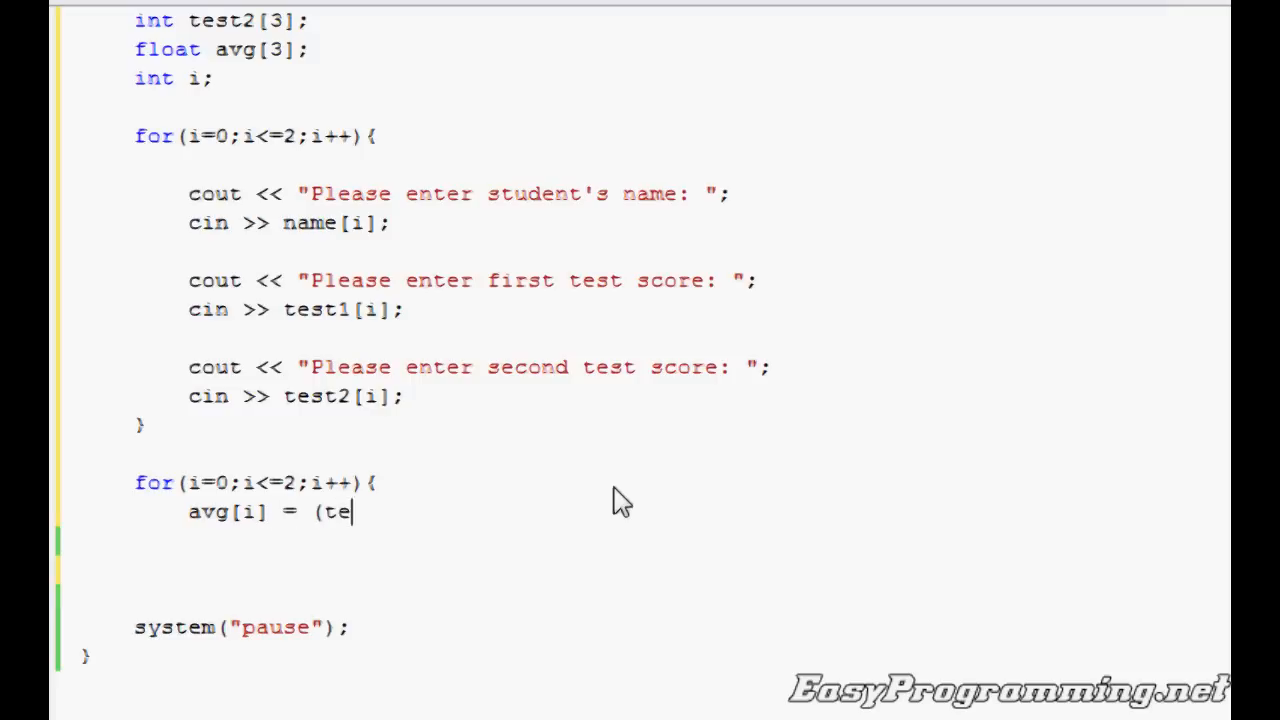
text(st1[i)
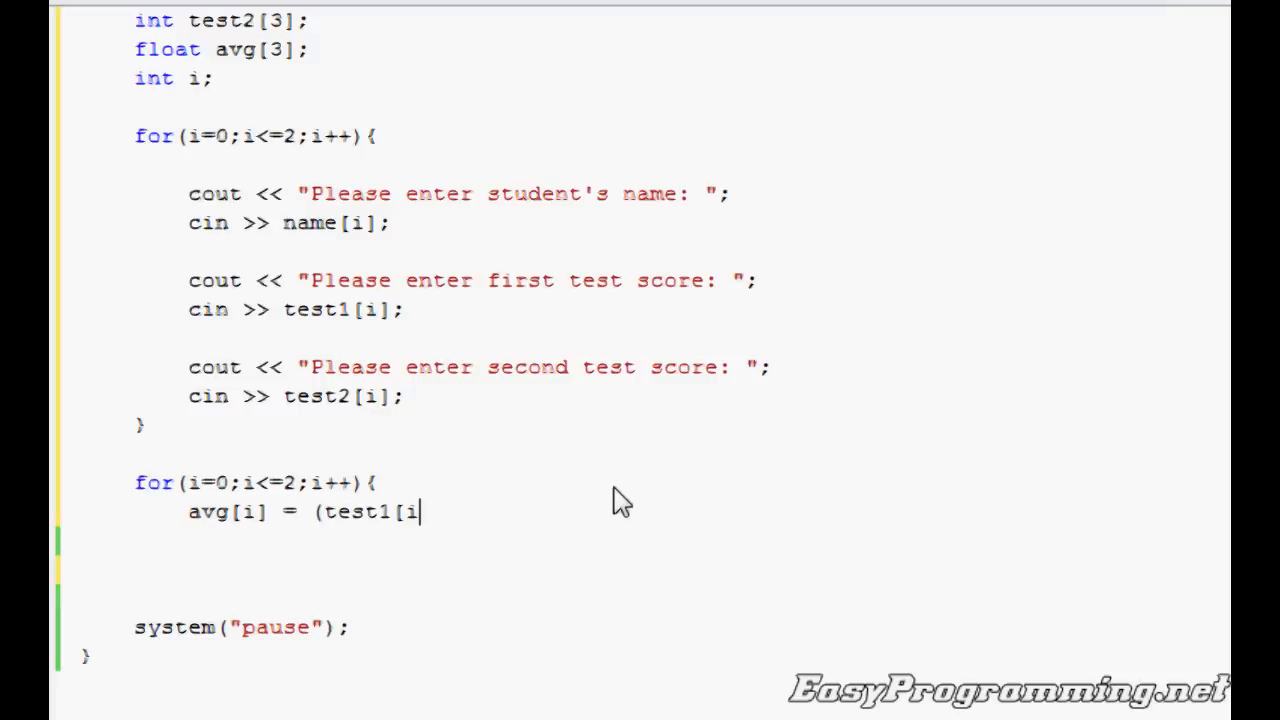
text(])
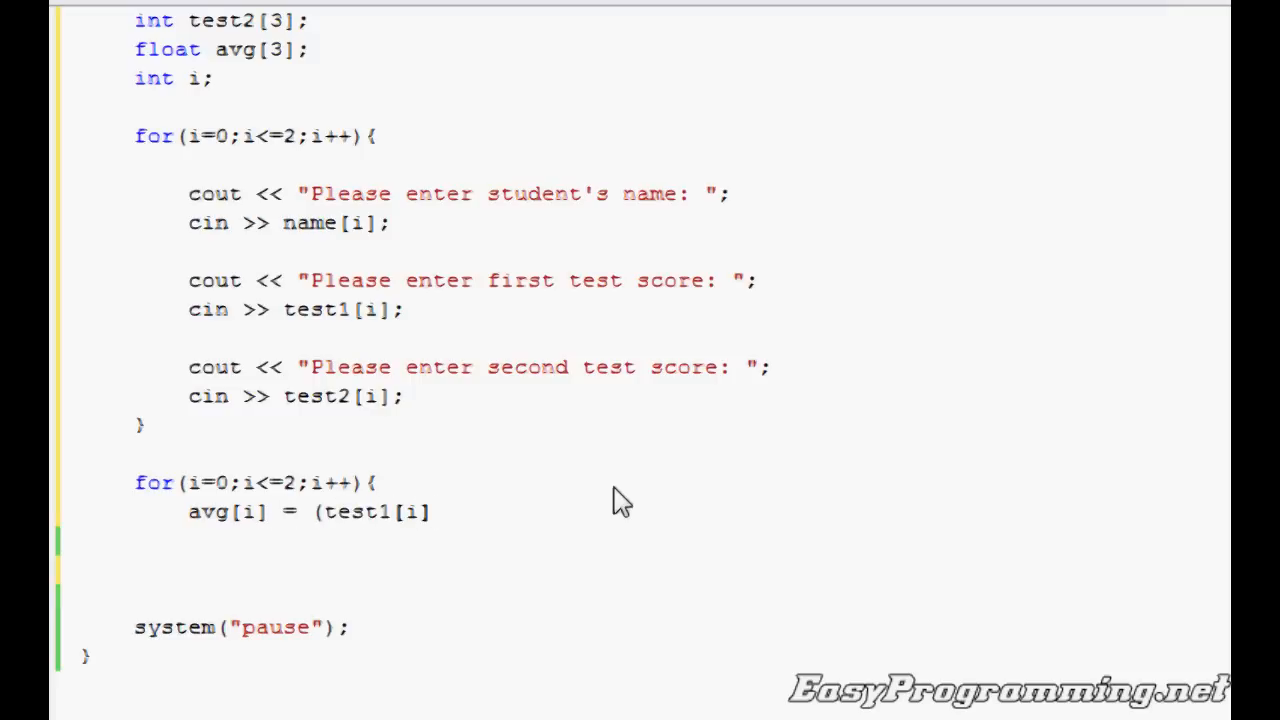
text(+ test2)
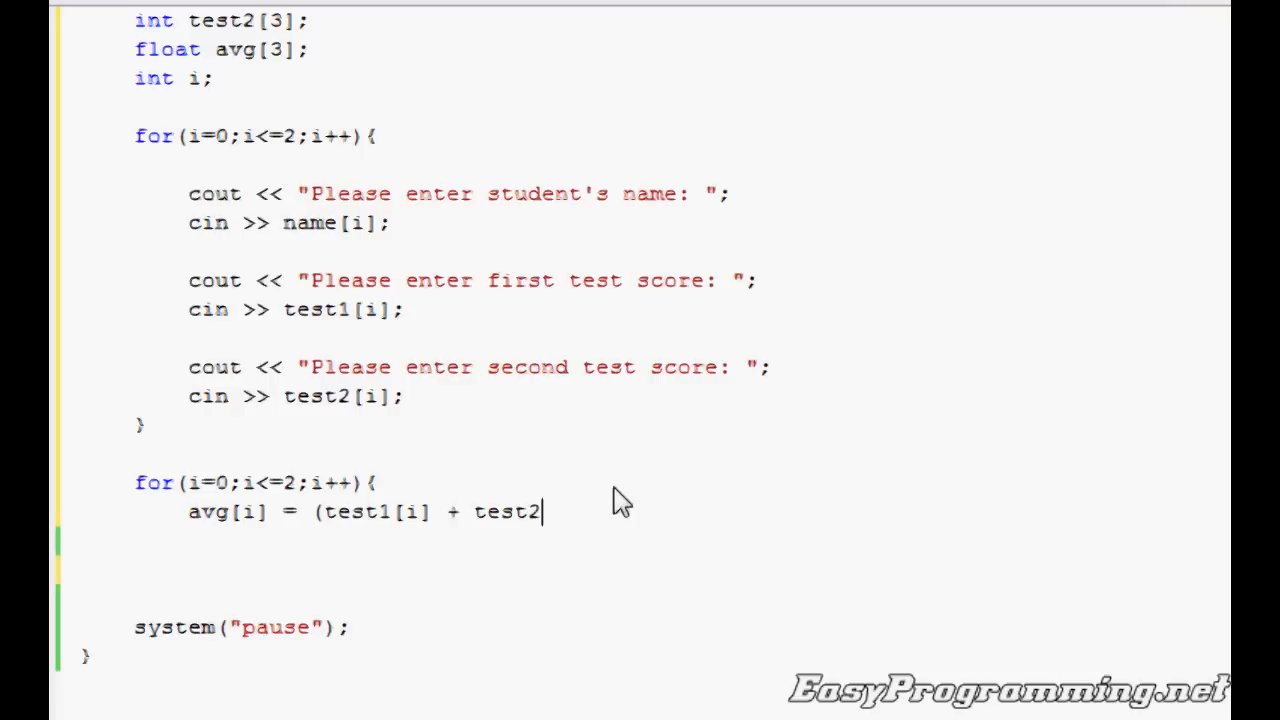
text([i]) / 2;)
click(680, 541)
text(})
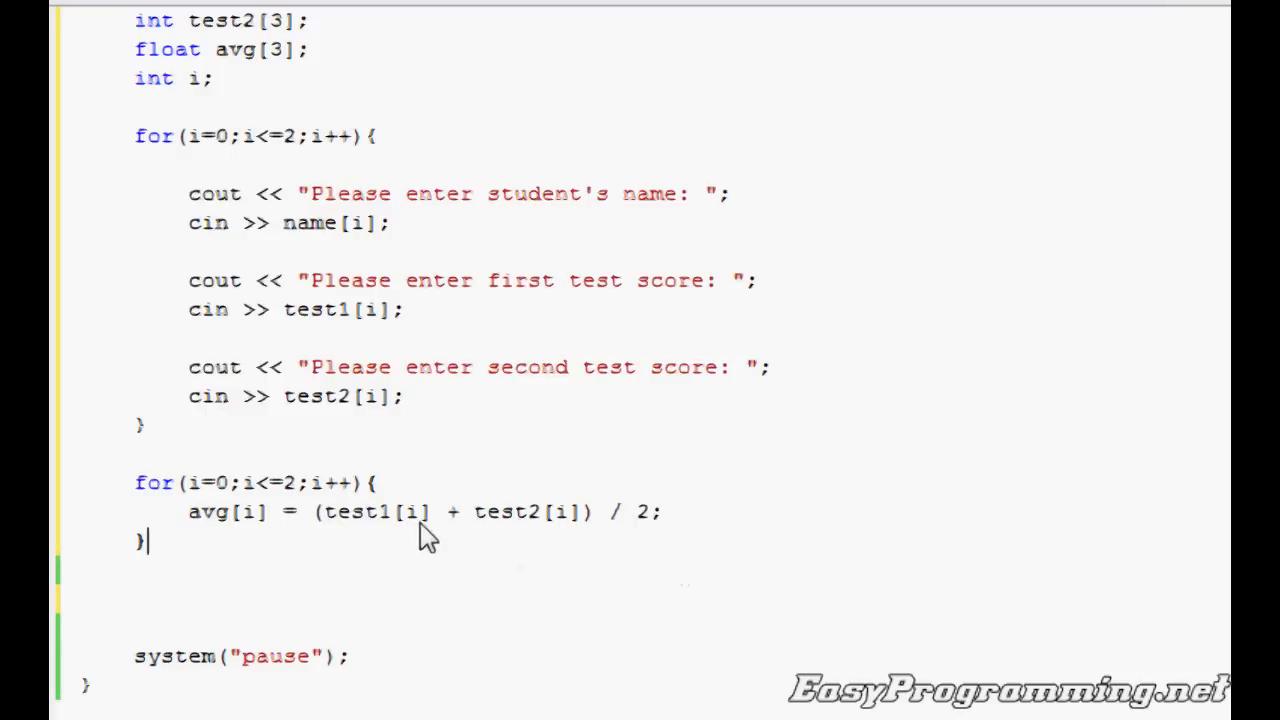
Highlight the avg[i] and test1[i] terms of the averaging statement to explain them
double_click(228, 511)
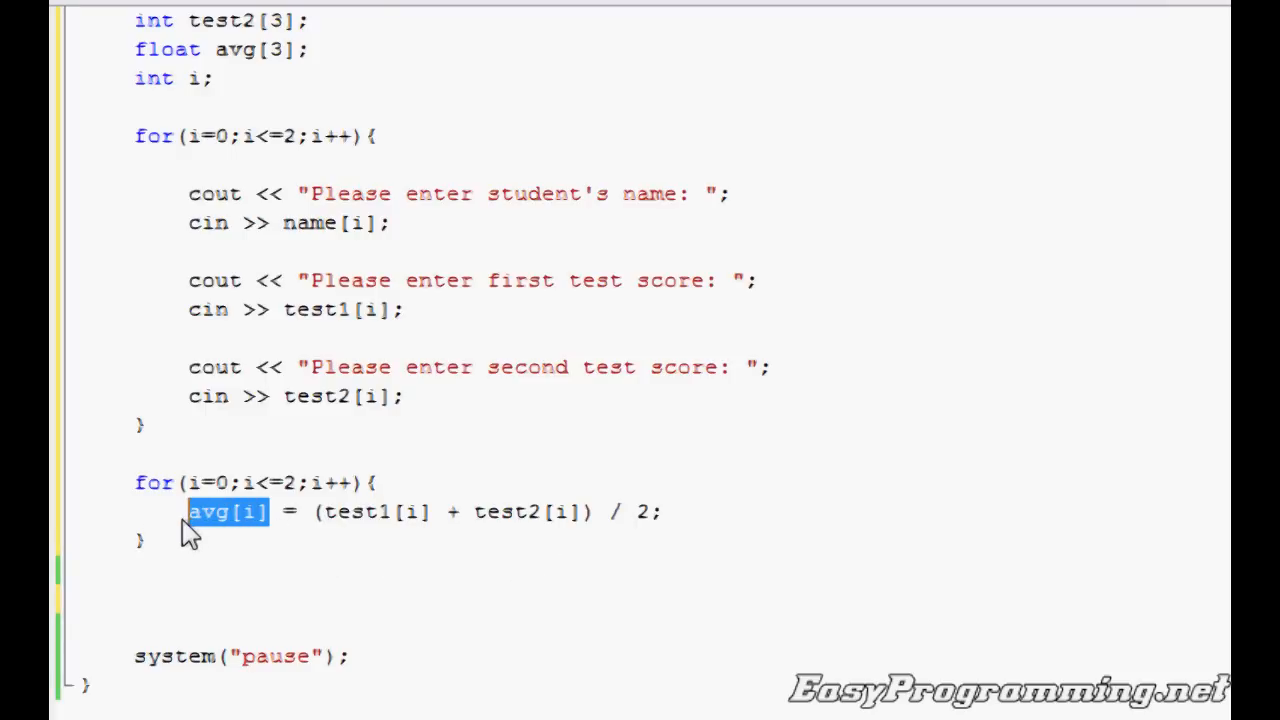
double_click(375, 511)
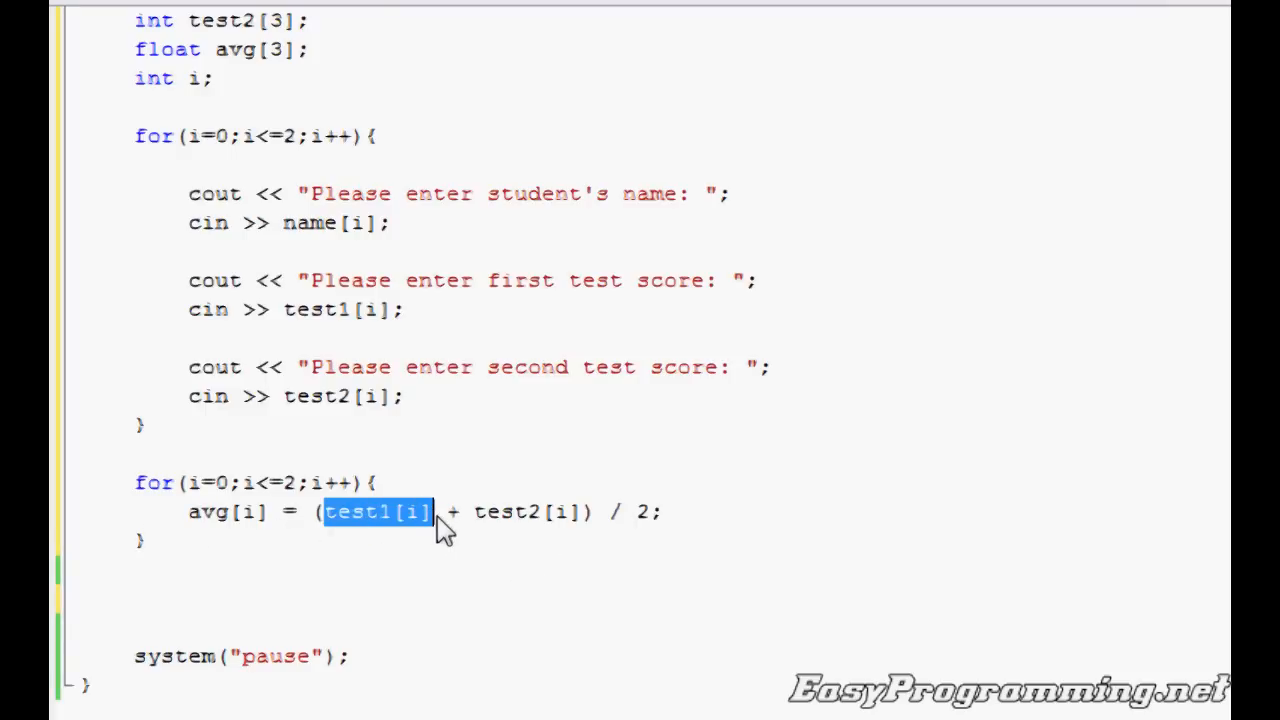
drag(432, 511, 590, 511)
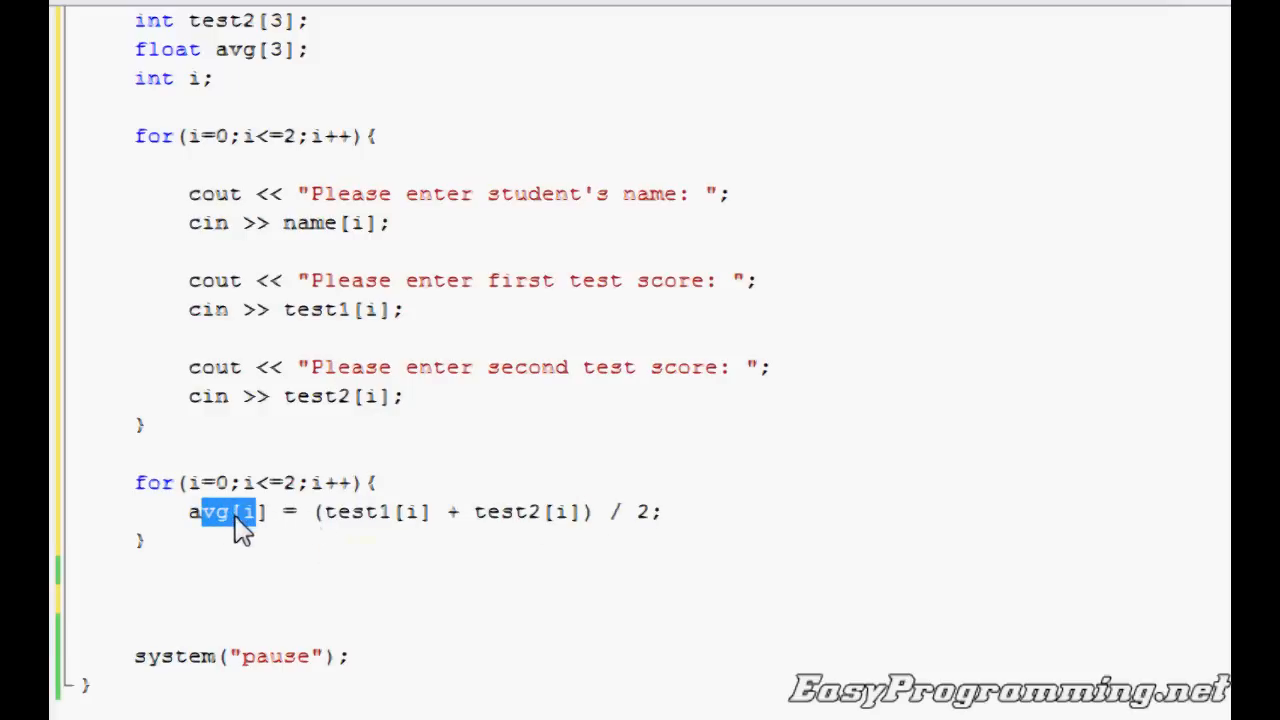
mouse_move(340, 528)
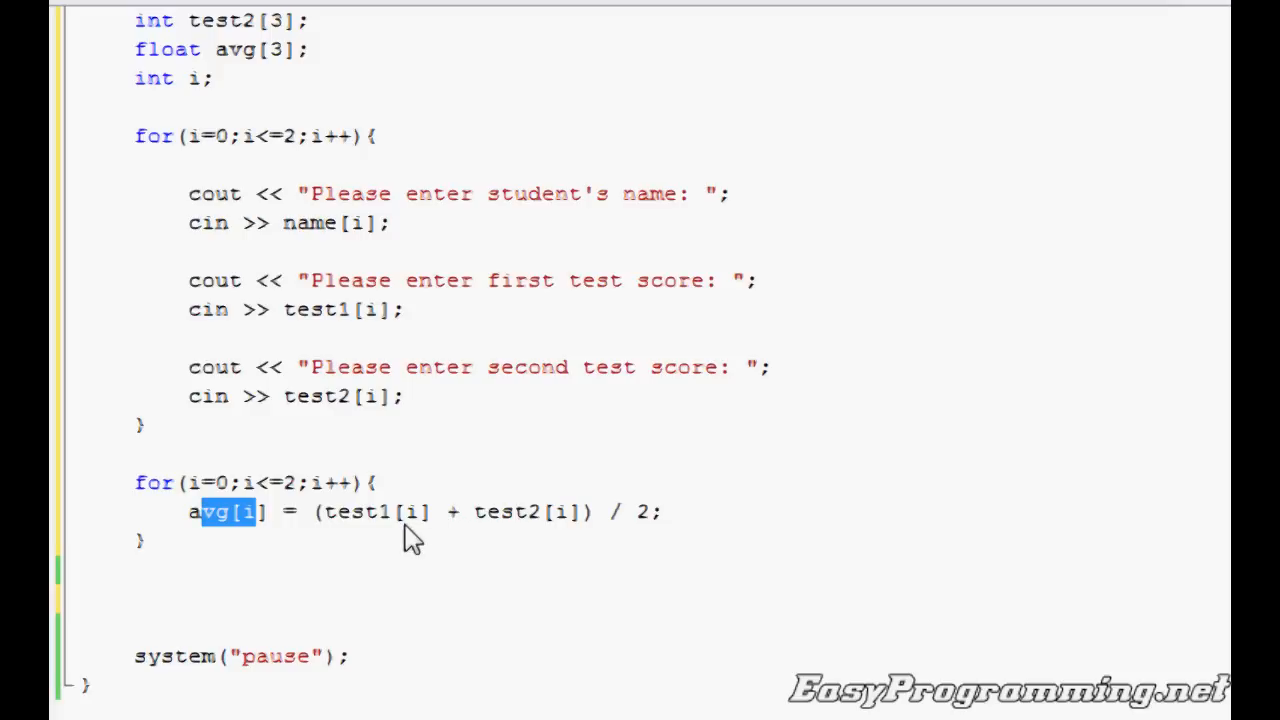
mouse_move(560, 527)
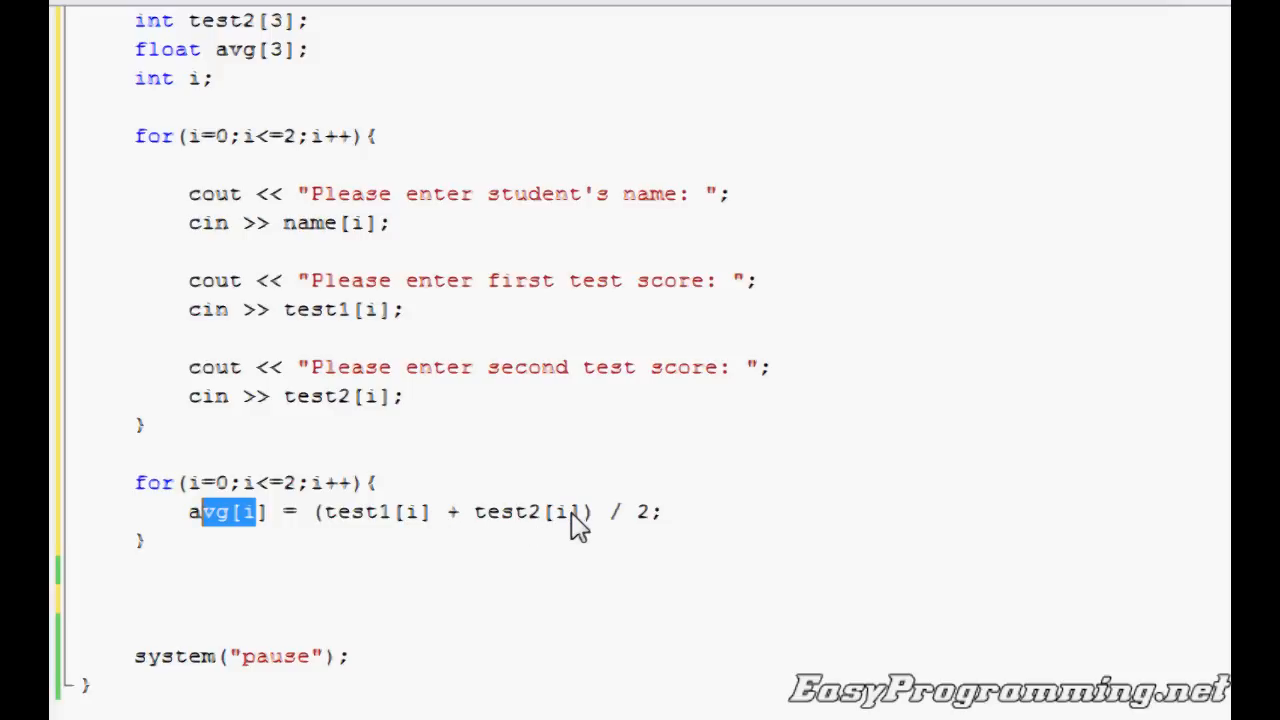
mouse_move(692, 512)
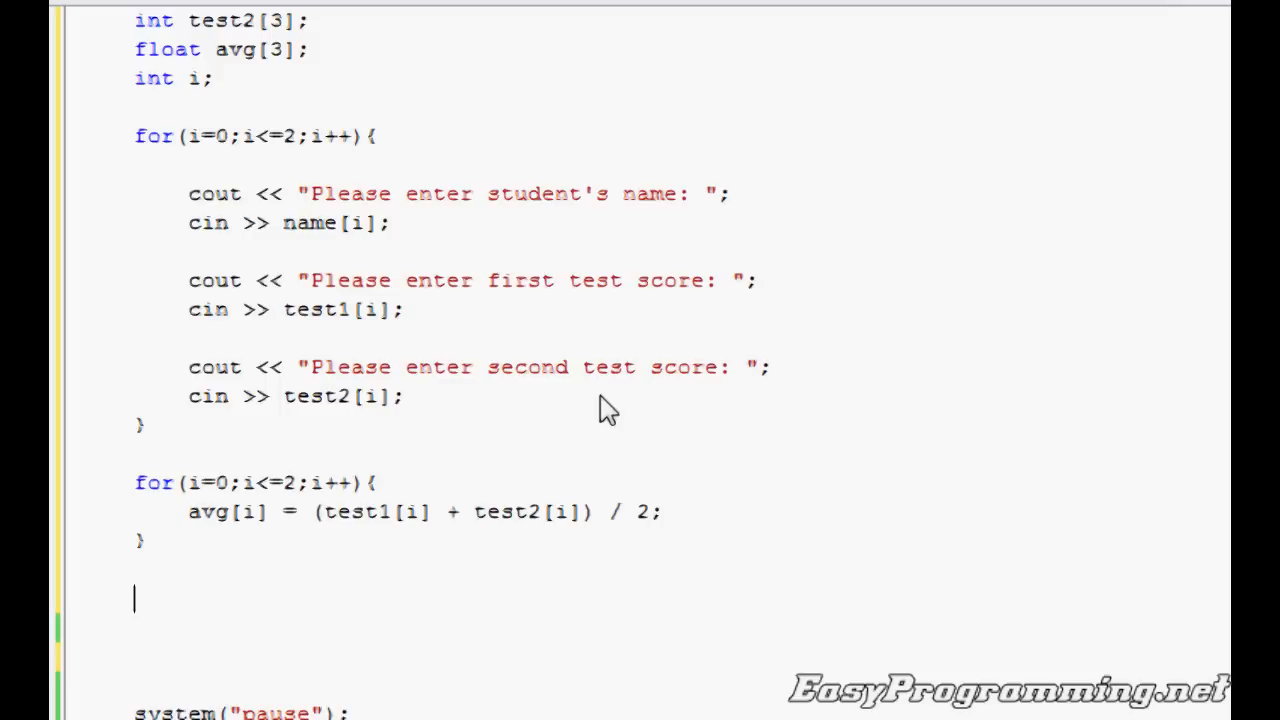
Add cout << endl; and begin the header line cout << "Name" << "
text(cout << endl;)
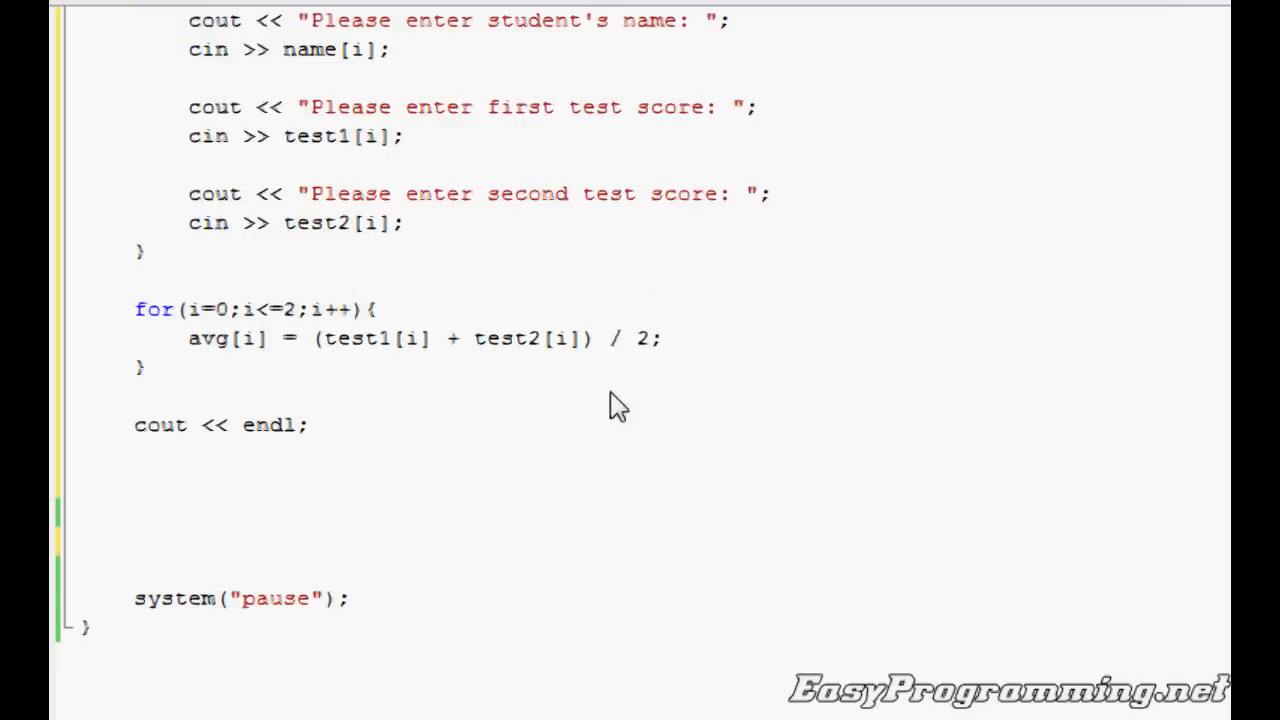
text(f)
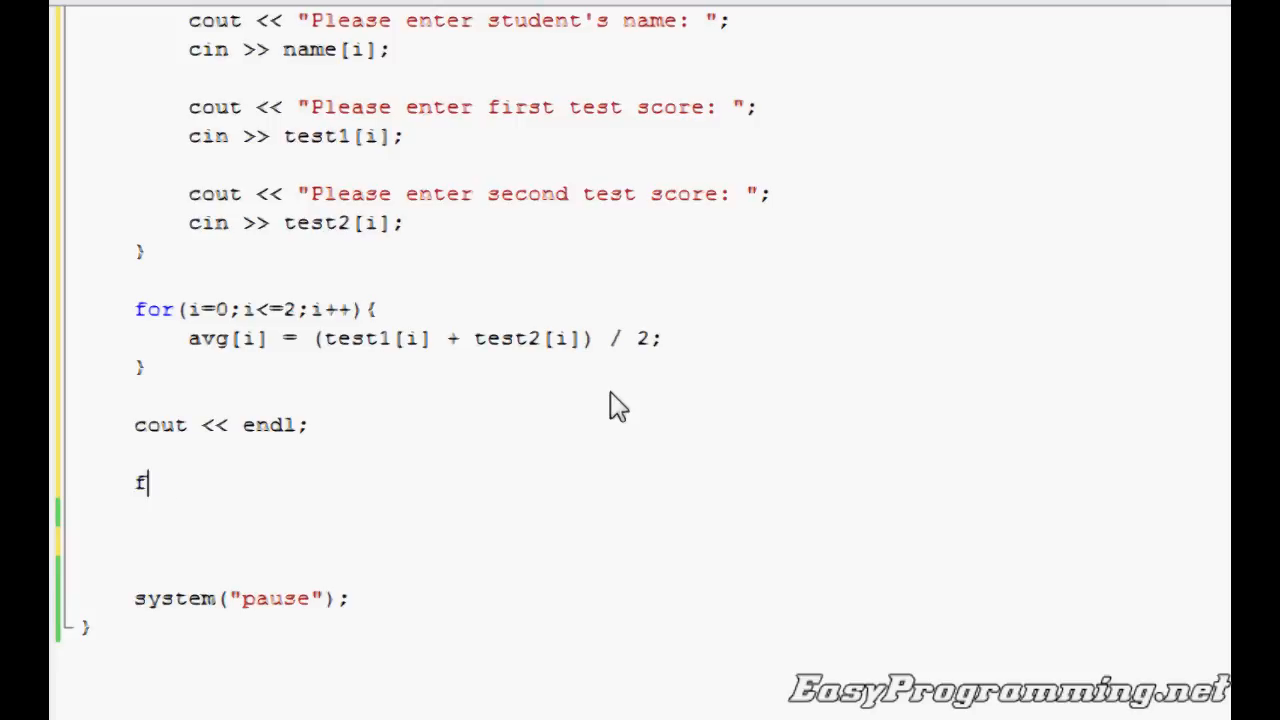
text(c)
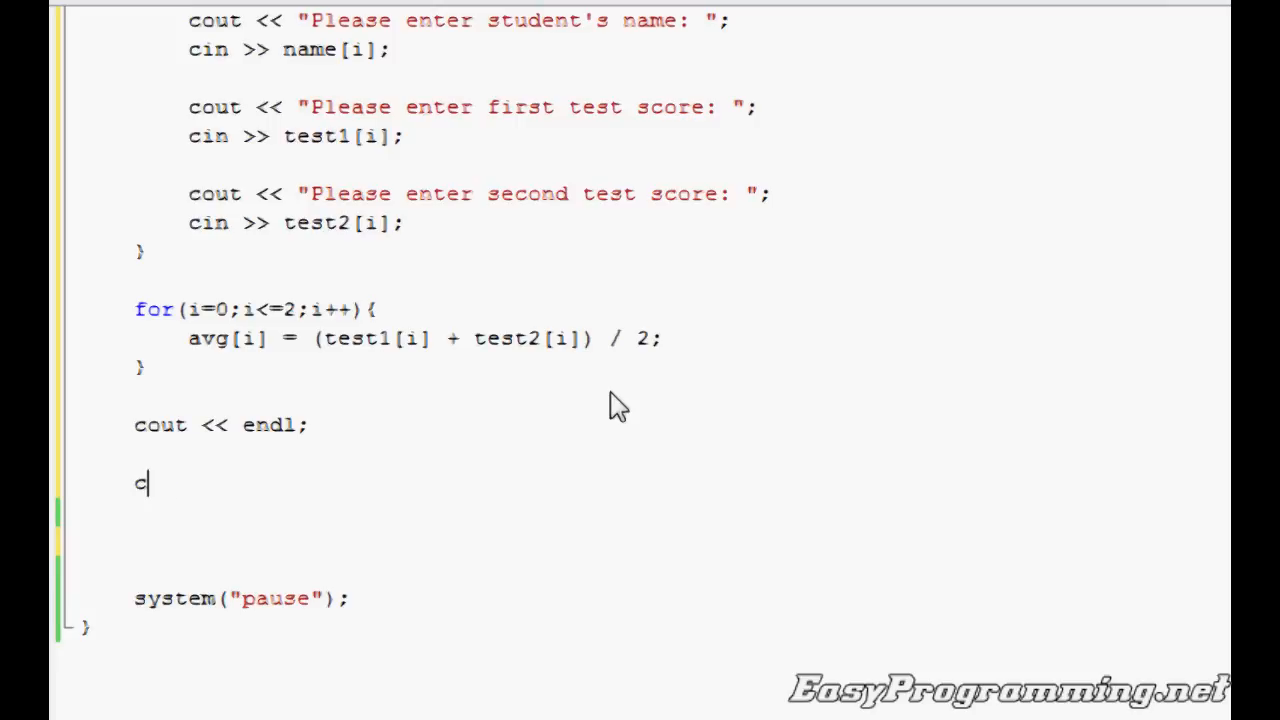
text(out << ")
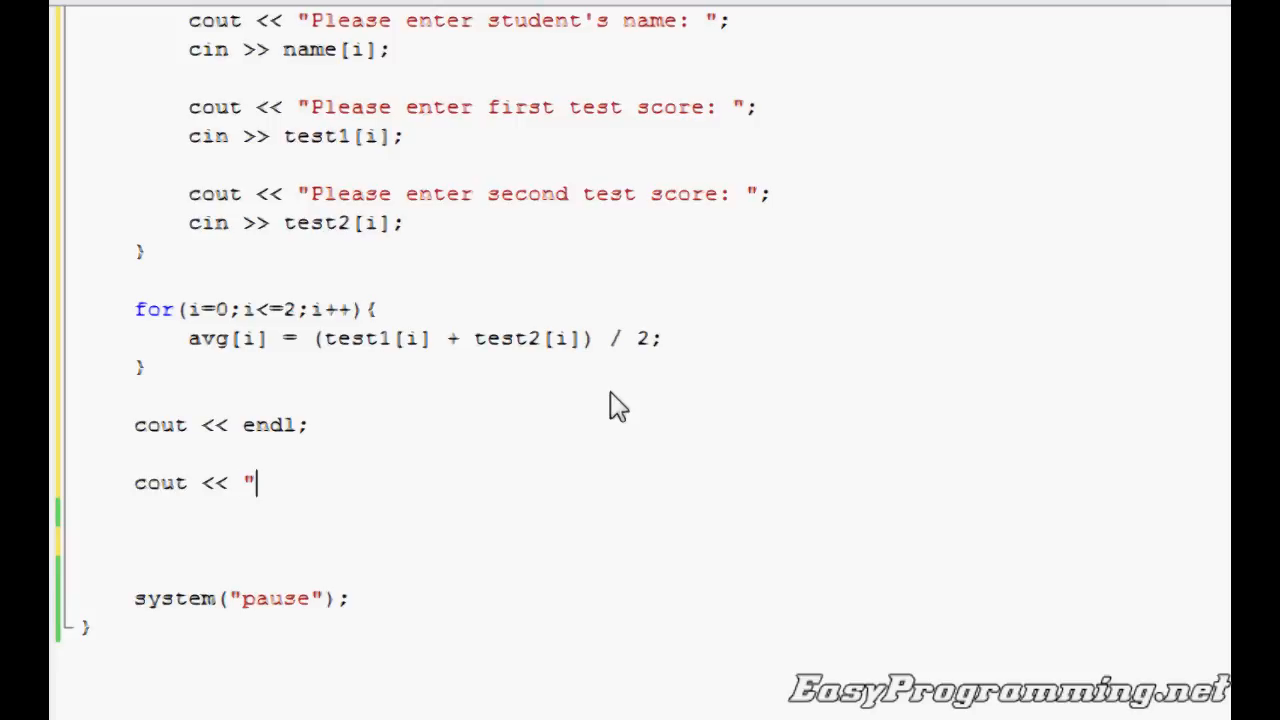
text(Name" <<)
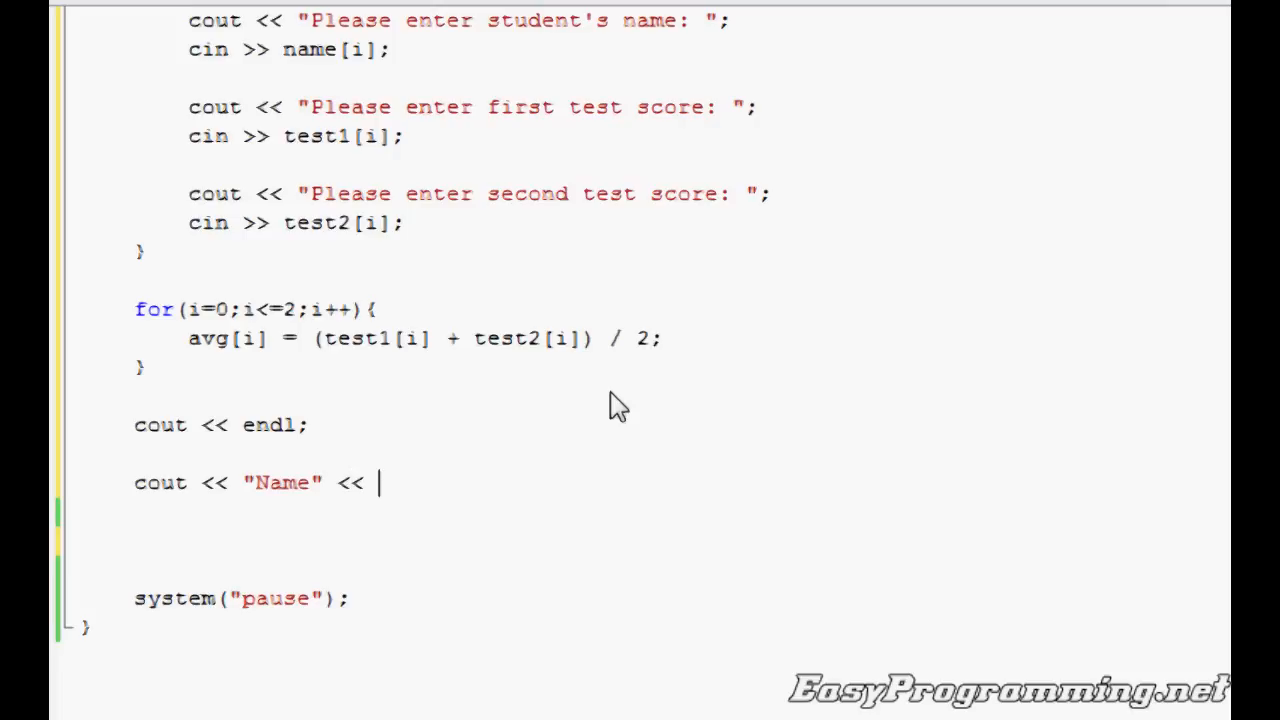
text(")
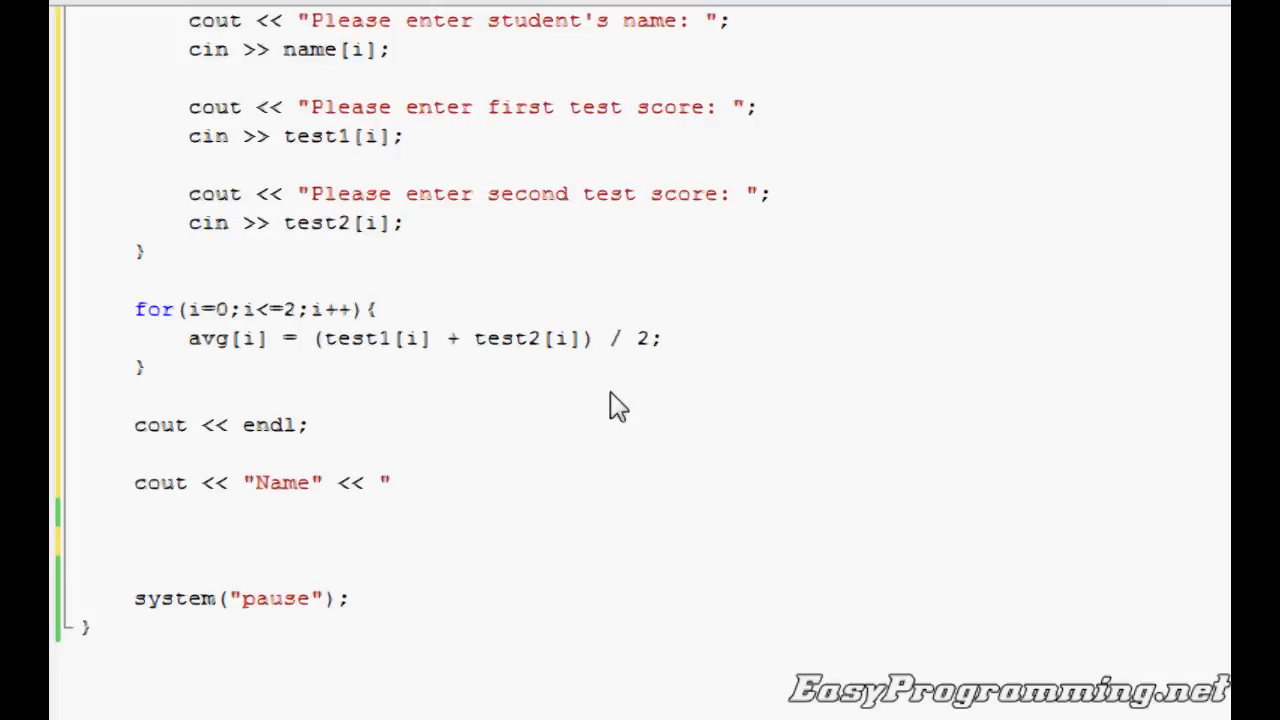
click(432, 482)
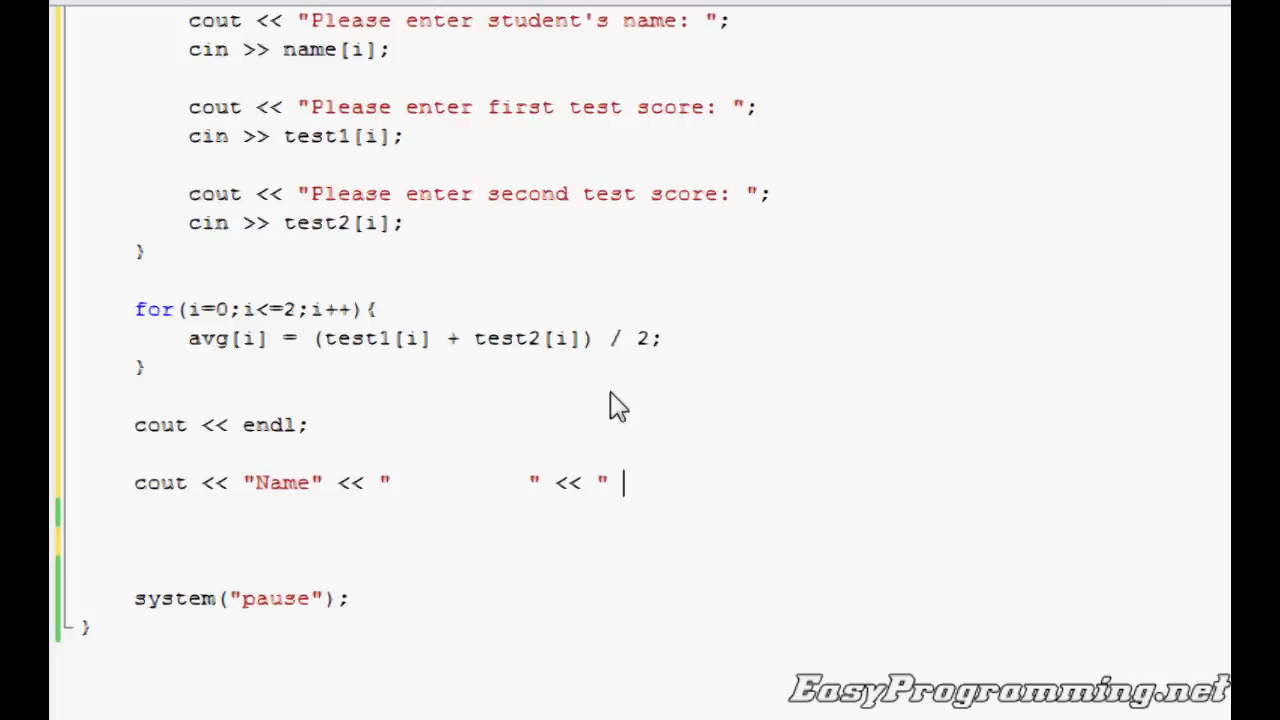
Finish the header with "Average" << endl; and start a third for(i=0;i<=2;i++) loop
text(Average")
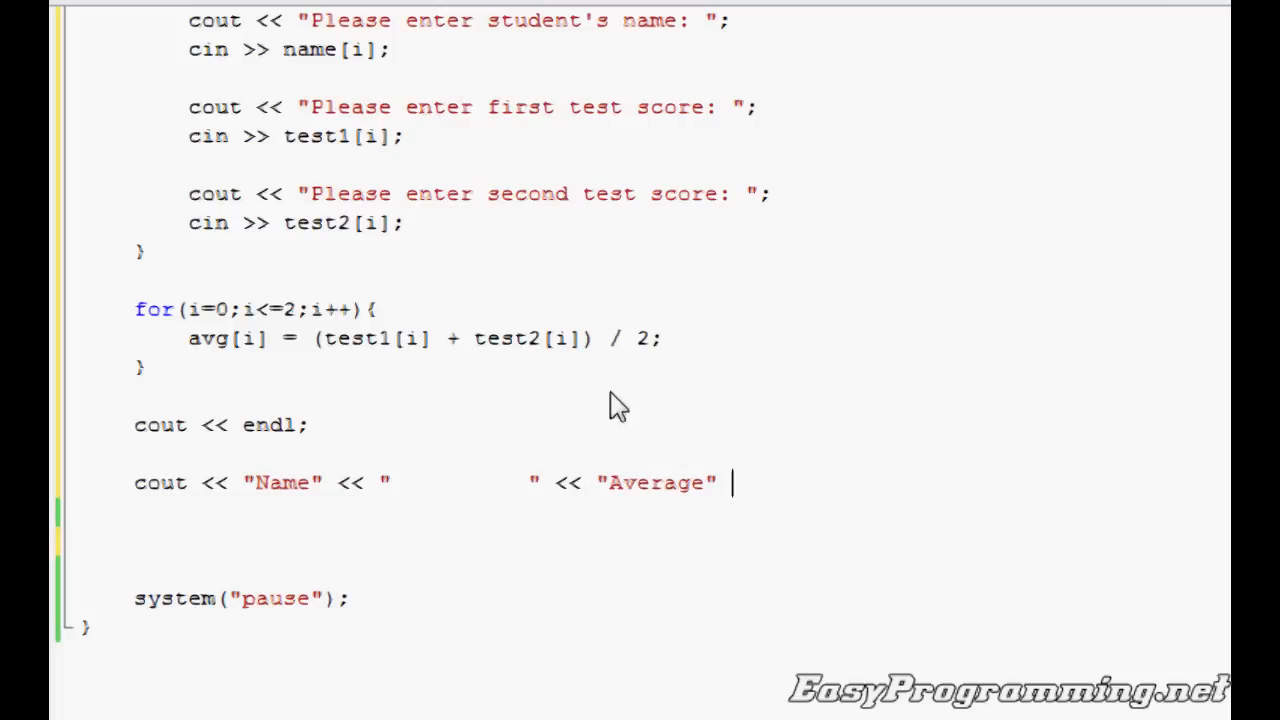
text(<< endl;)
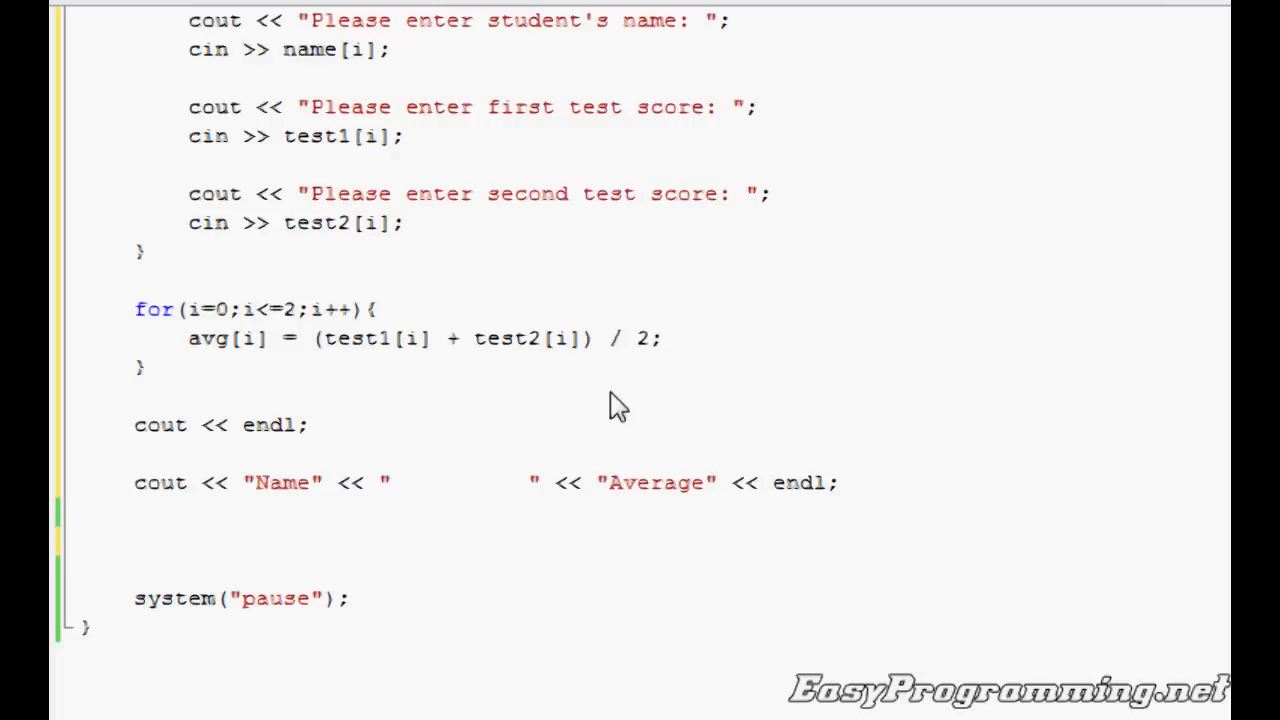
text(for)
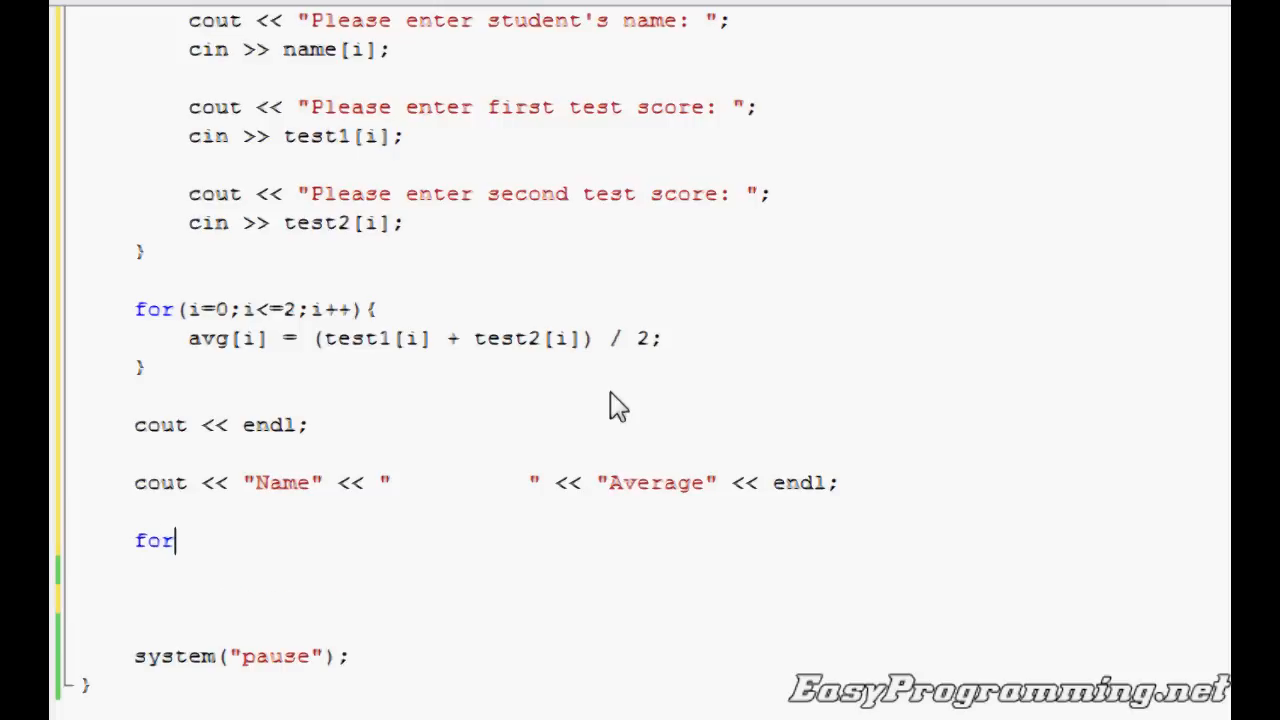
text(()
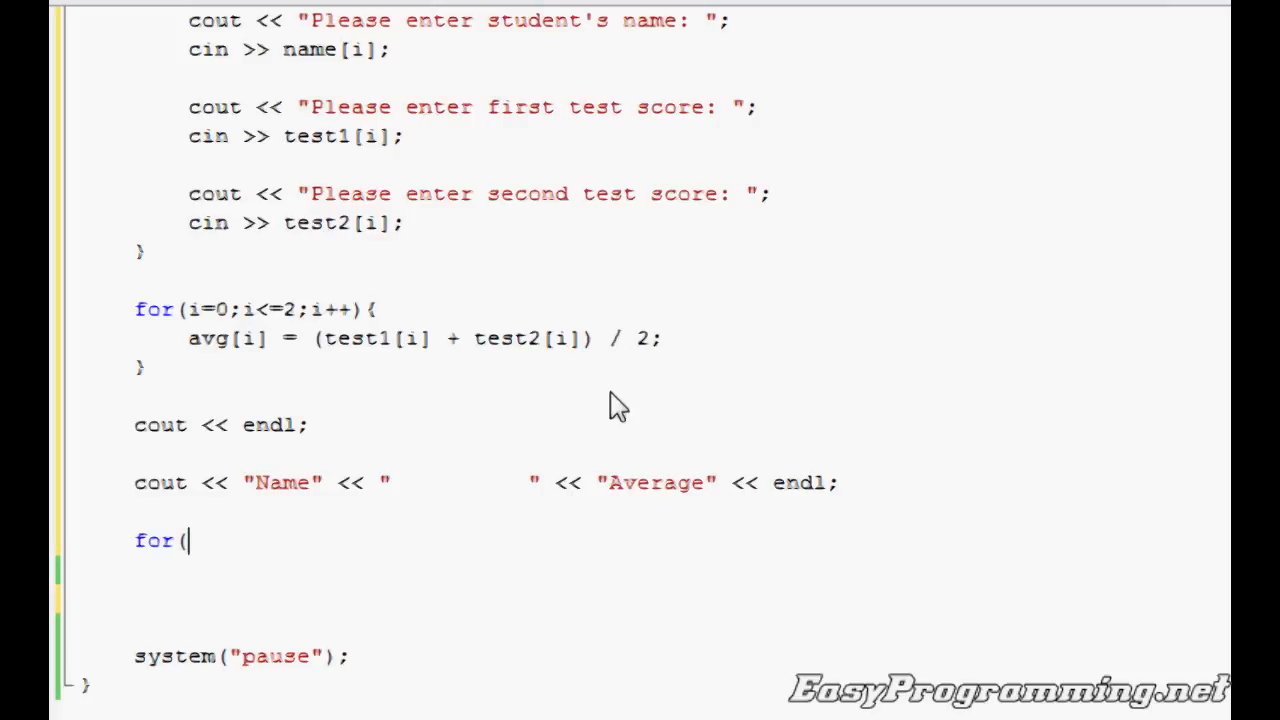
text(i=)
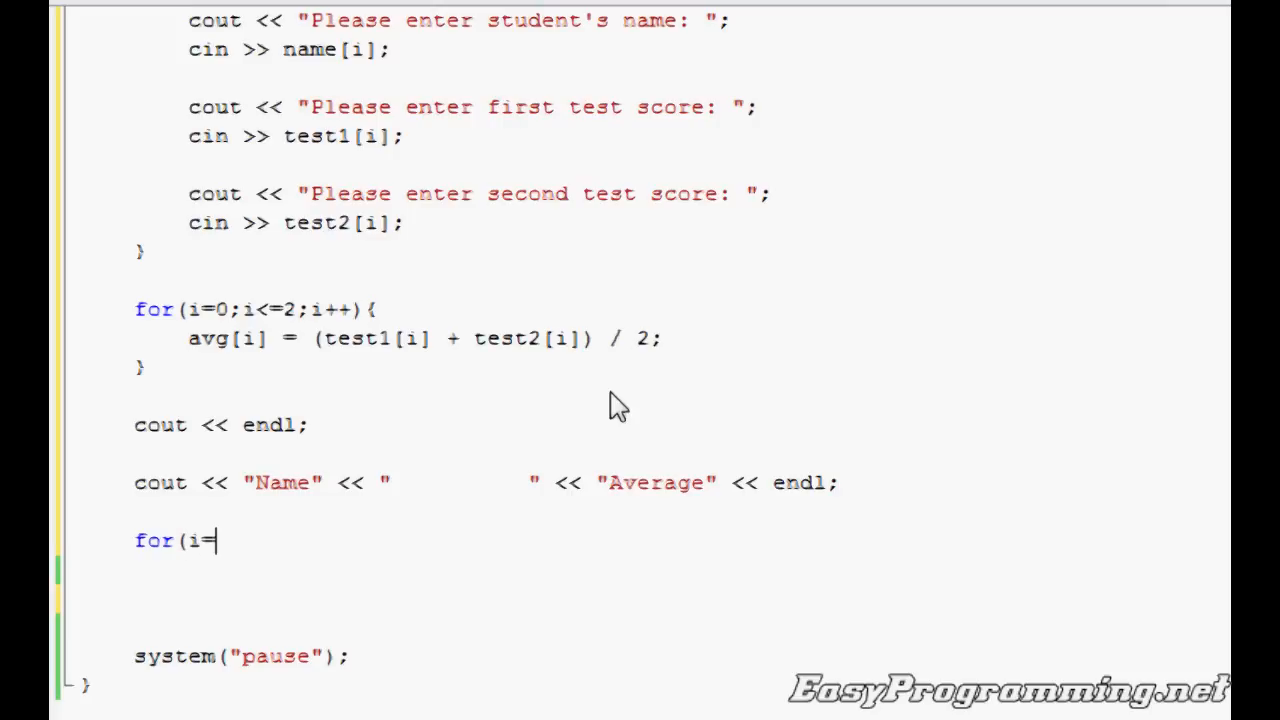
text(0;i)
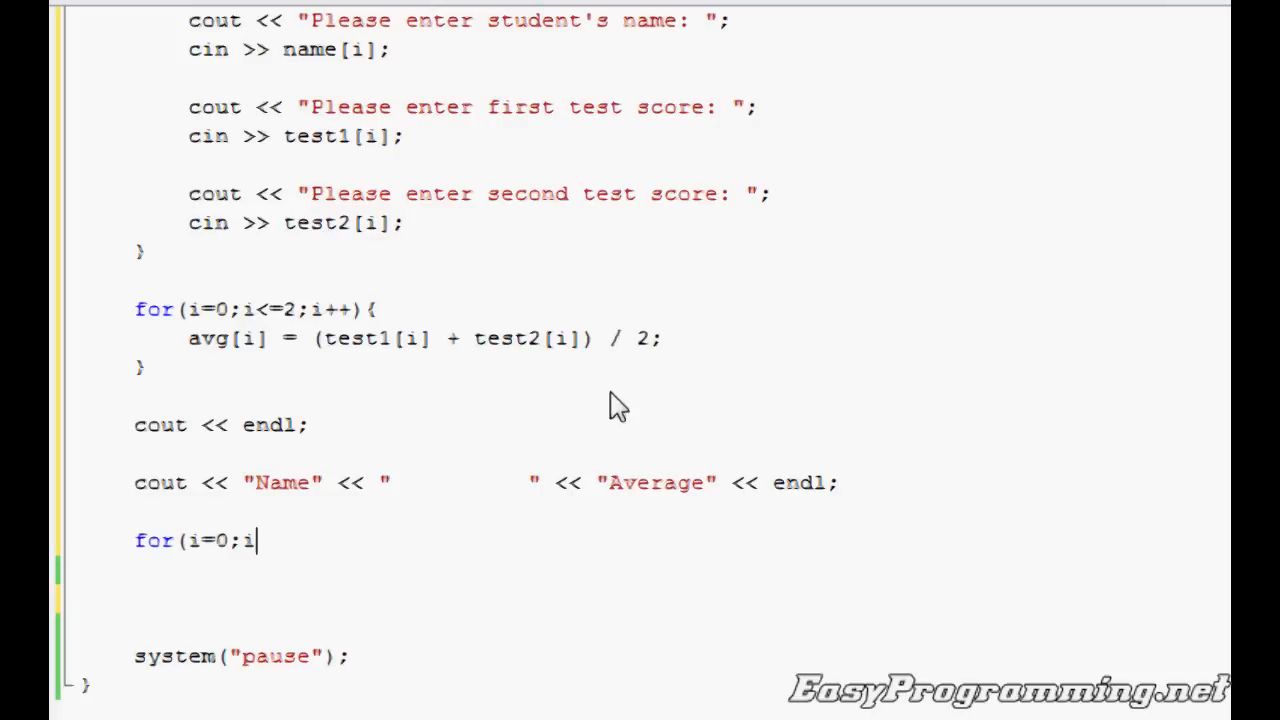
text(<=2)
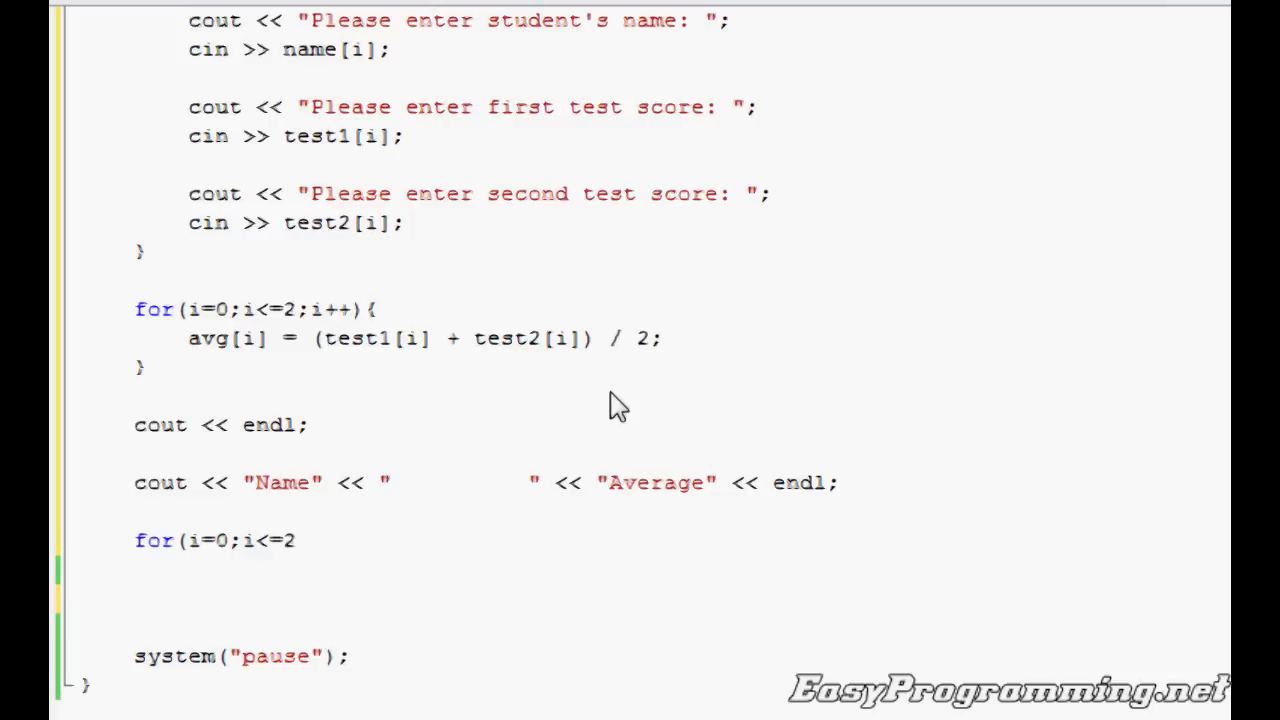
text(;i++){)
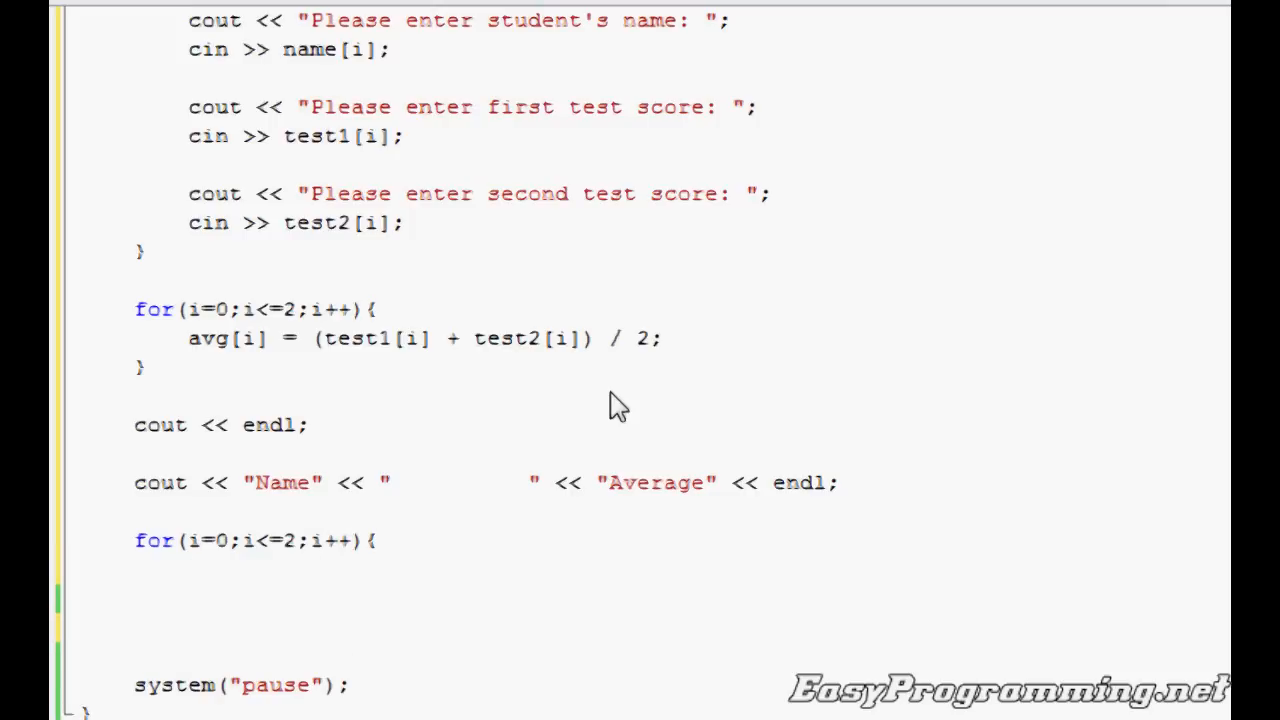
Print name[i], spaces and avg[i] in the loop body, then close the loop
text(cout << name)
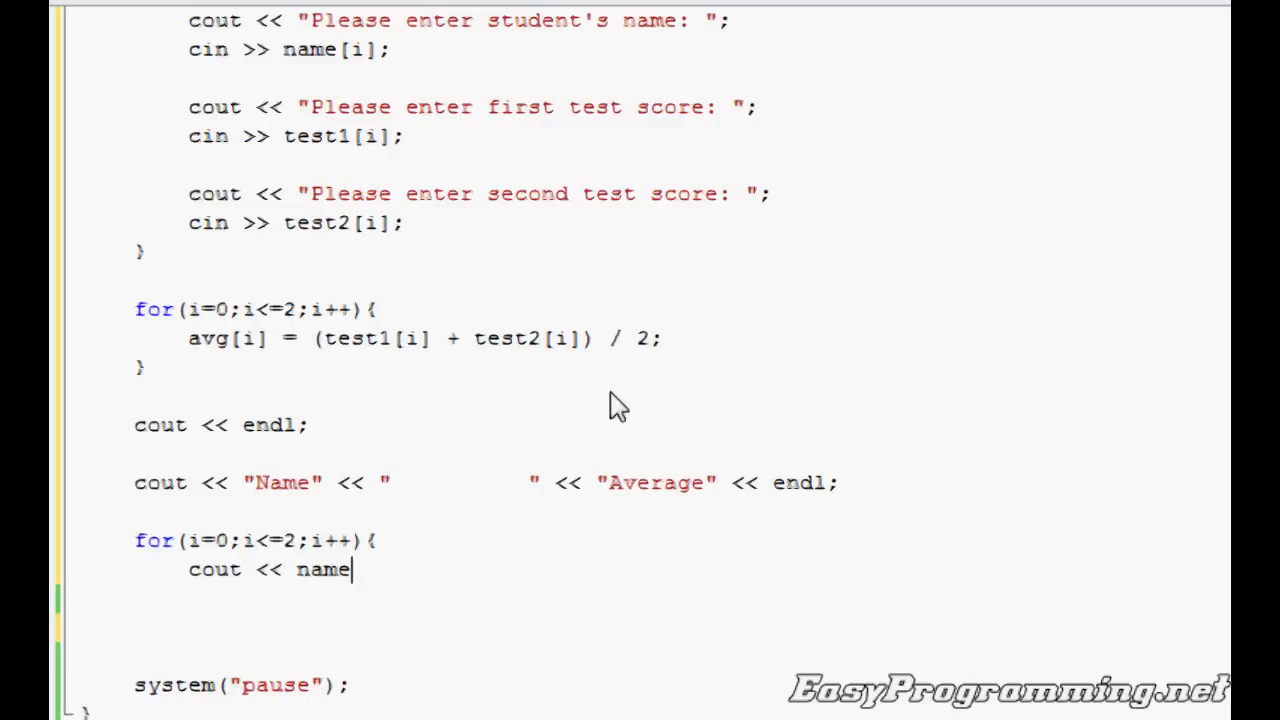
text([i])
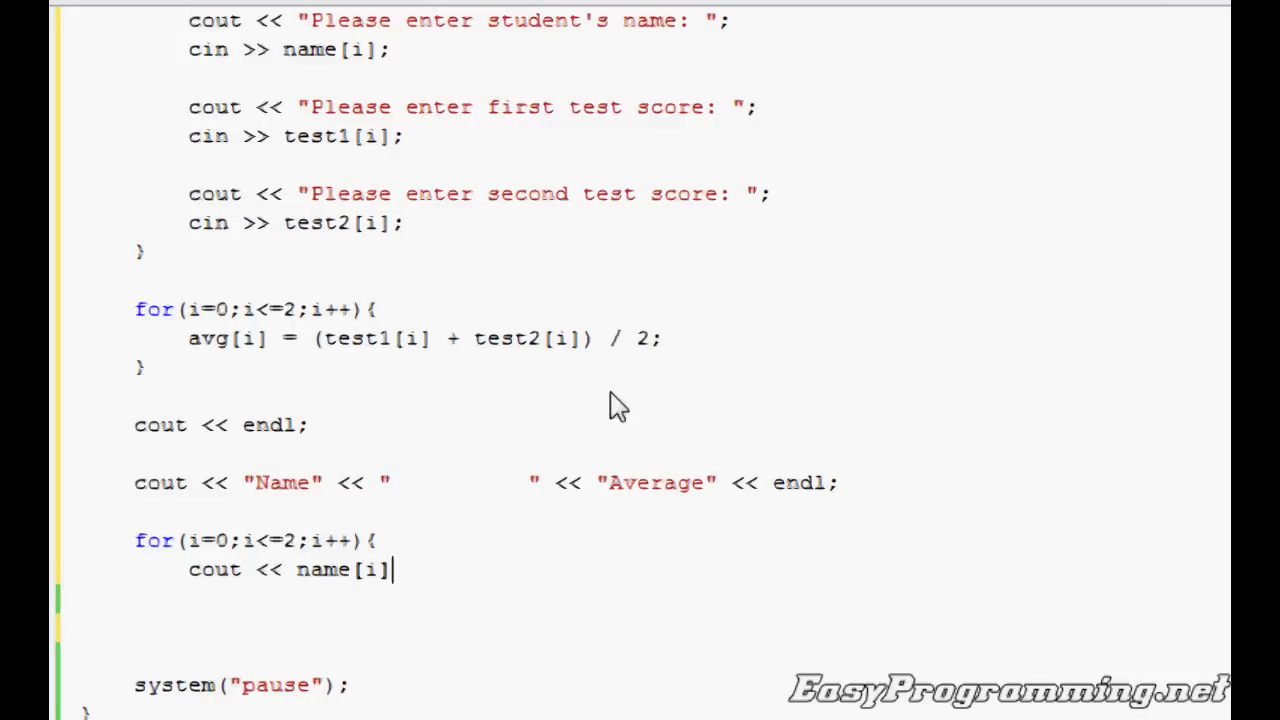
text(;)
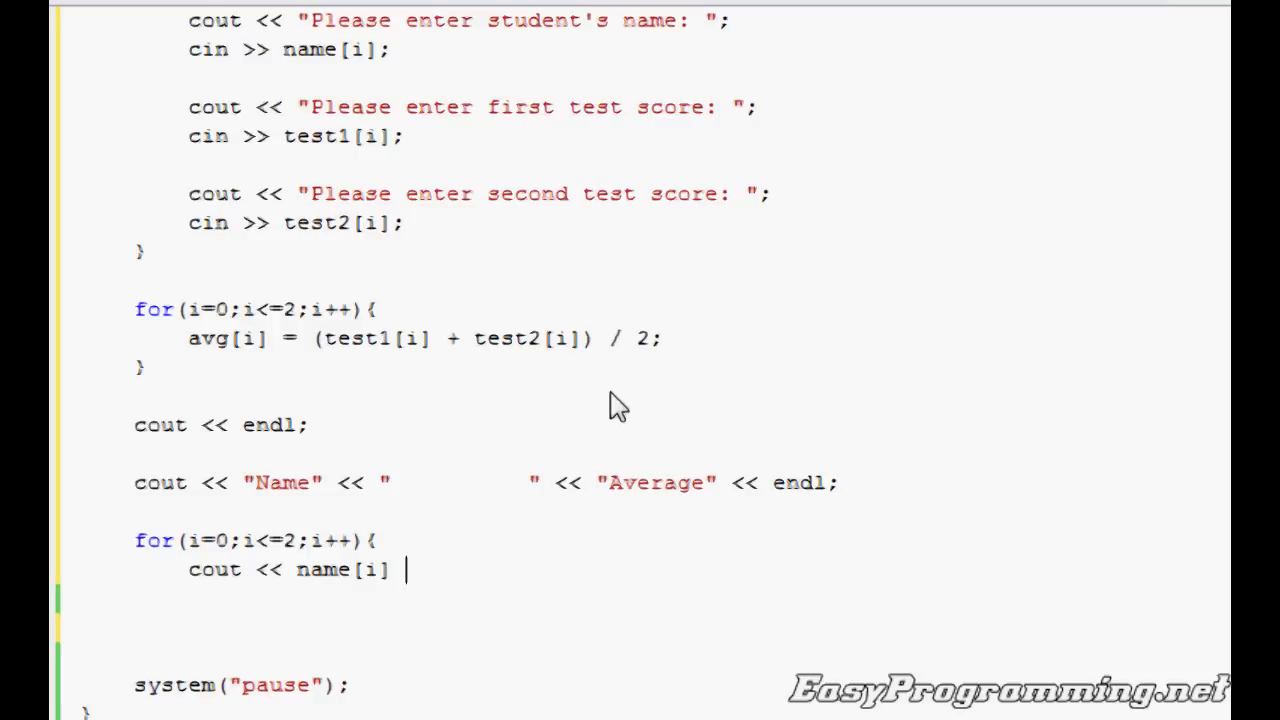
text(<< ")
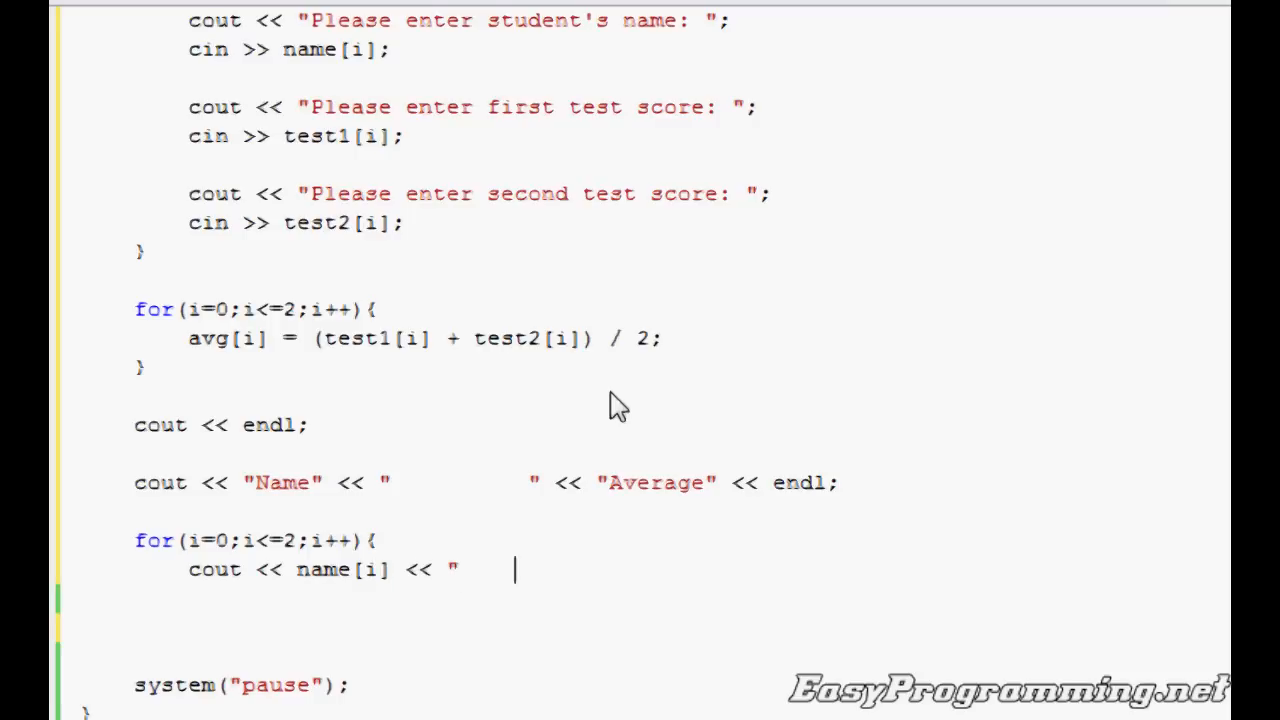
text(<)
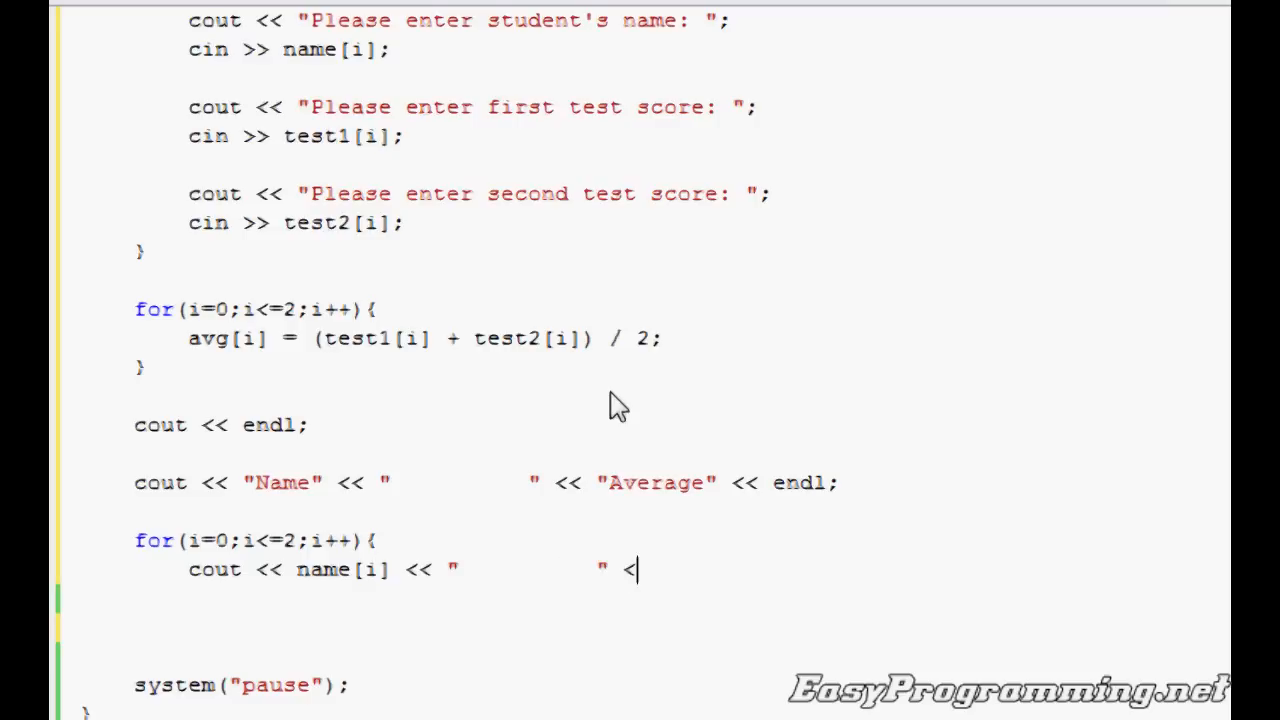
text(<)
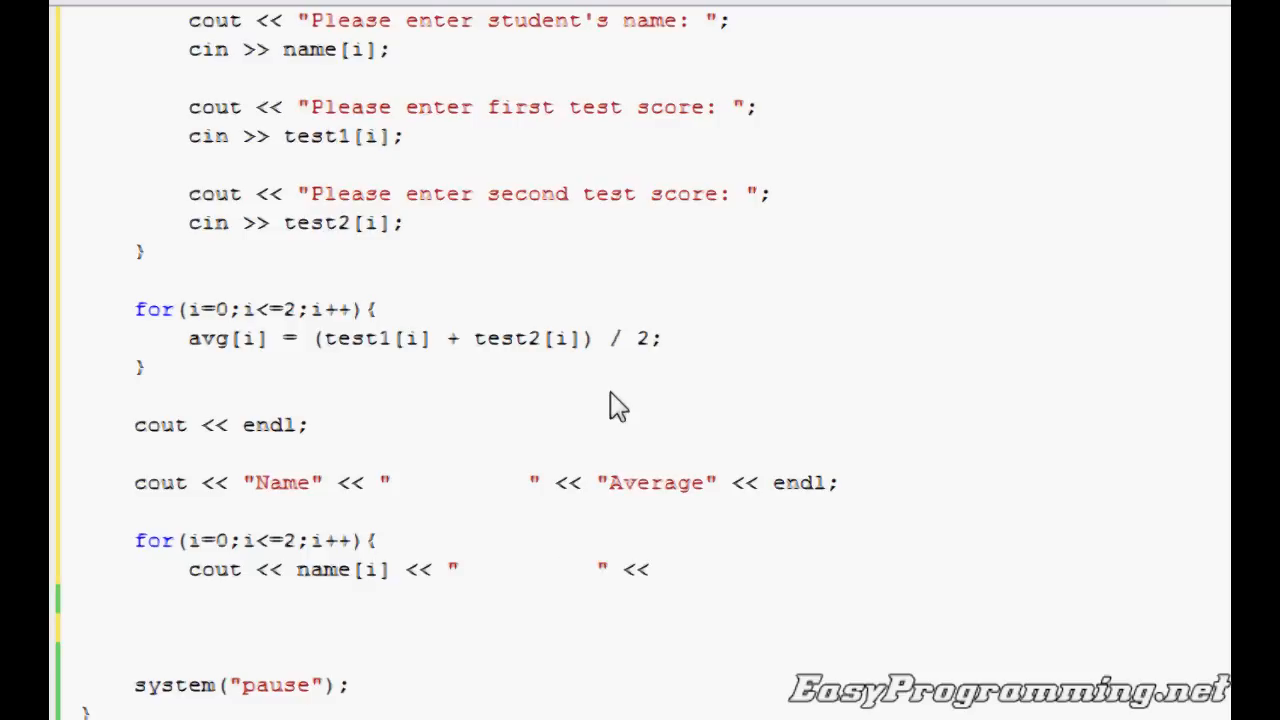
text(avg[i])
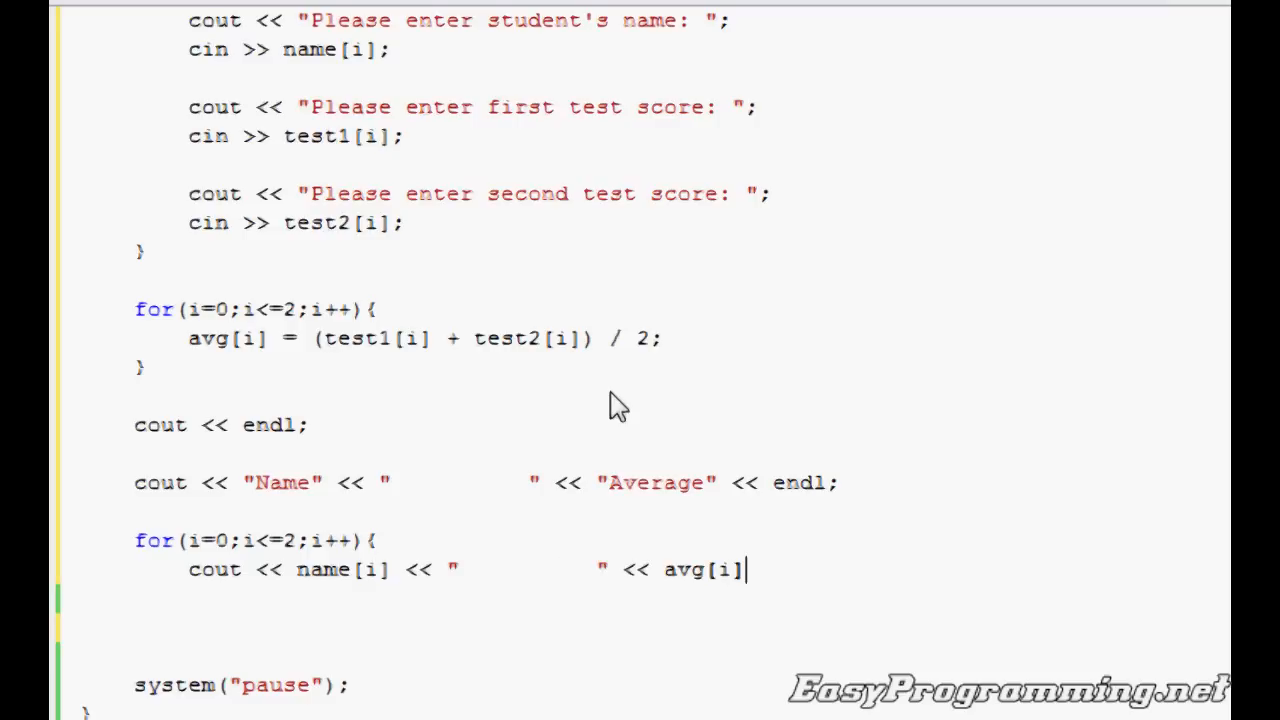
text(<< endl;)
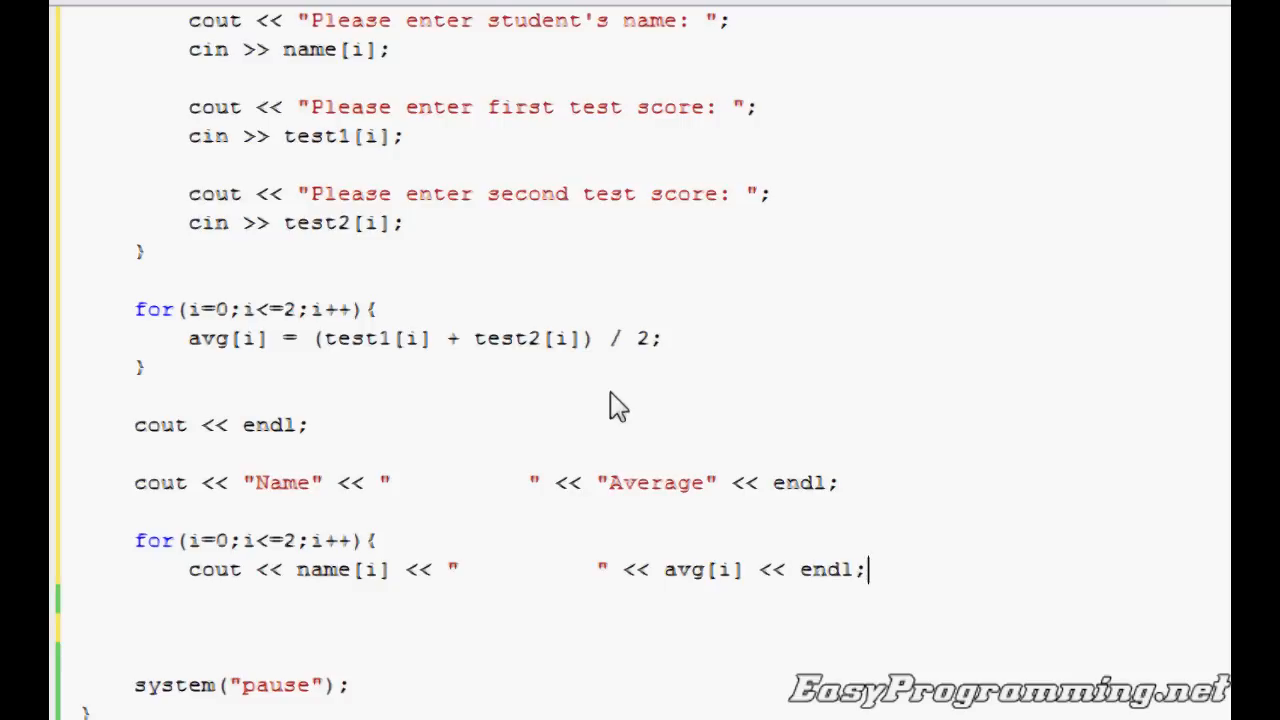
text(})
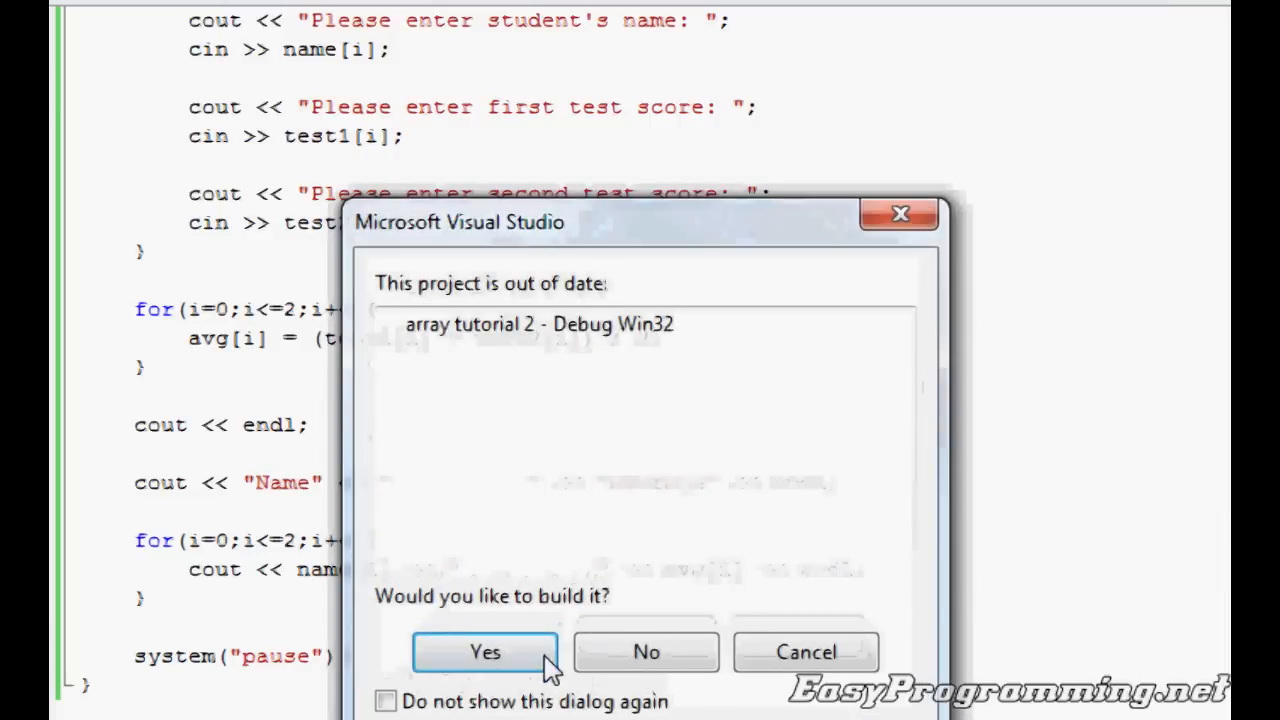
Rebuild and launch the program, entering Jones with a test score of 100
click(485, 651)
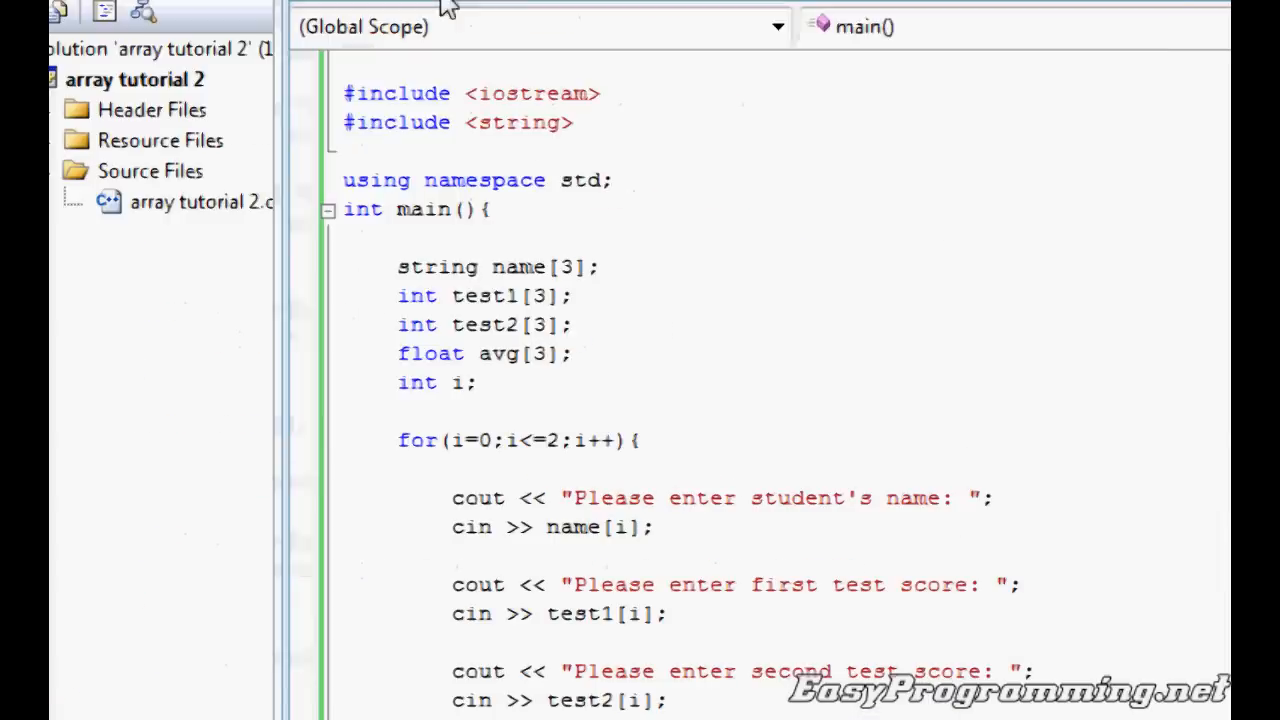
key(F5)
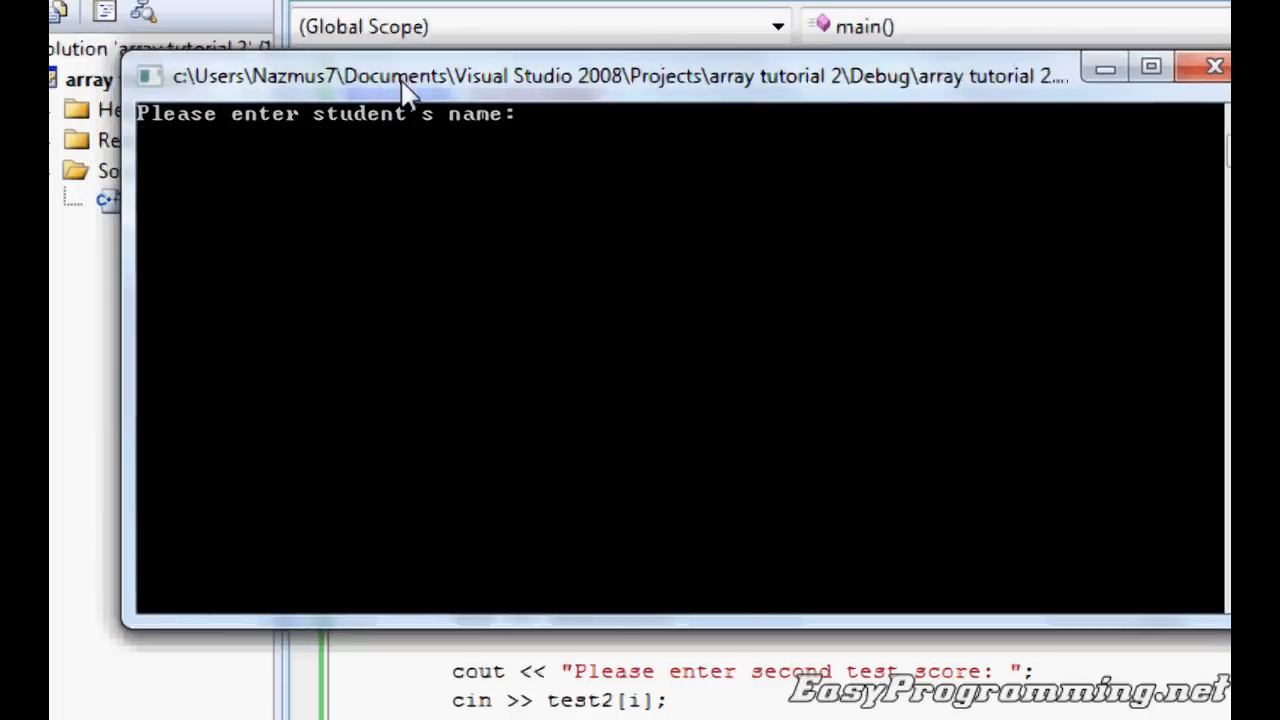
text(Jones)
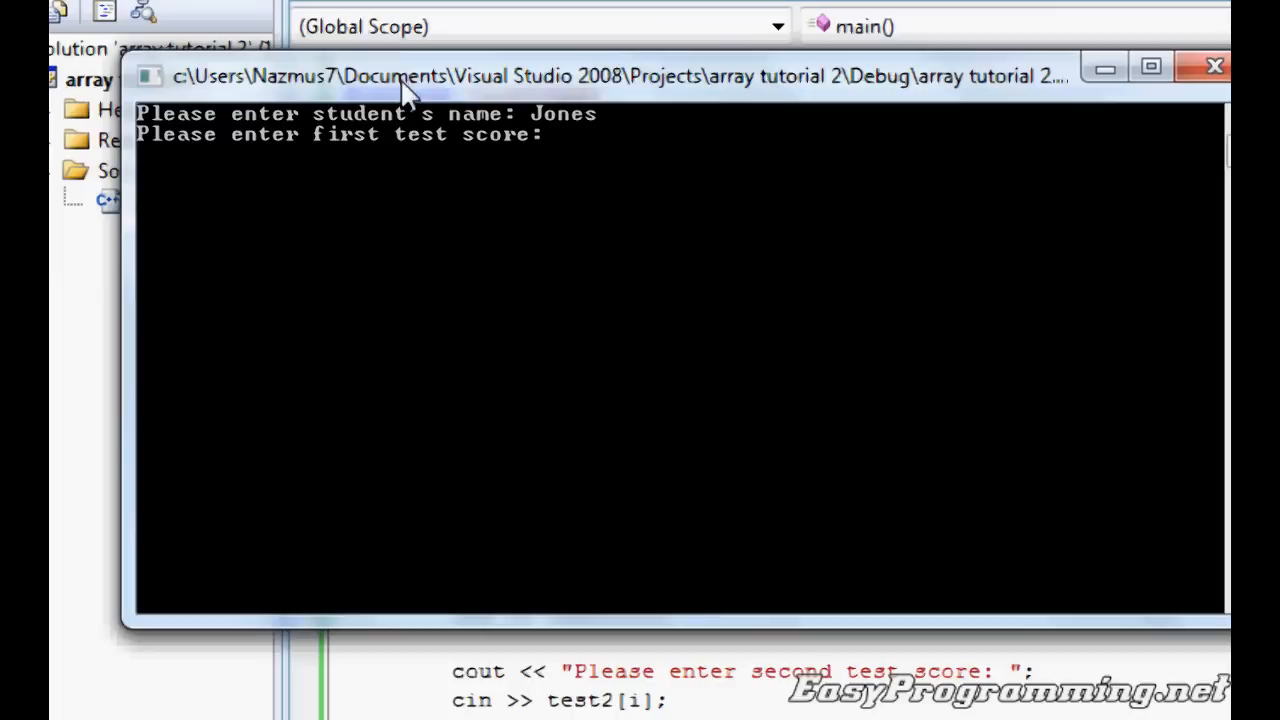
text(100)
text(90)
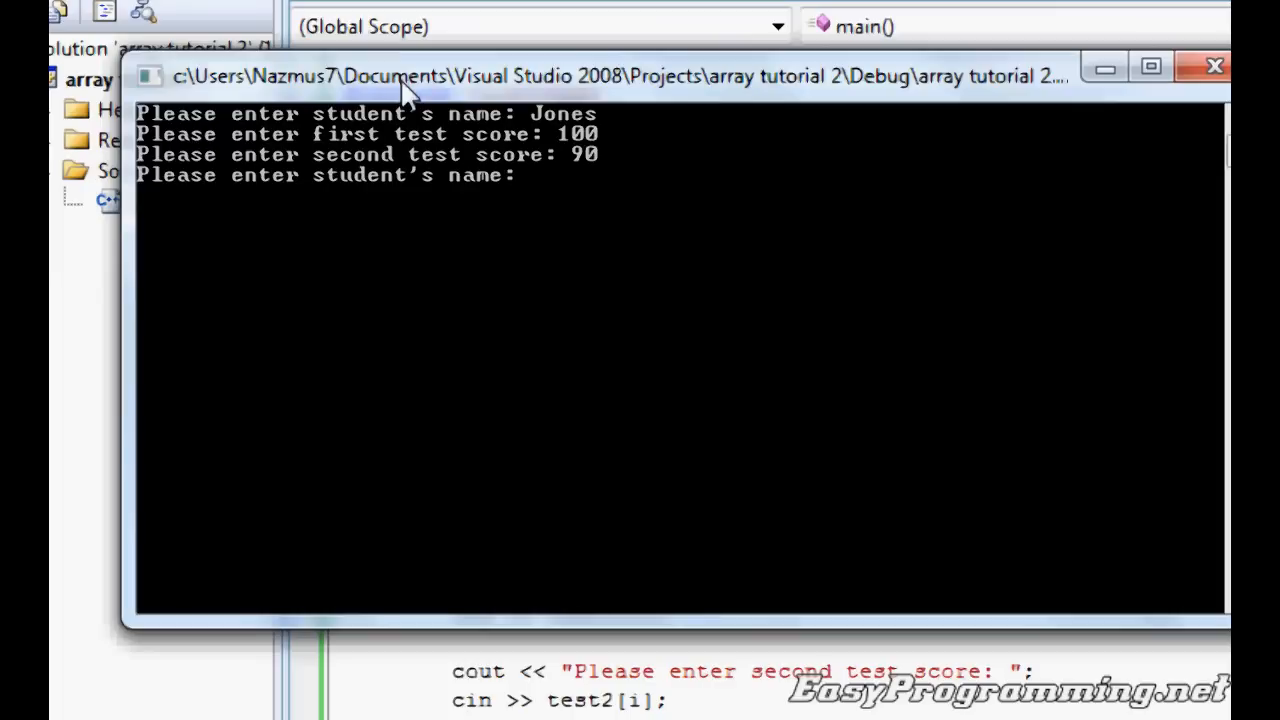
Enter student Adams with test scores 90 and 86
text(Ad)
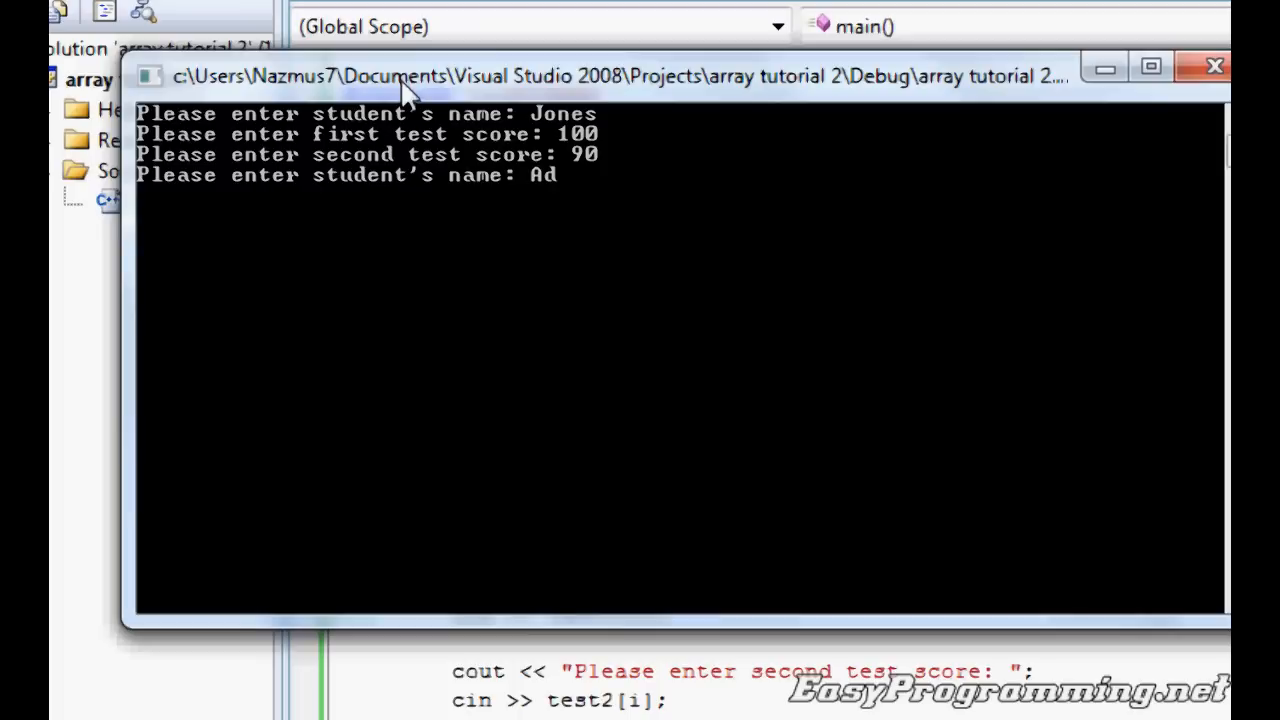
text(ams)
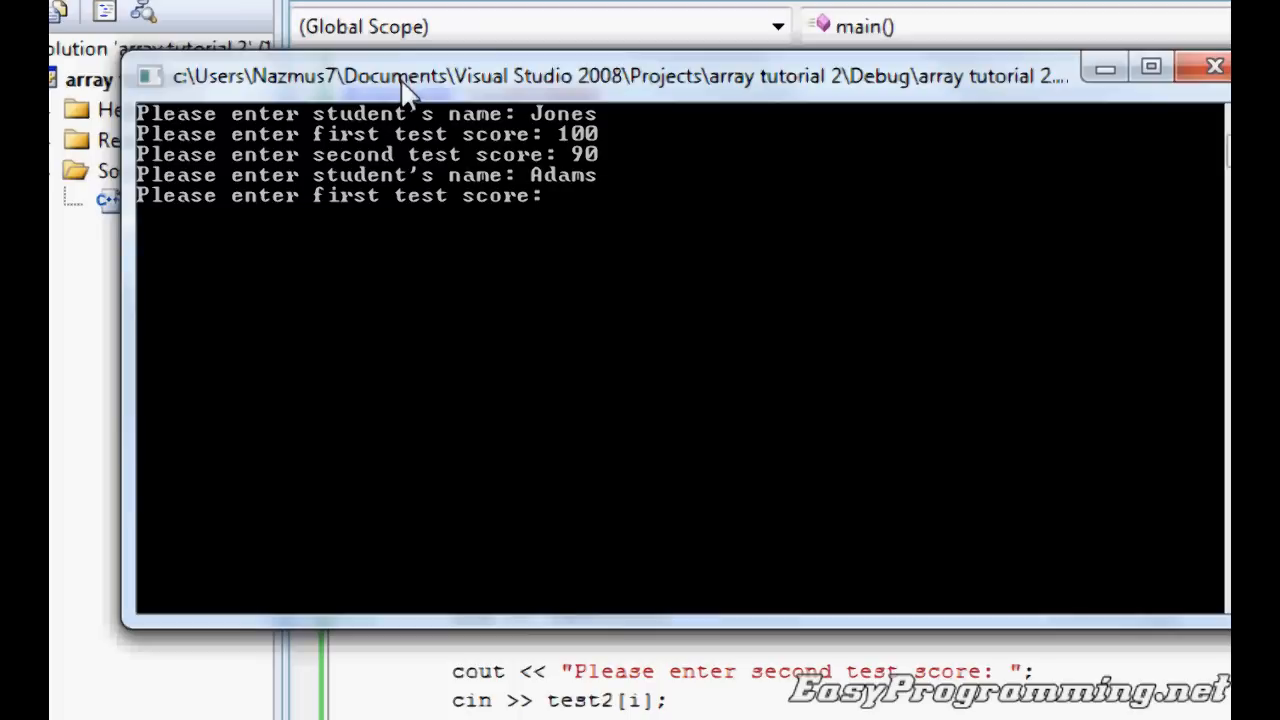
text(90)
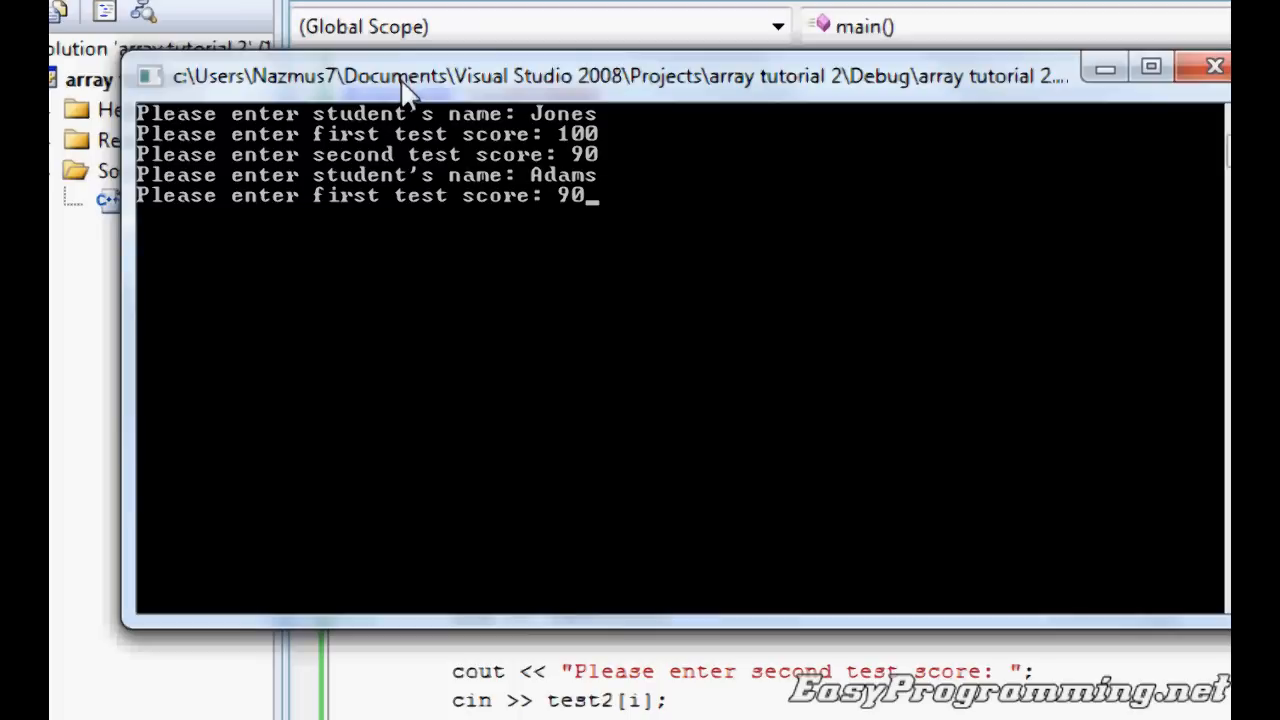
text(8)
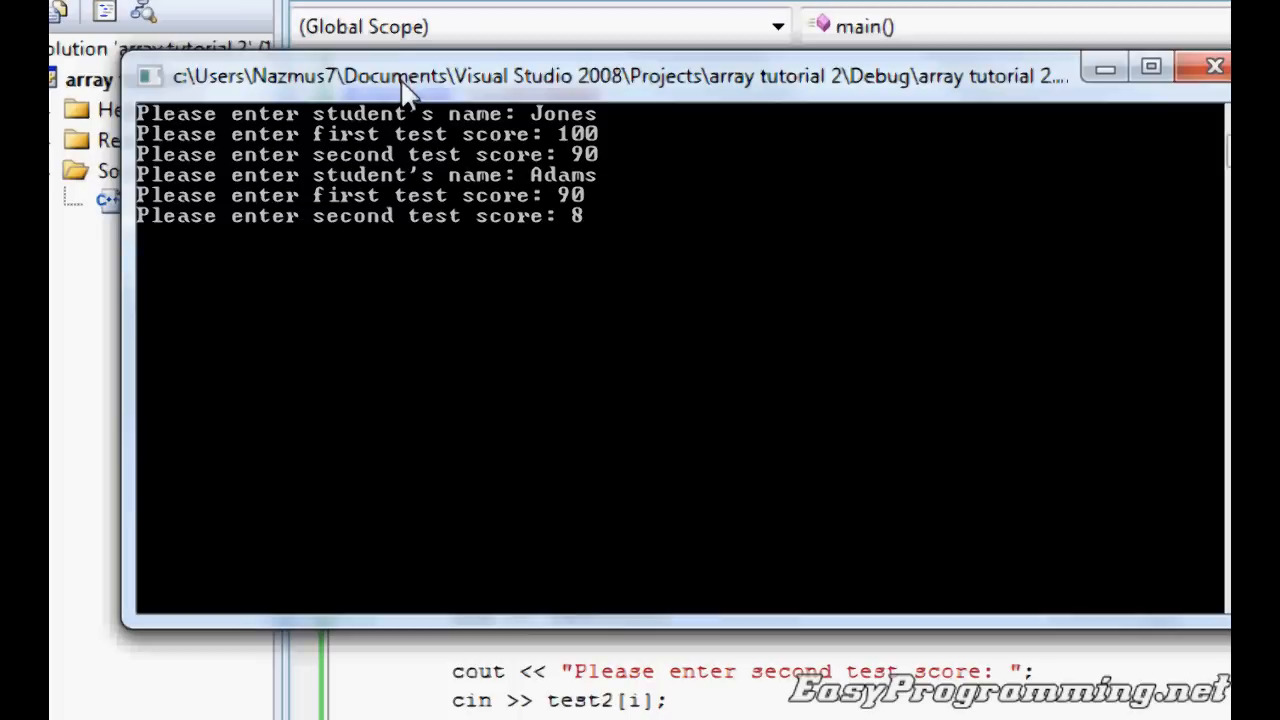
text(6)
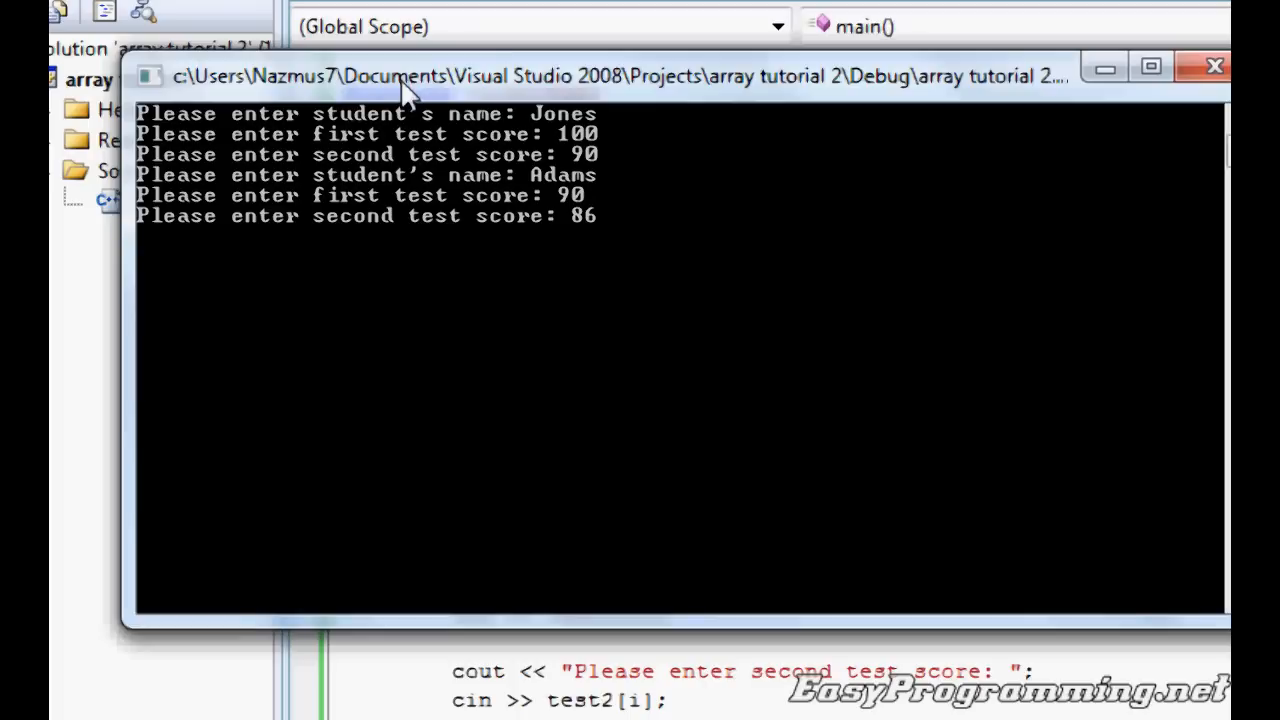
key(enter)
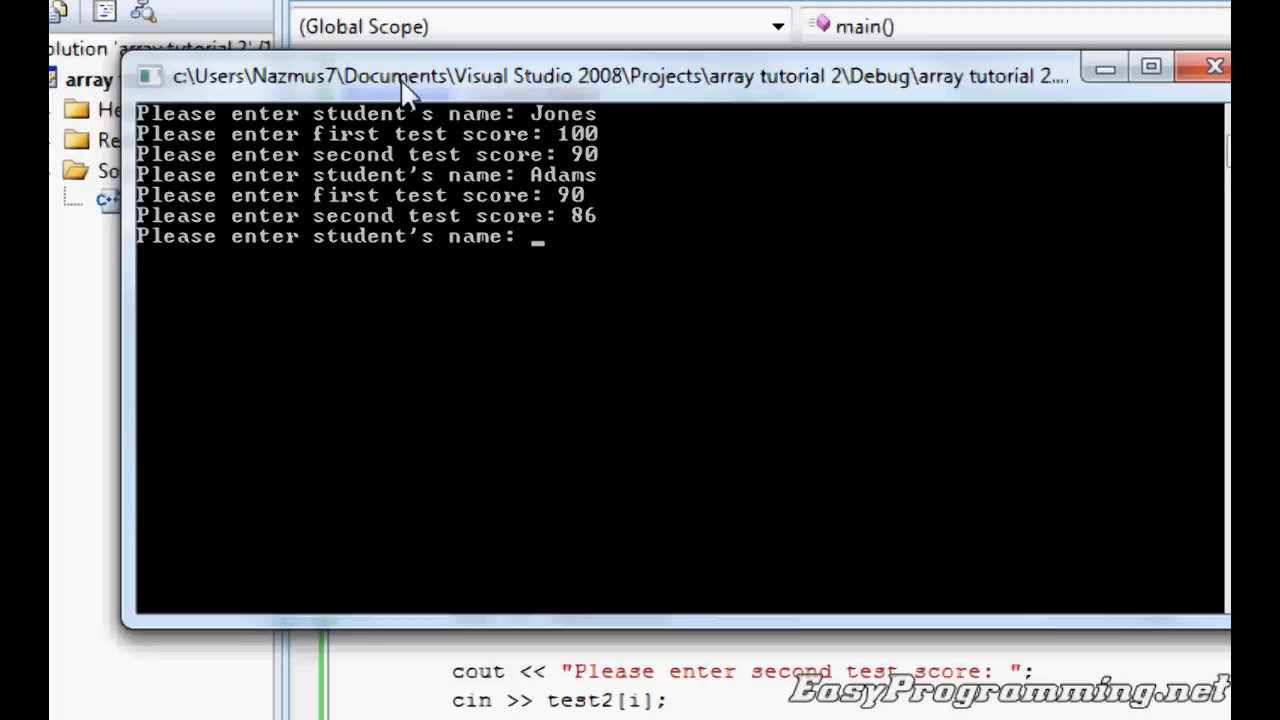
Enter Clark with scores 80 and 60, producing averages 95, 88 and 70
text(Clark)
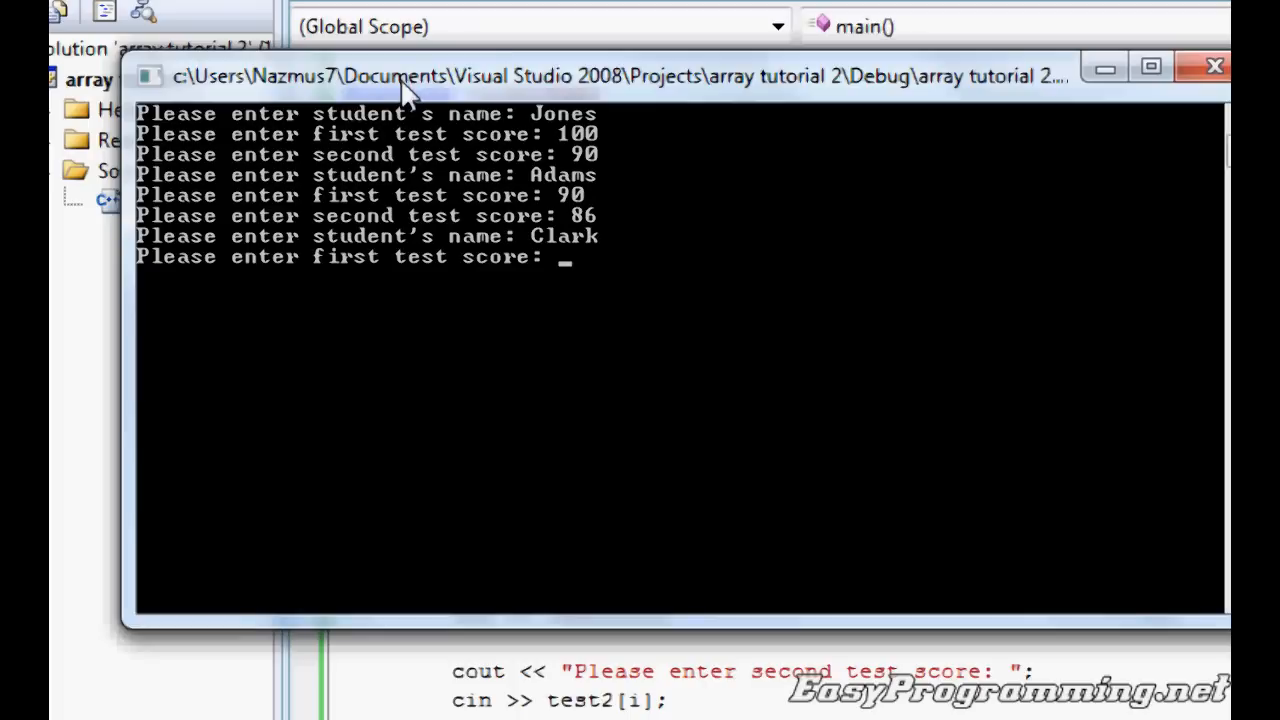
text(80)
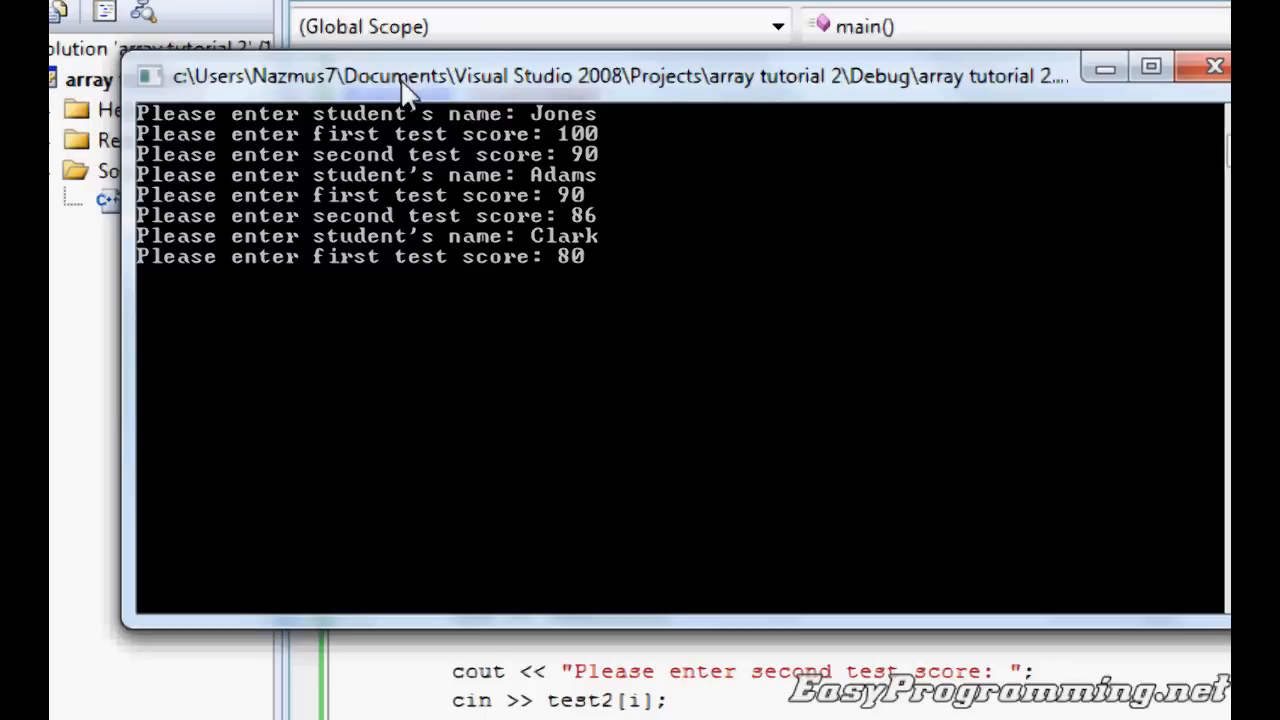
text(60)
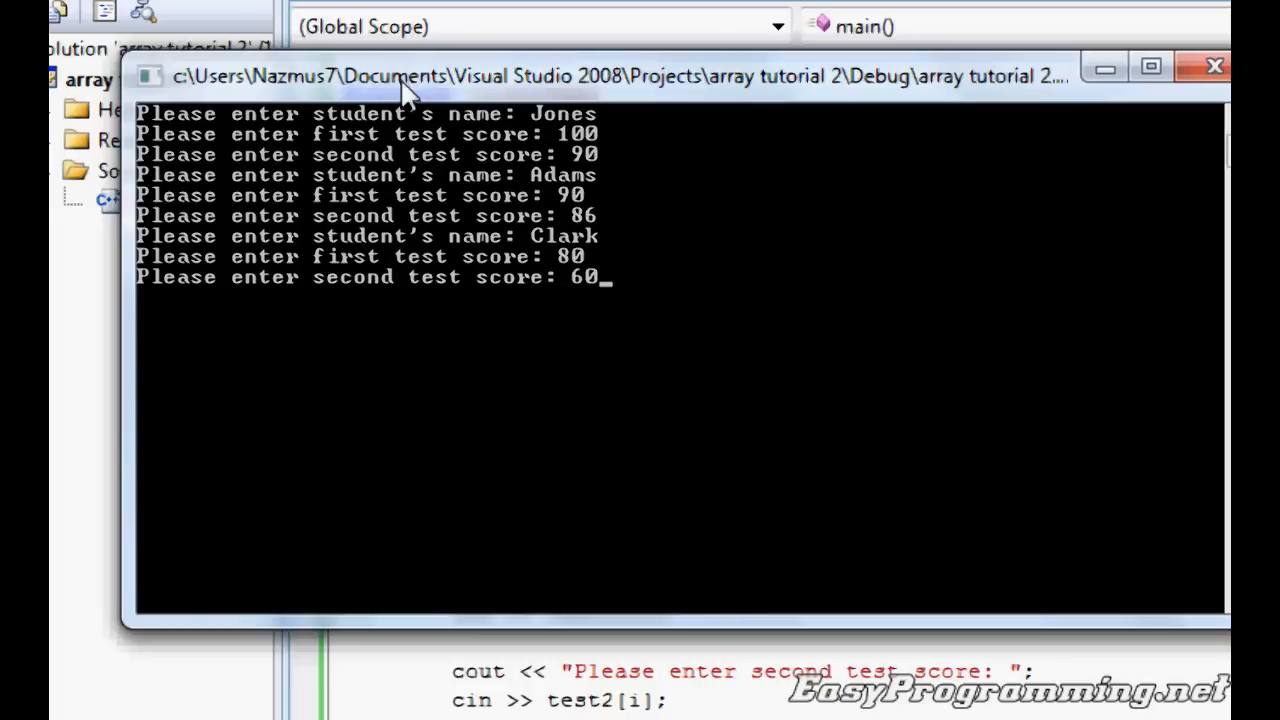
key(enter)
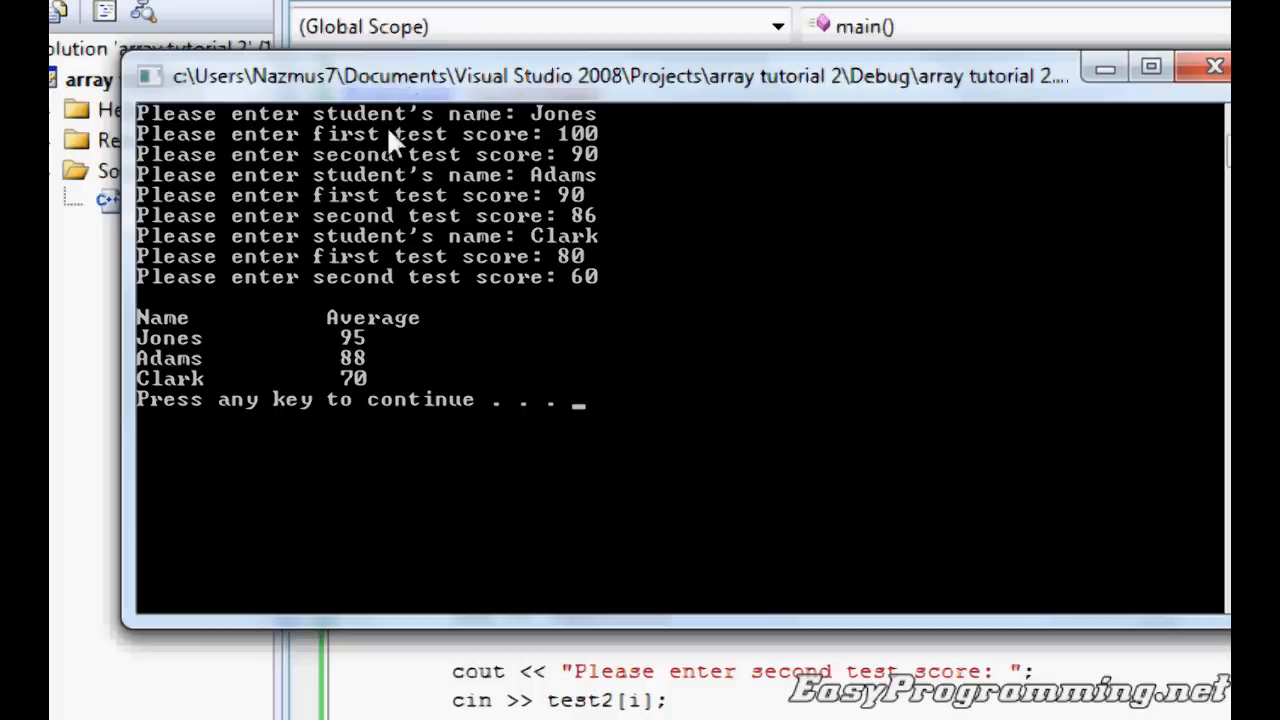
mouse_move(178, 335)
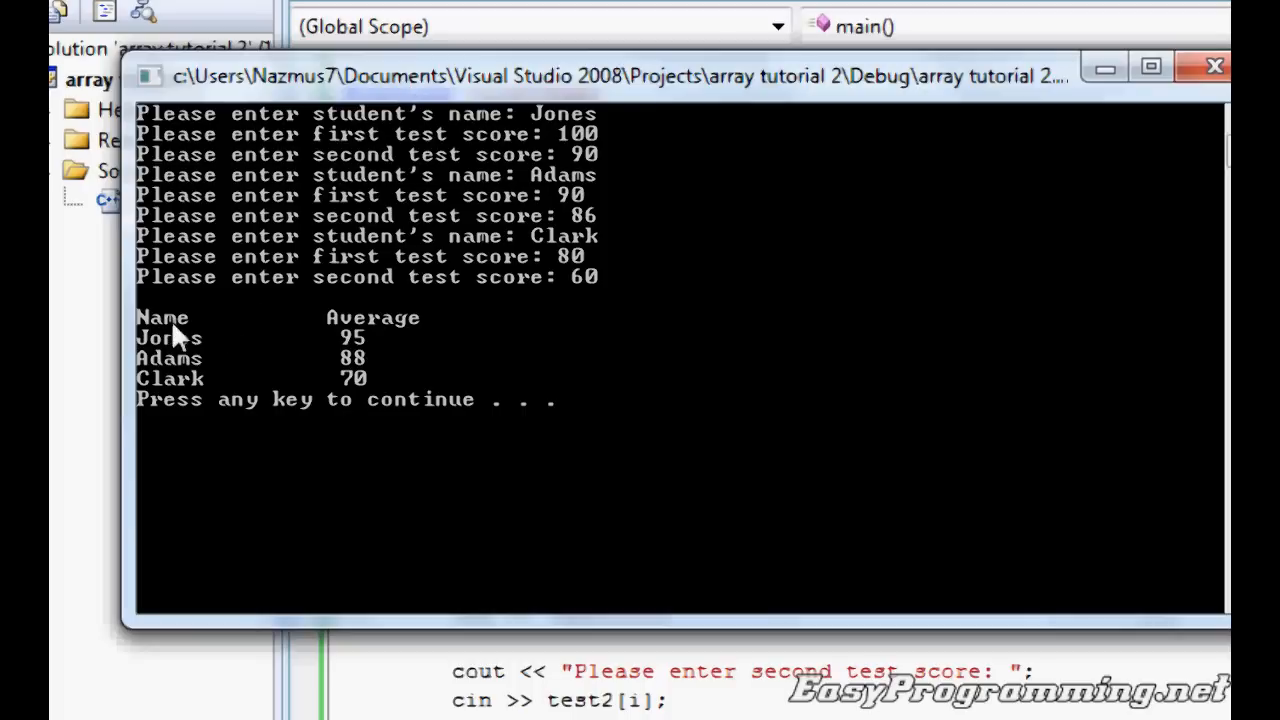
mouse_move(190, 345)
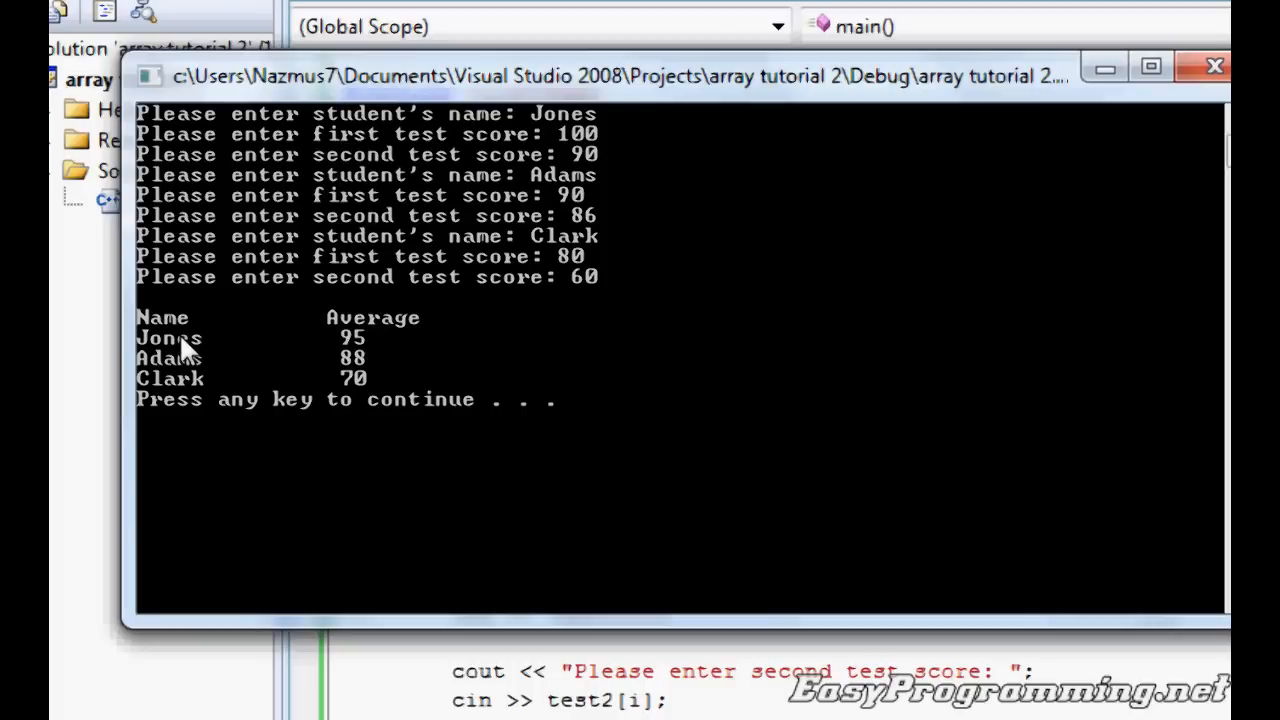
mouse_move(575, 168)
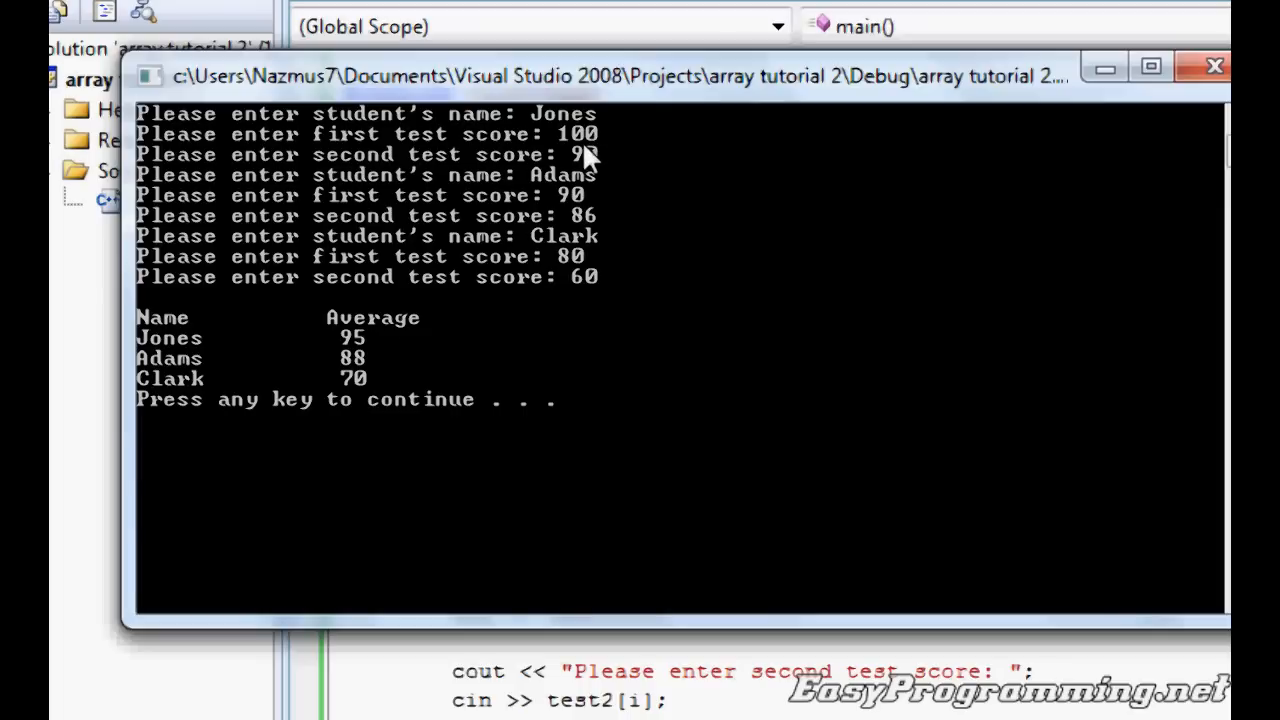
mouse_move(585, 258)
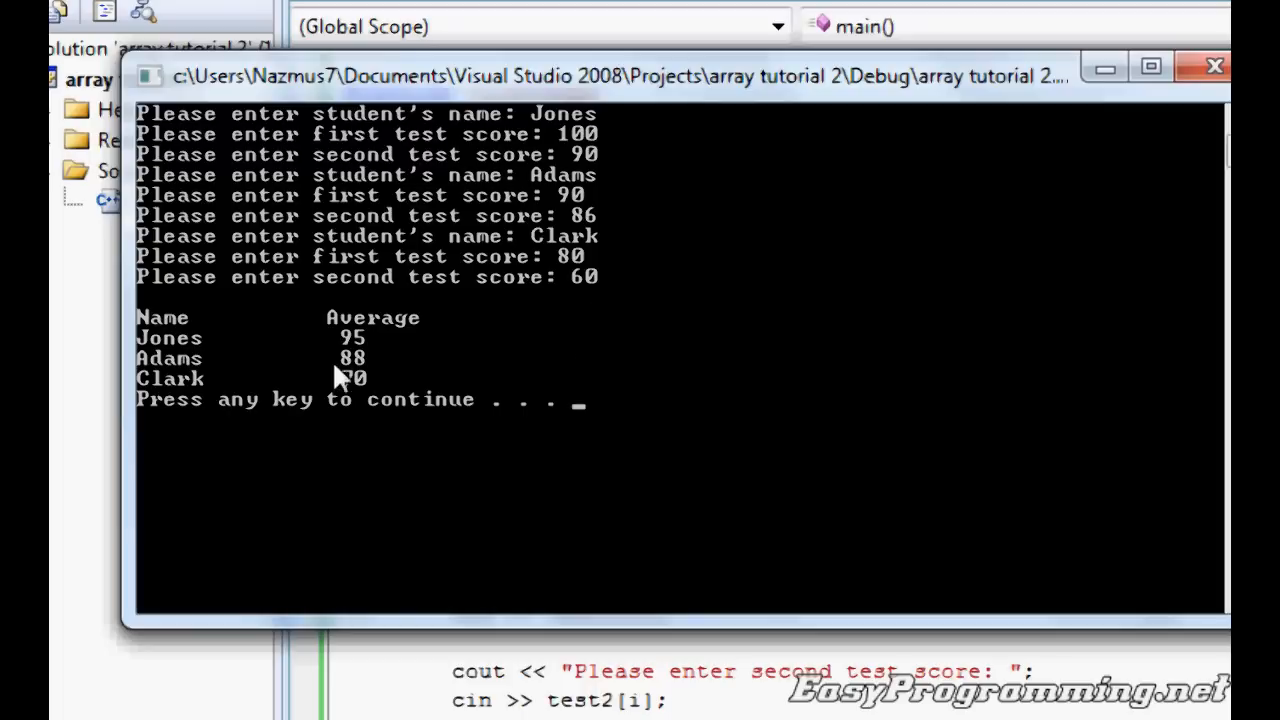
mouse_move(950, 325)
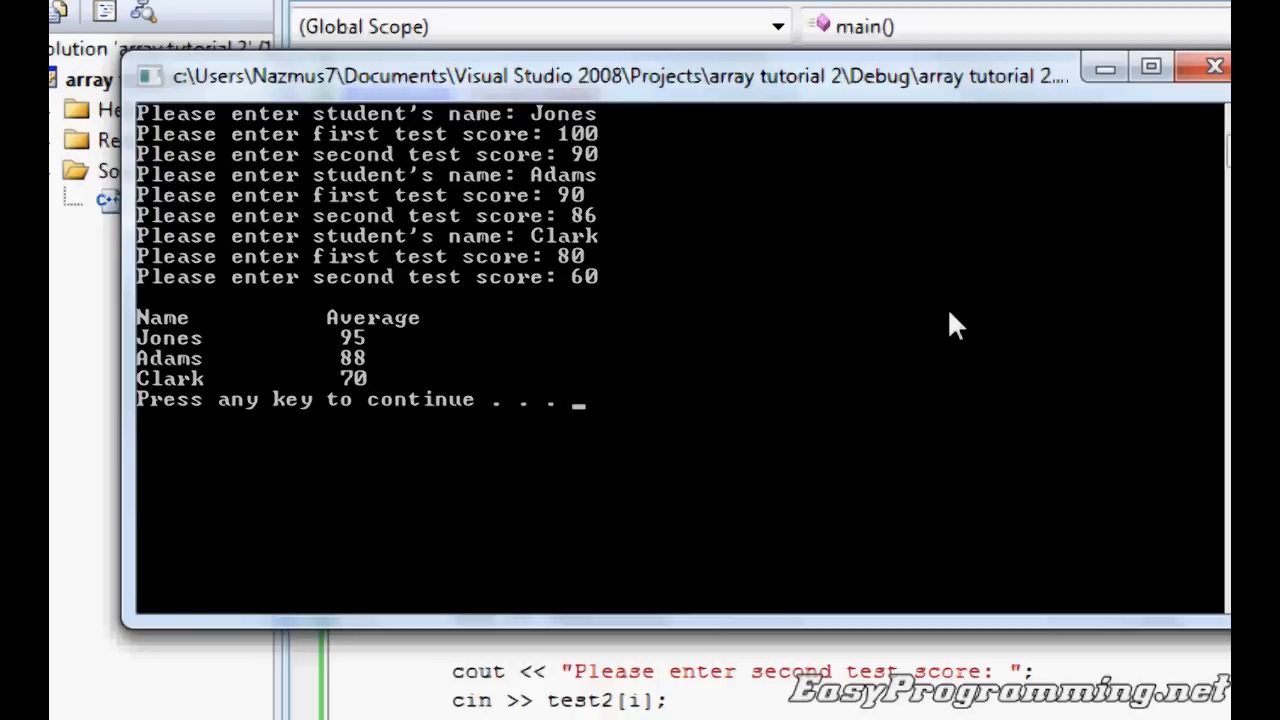
mouse_move(175, 375)
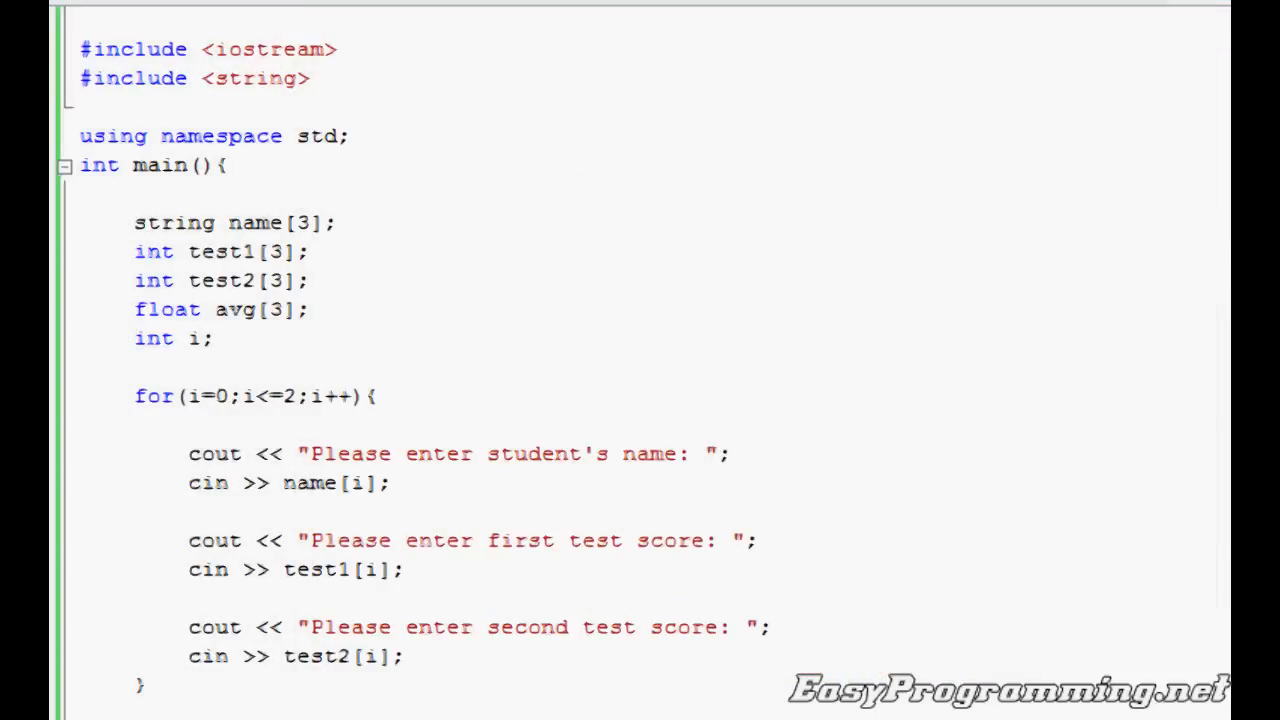
scroll(down, 3)
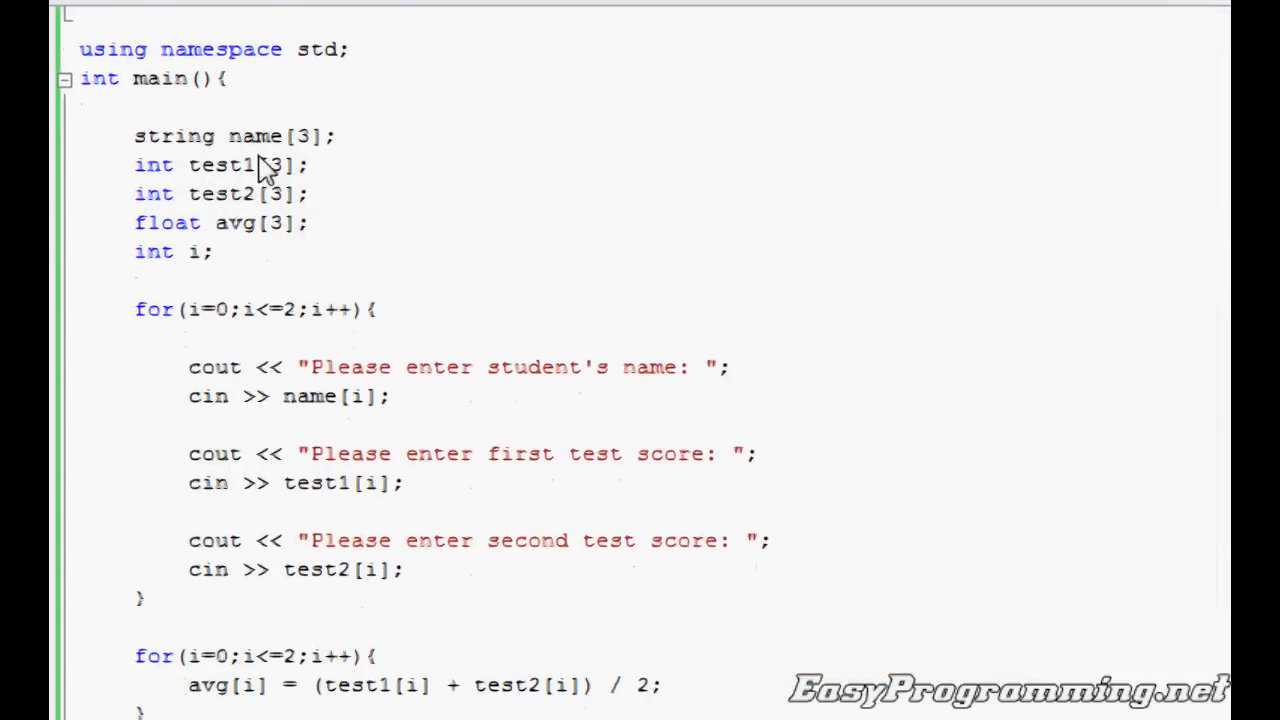
double_click(217, 165)
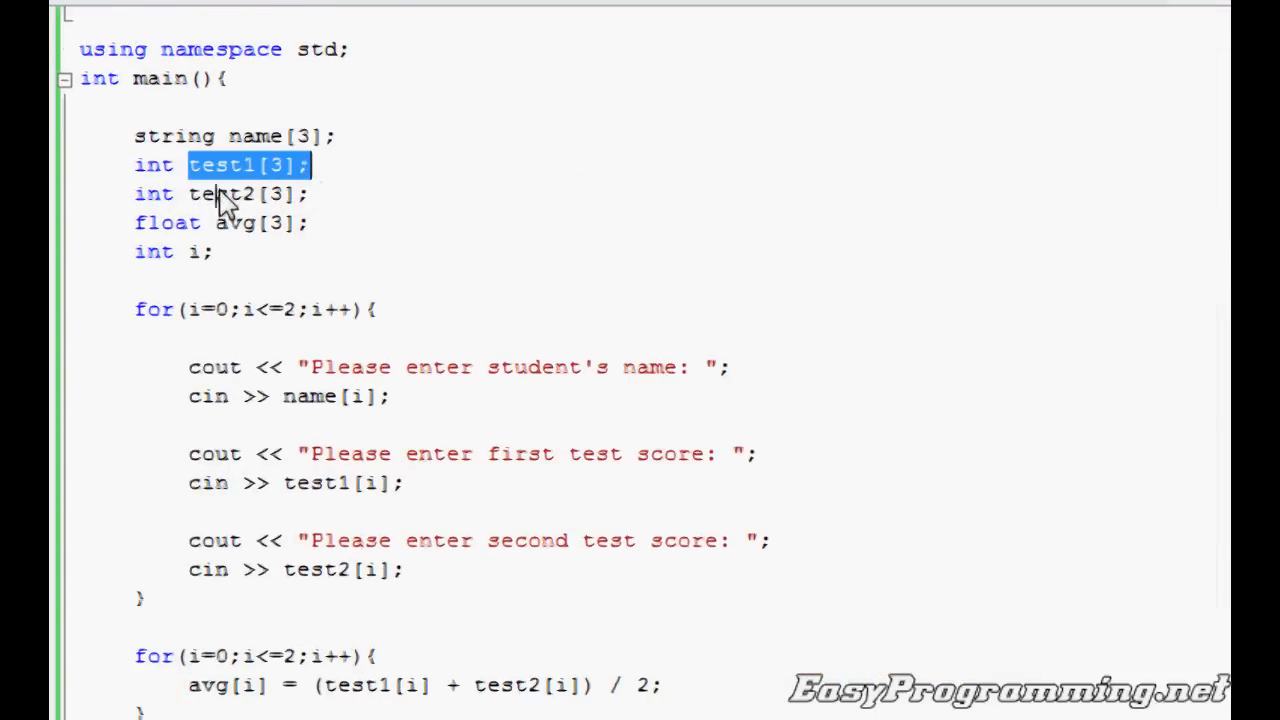
double_click(255, 222)
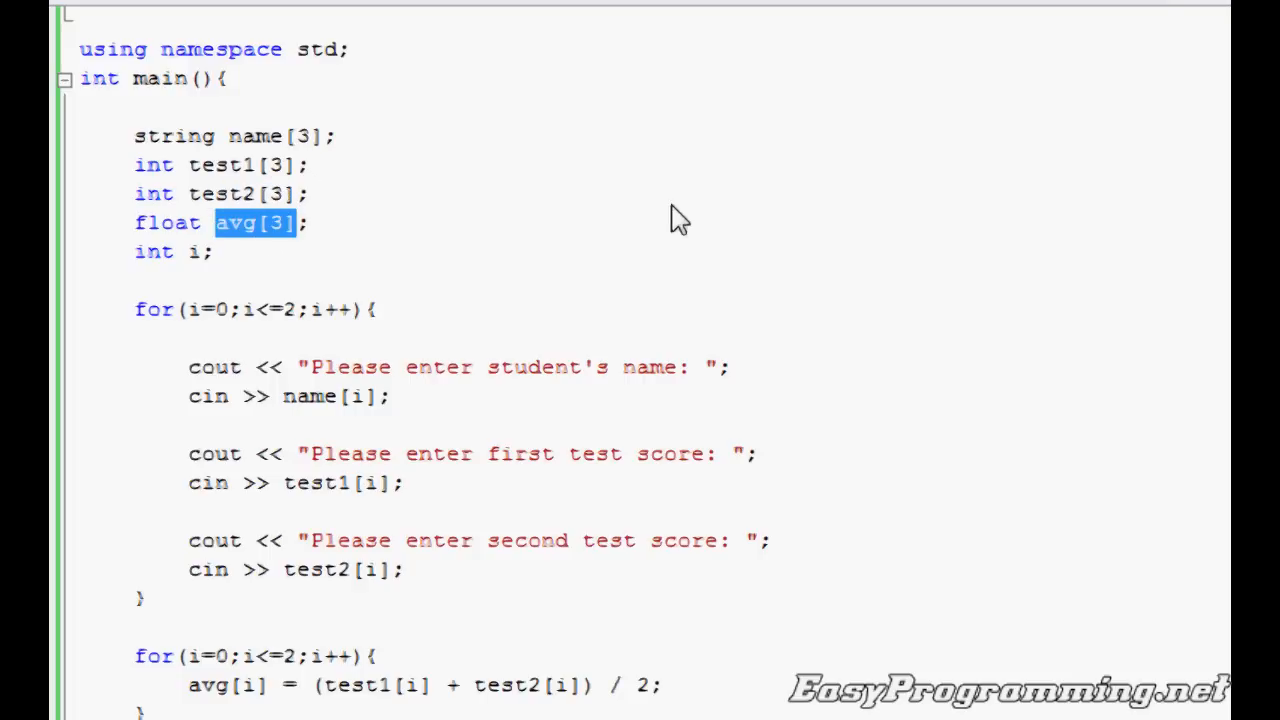
mouse_move(338, 223)
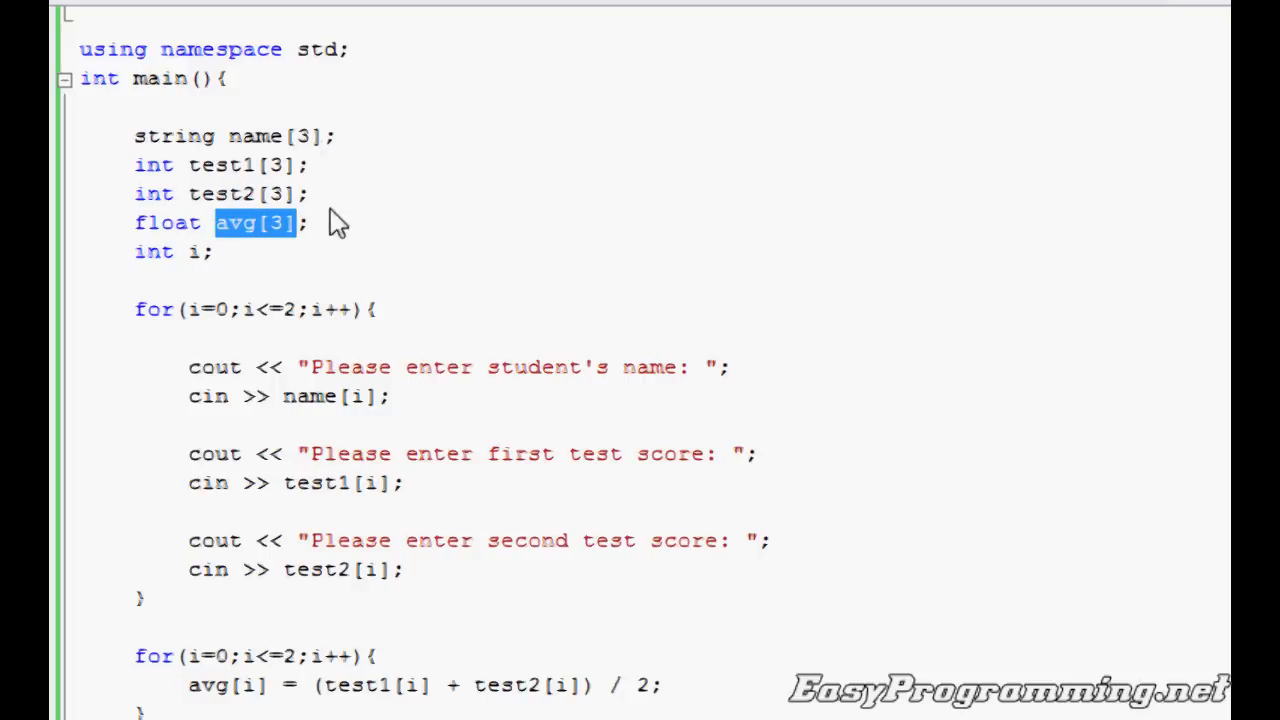
scroll(down, 3)
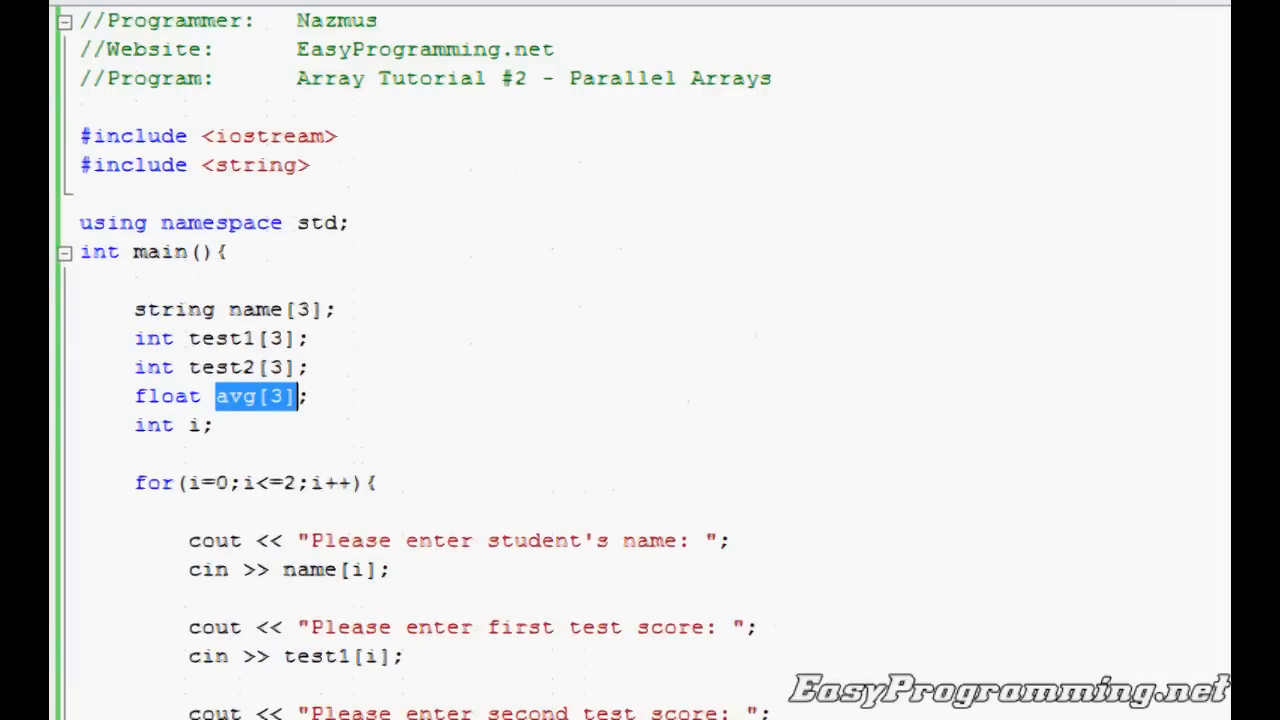
mouse_move(805, 200)
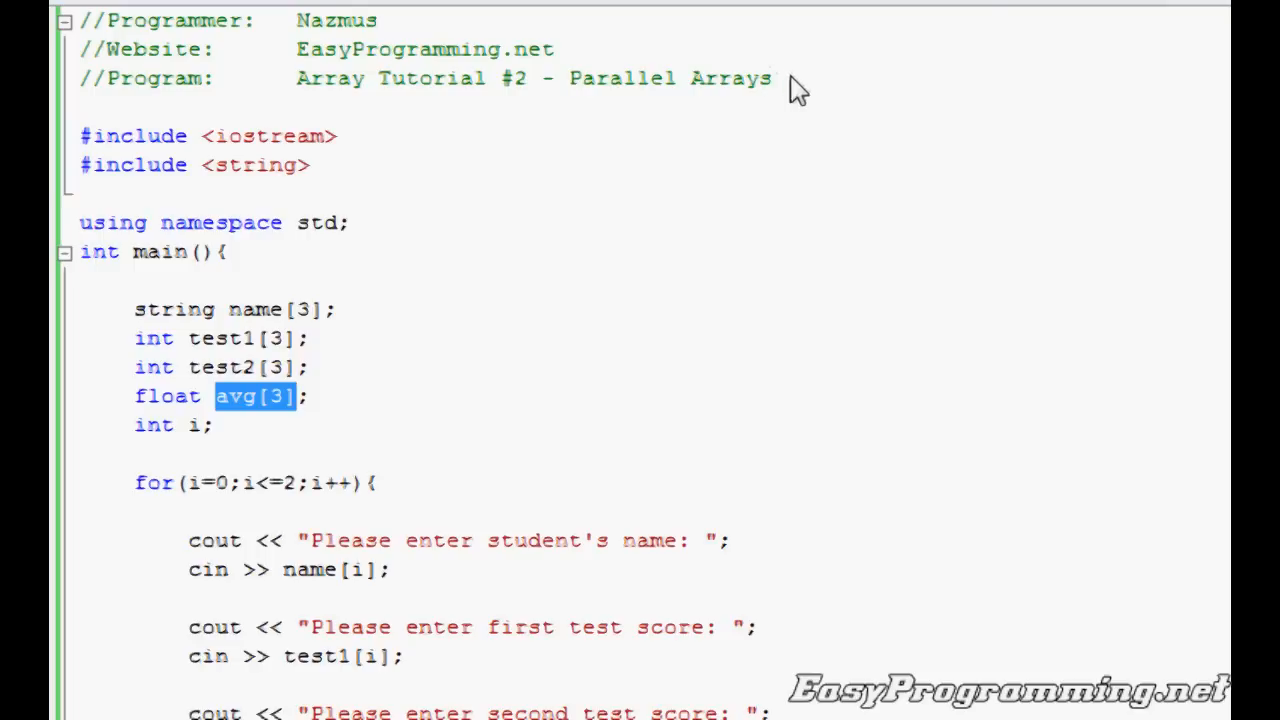
mouse_move(855, 105)
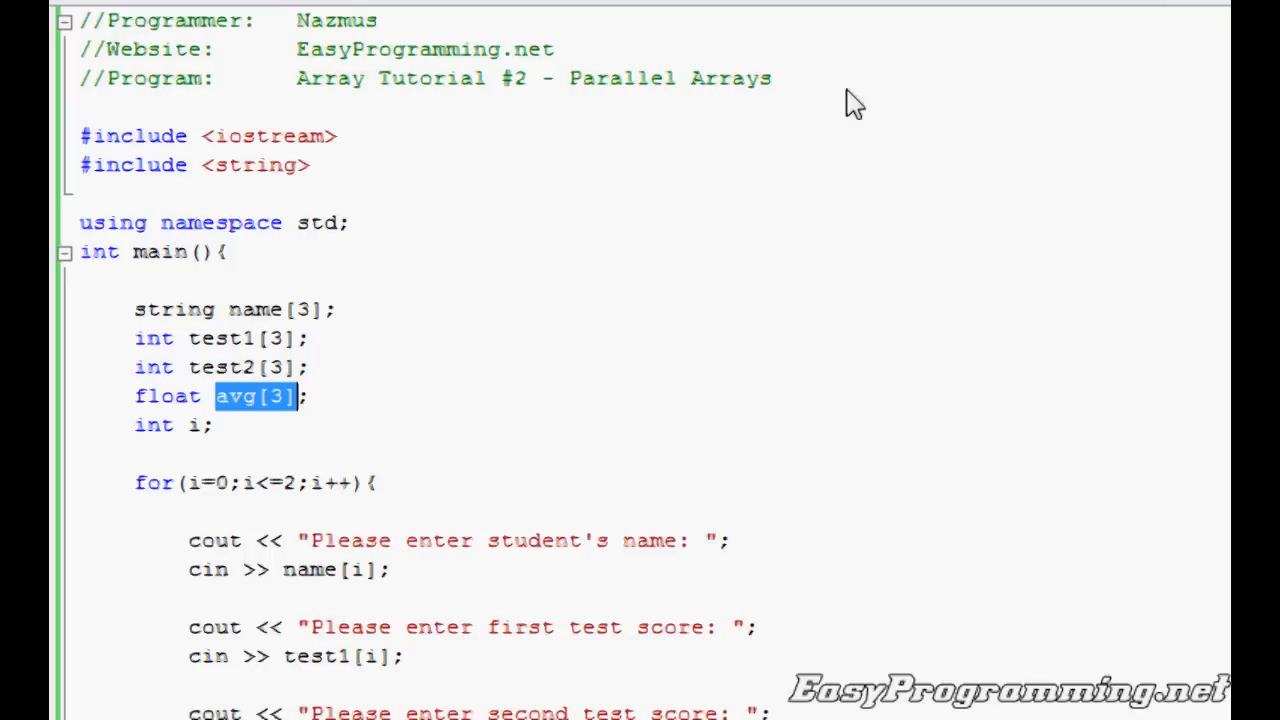
mouse_move(1085, 168)
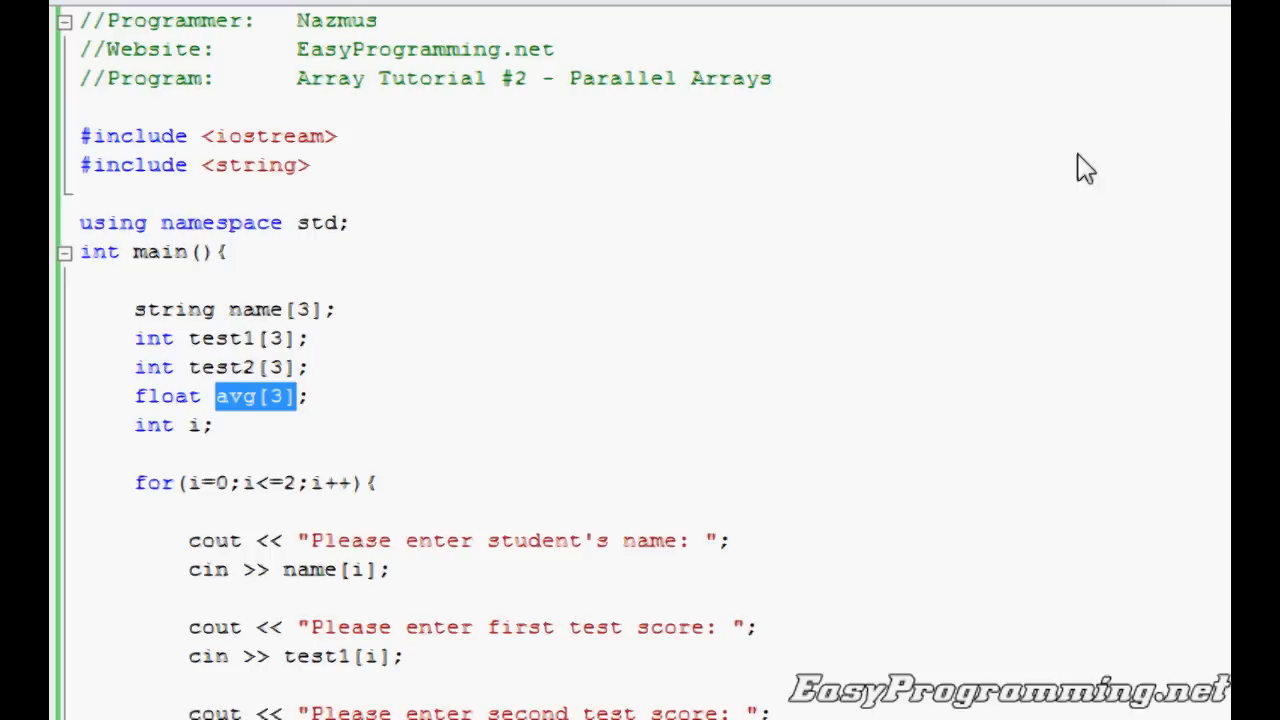